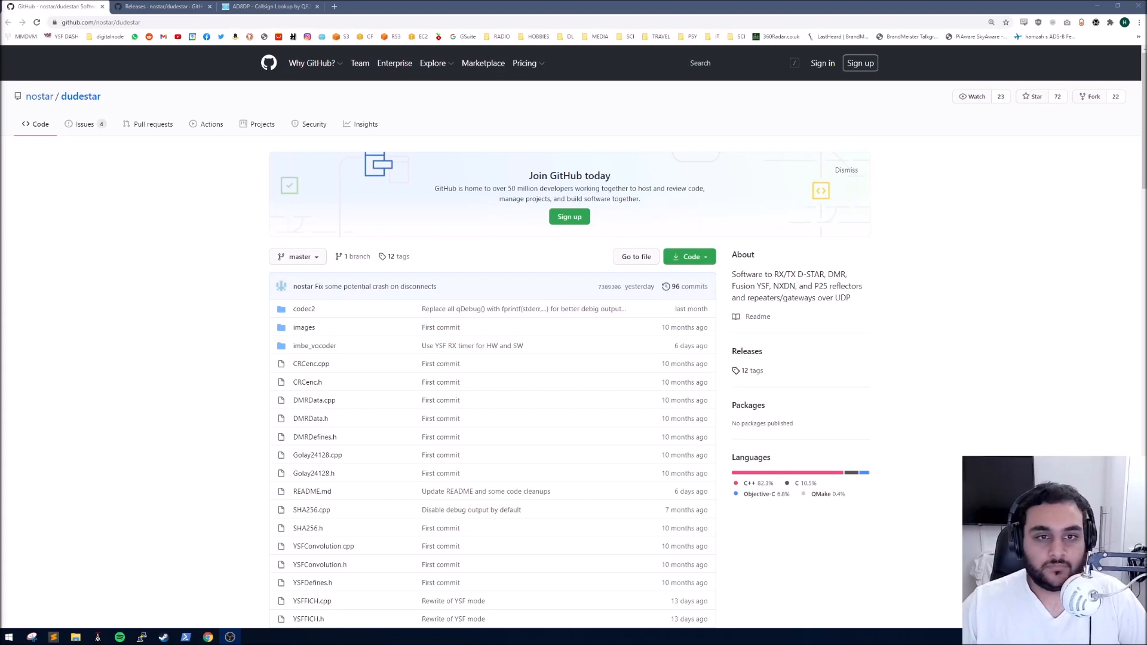
mouse_move(123, 292)
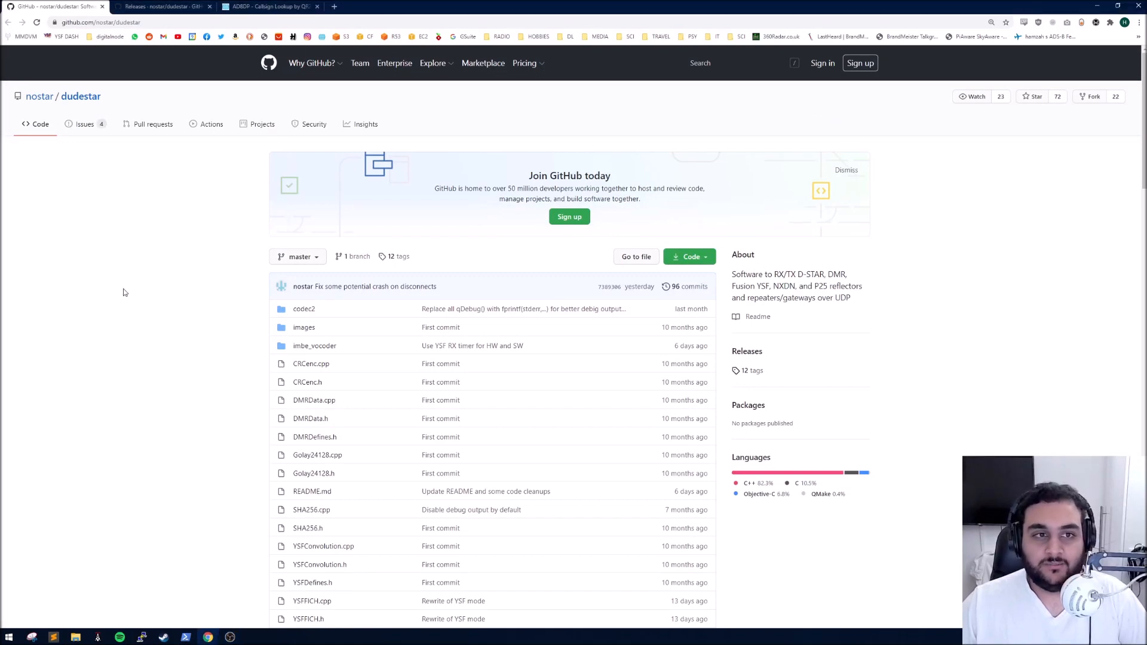
mouse_move(123, 291)
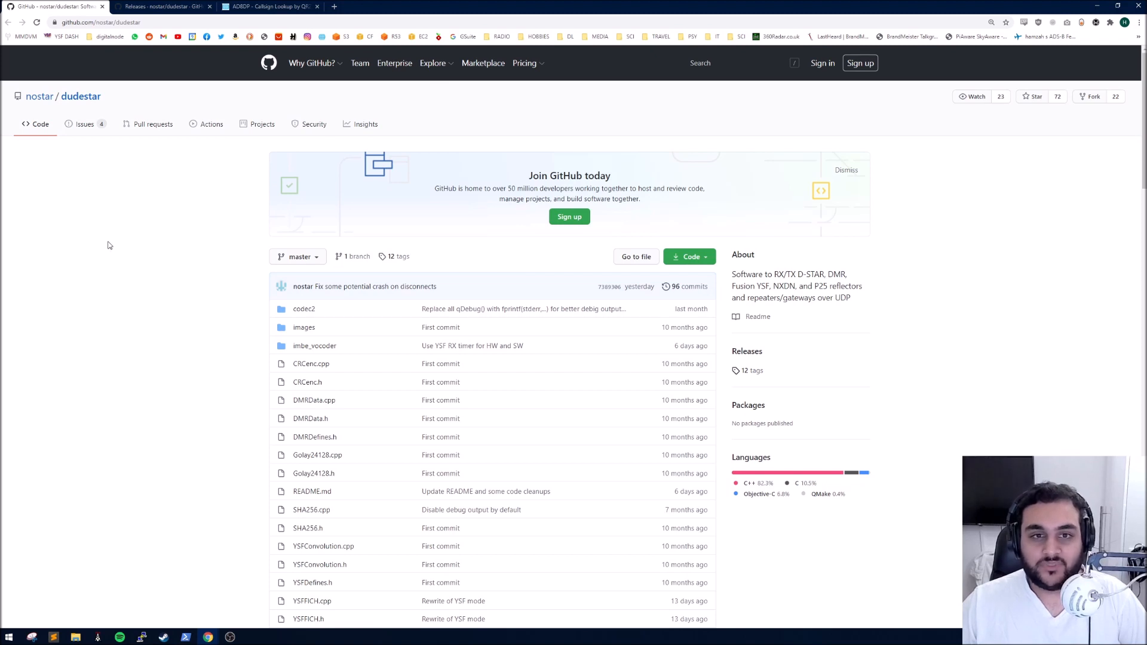
mouse_move(112, 244)
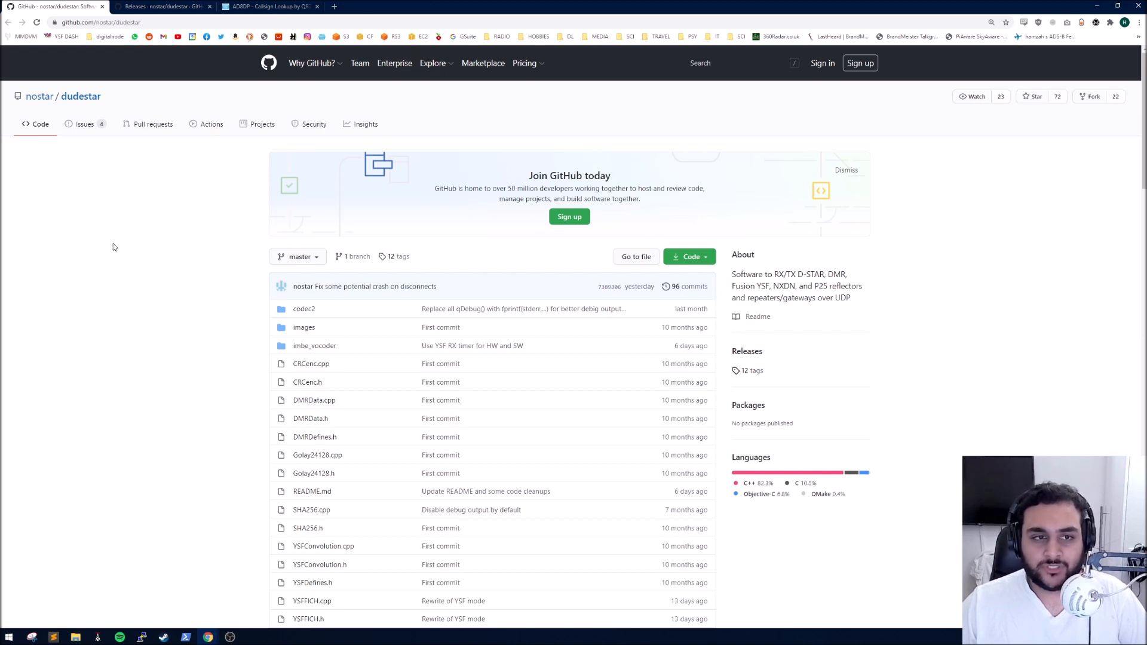
mouse_move(139, 242)
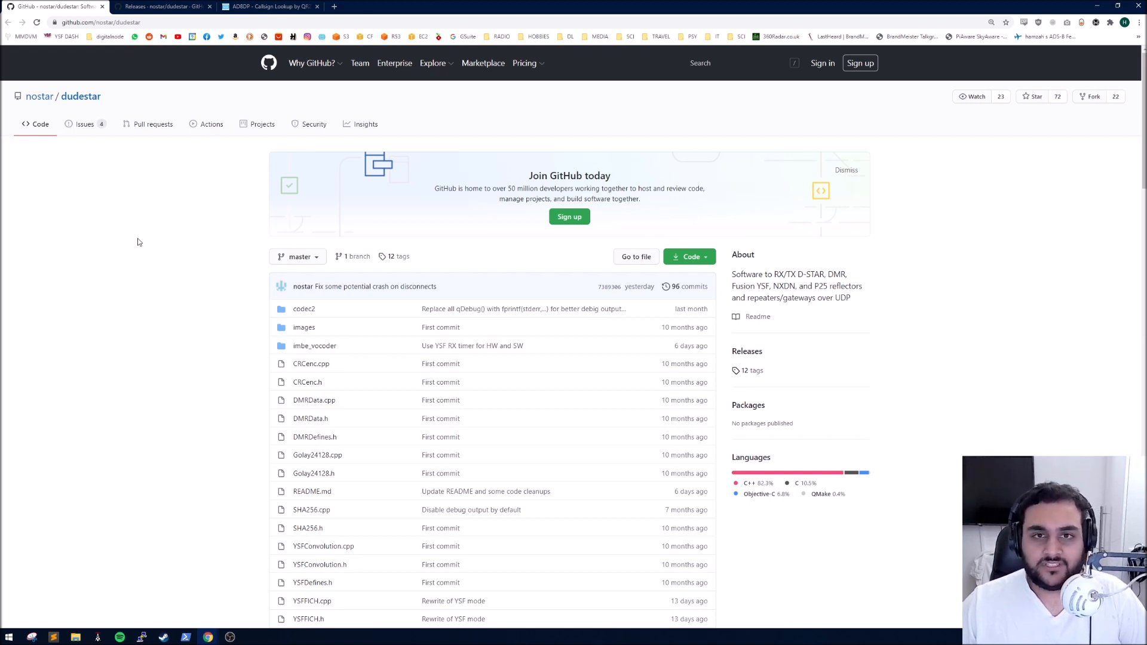
mouse_move(236, 254)
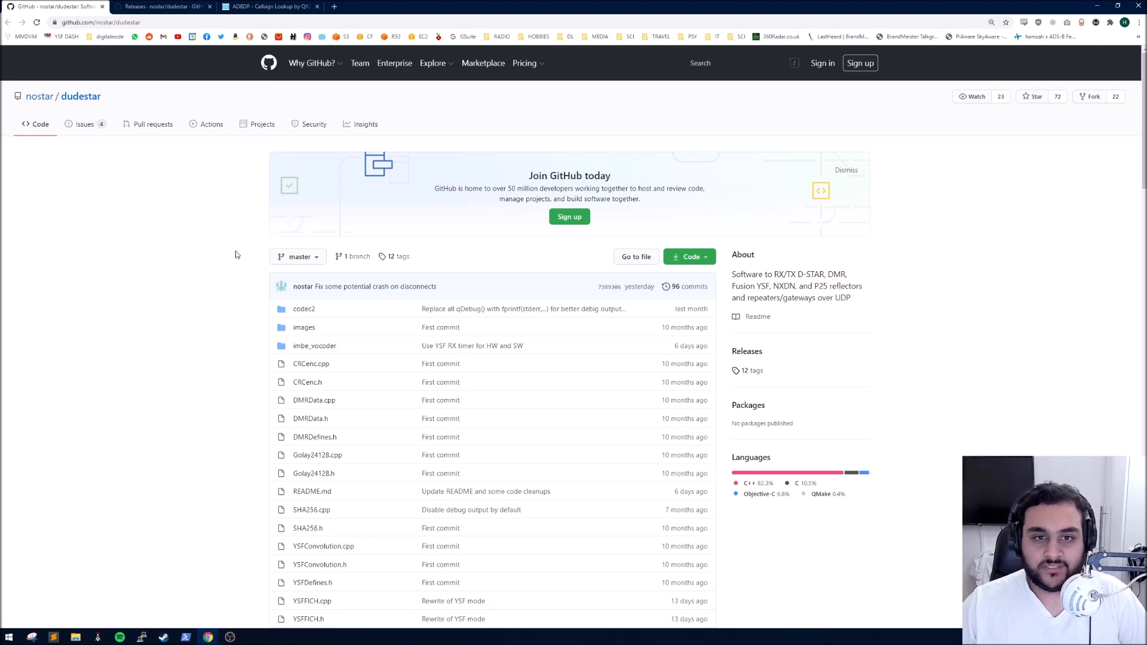
mouse_move(208, 243)
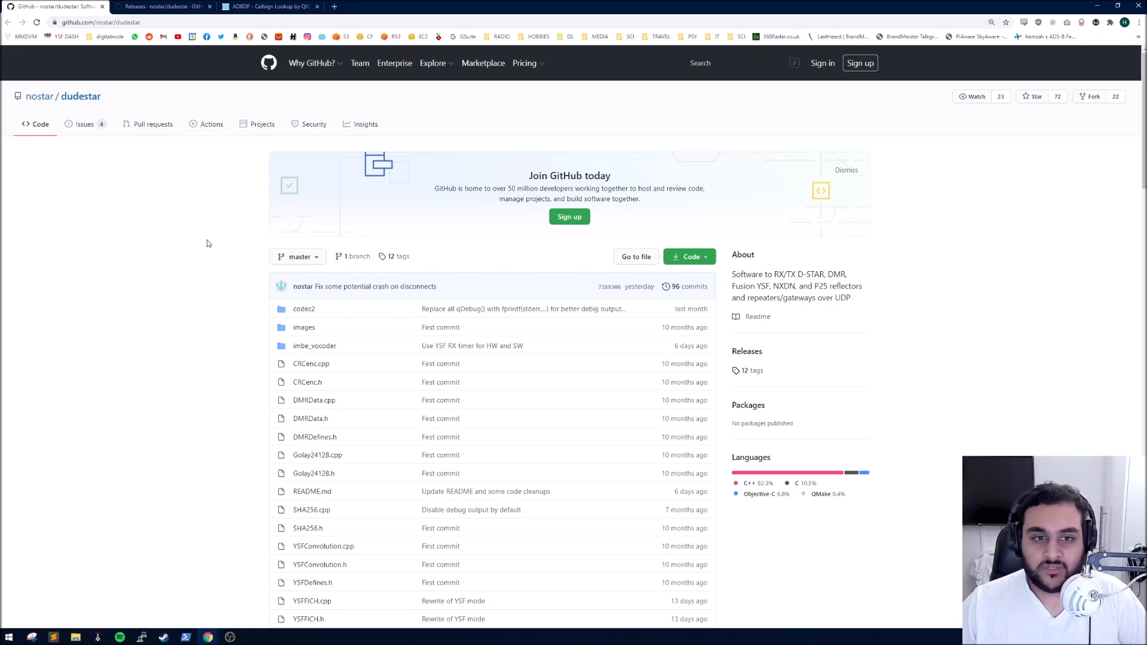
- Browse the dudestar repository page, highlighting the software's one-line description
scroll("down", 3)
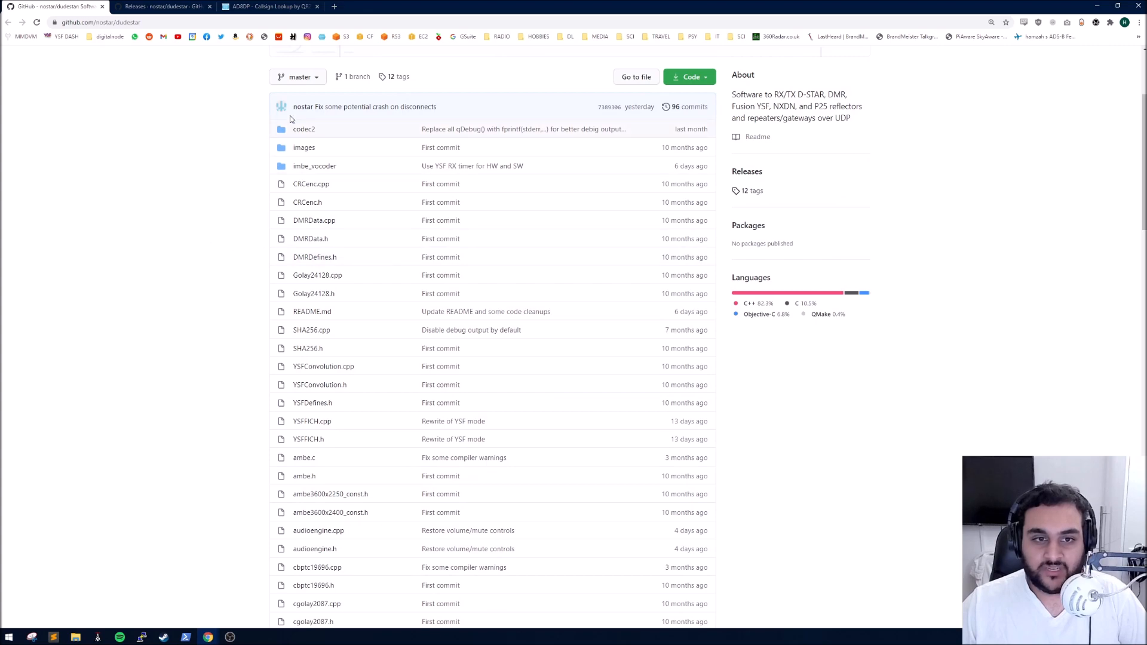
scroll("down", 3)
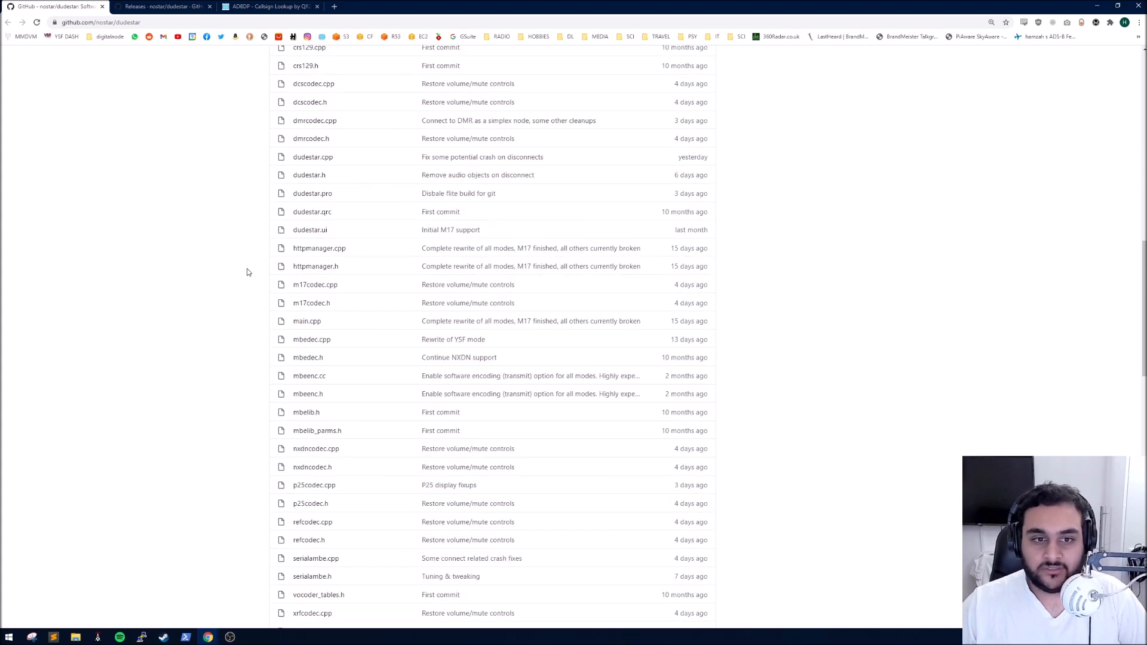
scroll("down", 3)
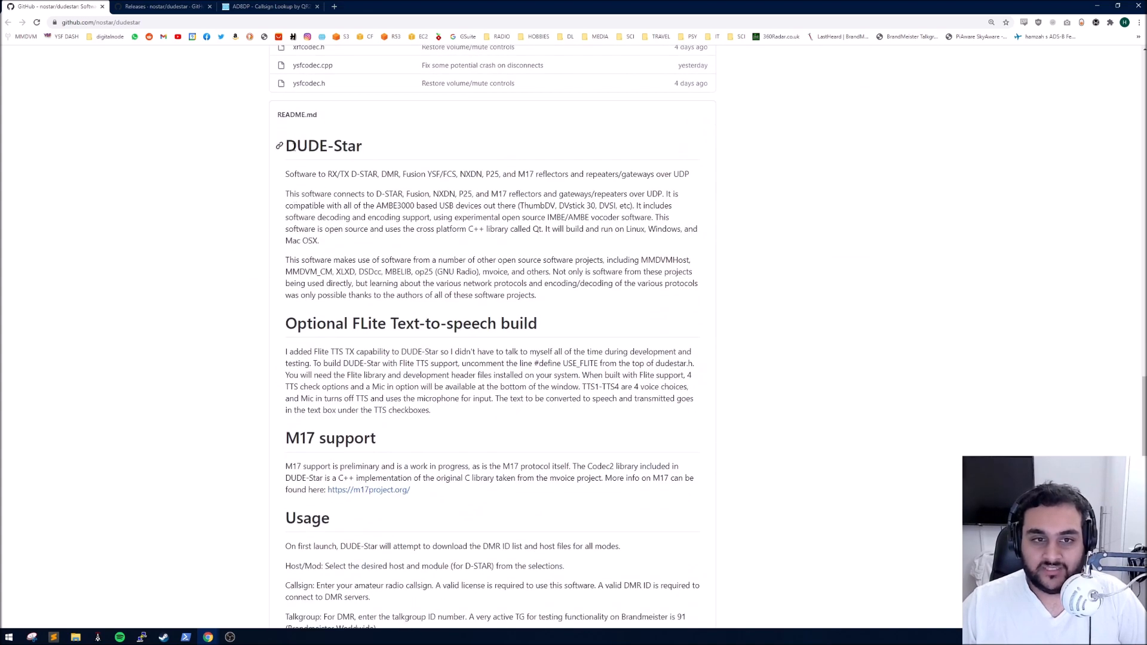
scroll("down", 3)
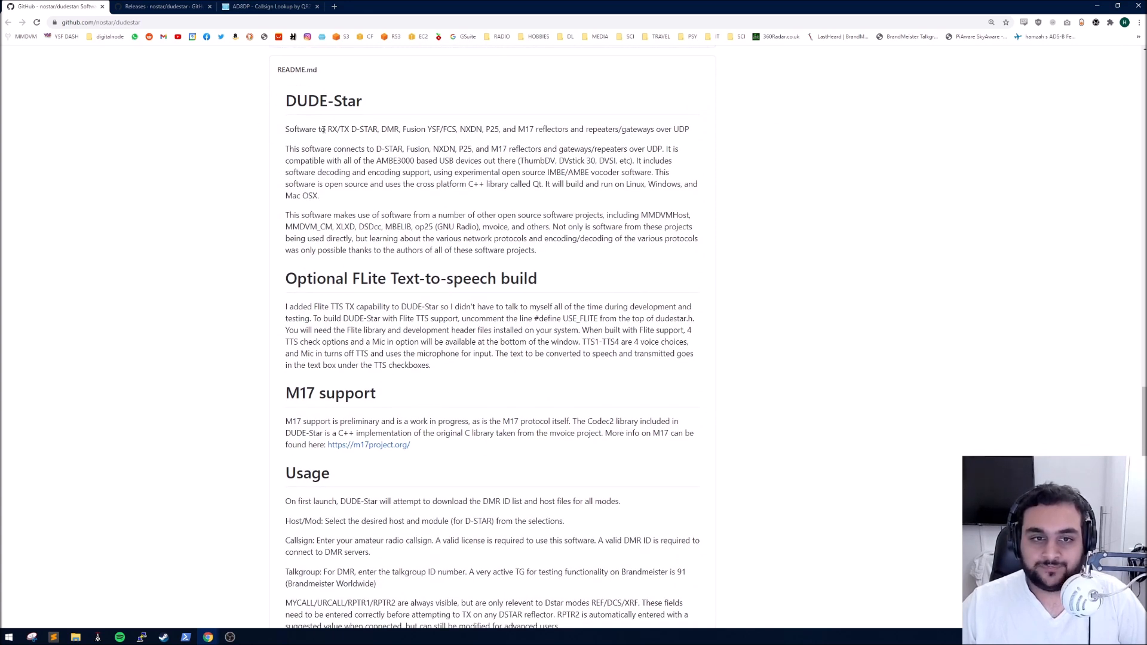
left_click_drag(286, 129, 379, 129)
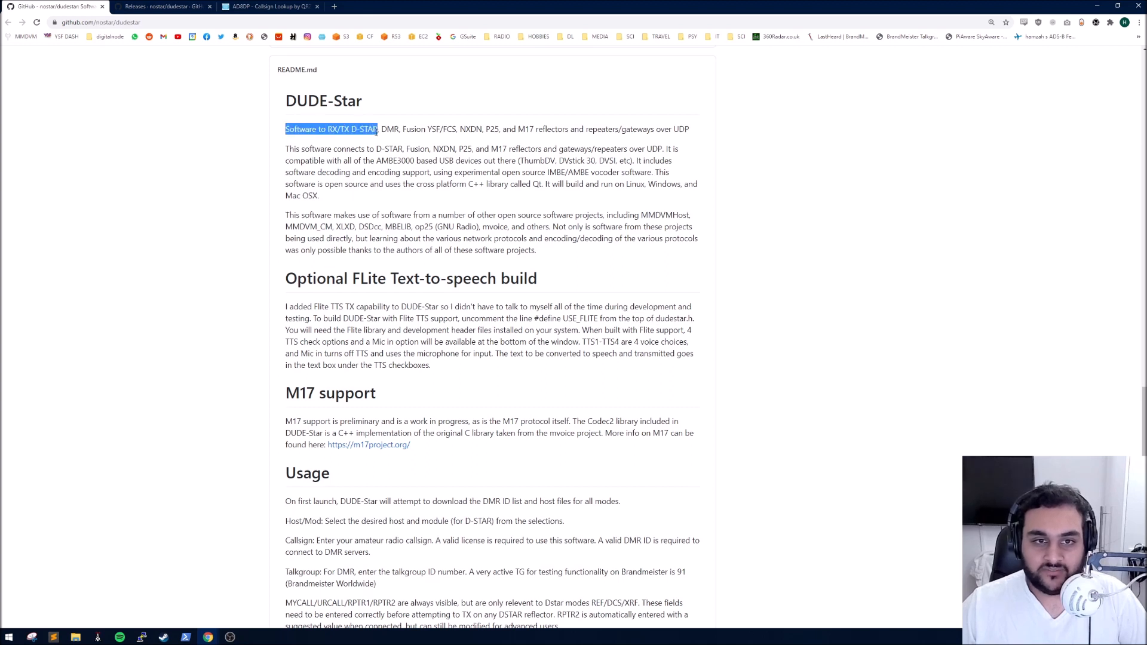
left_click_drag(379, 130, 428, 129)
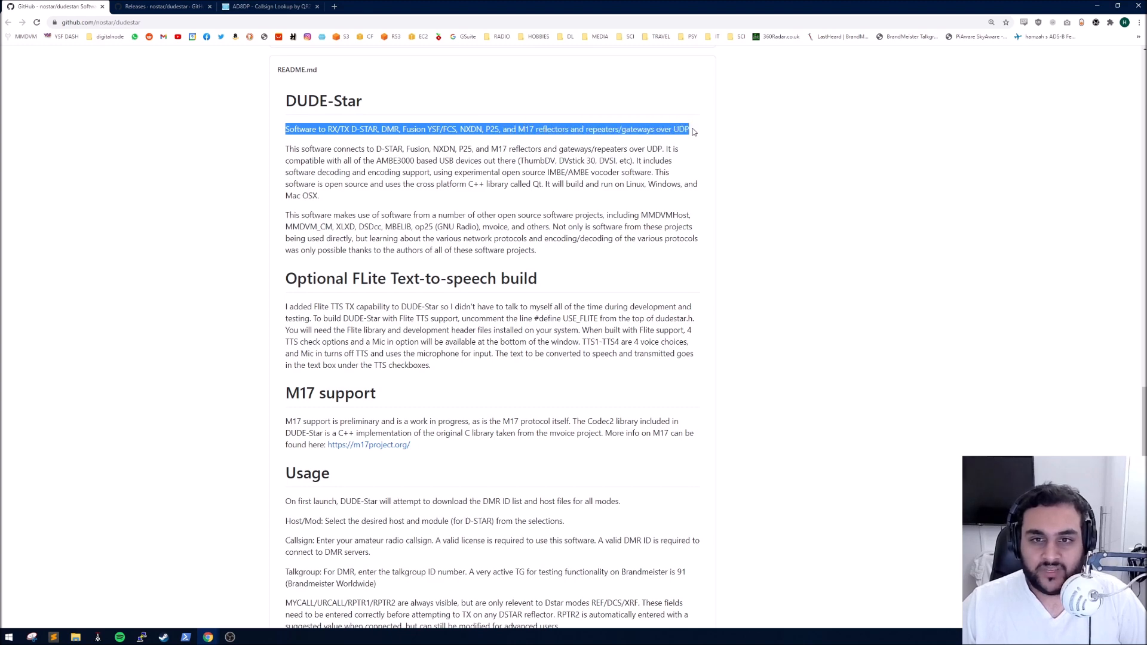
scroll("down", 3)
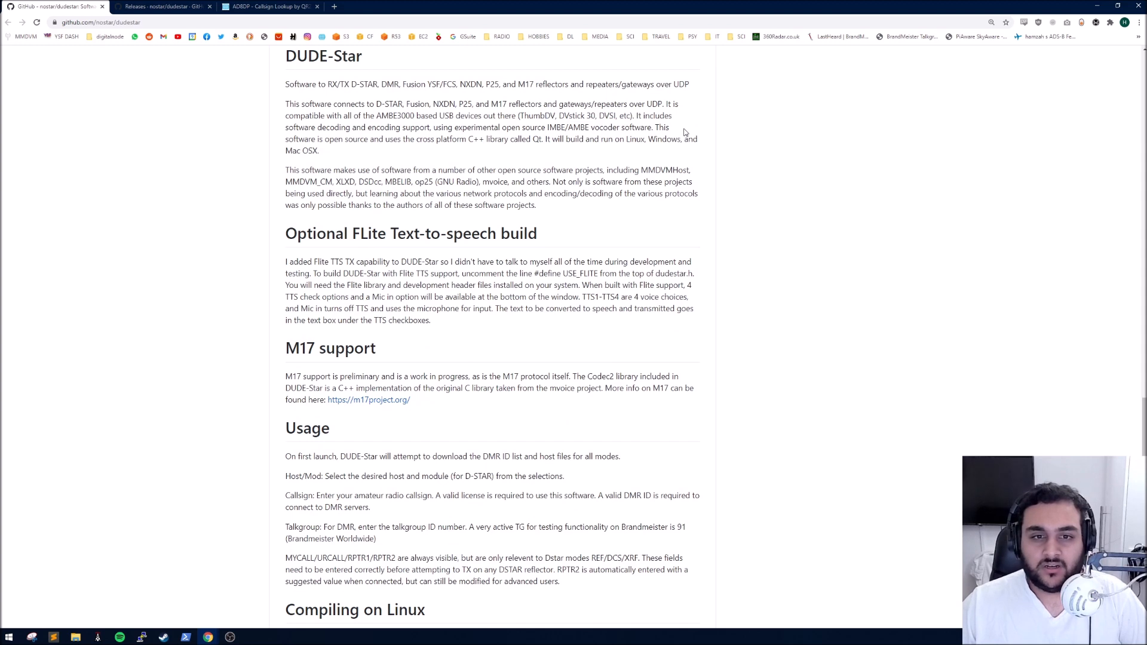
mouse_move(415, 142)
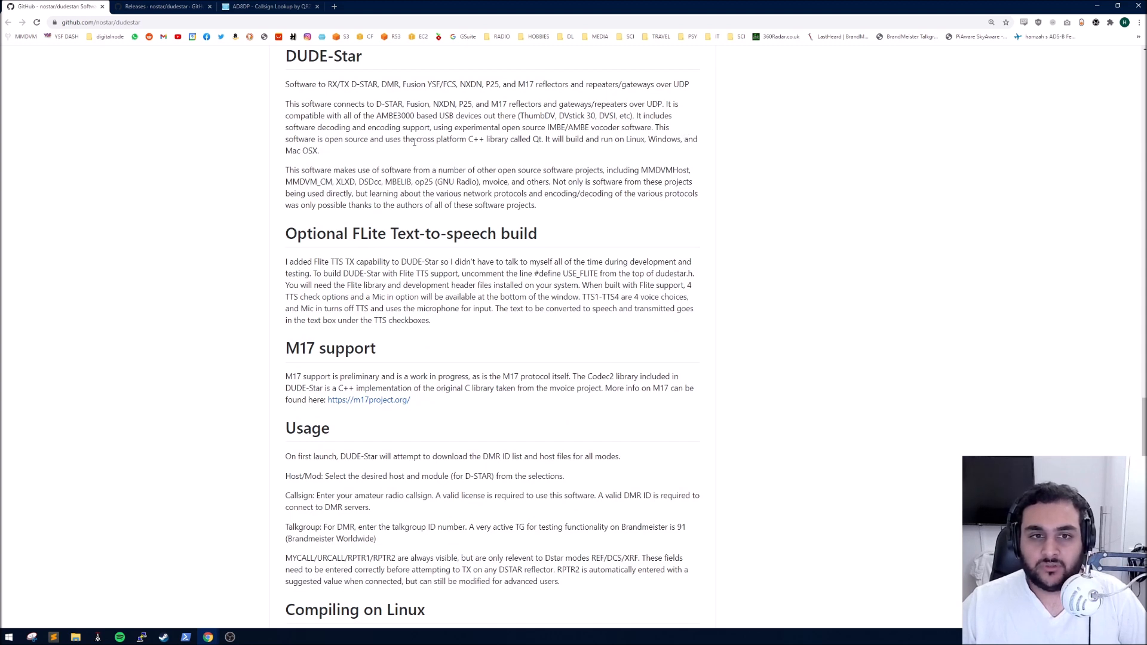
mouse_move(424, 154)
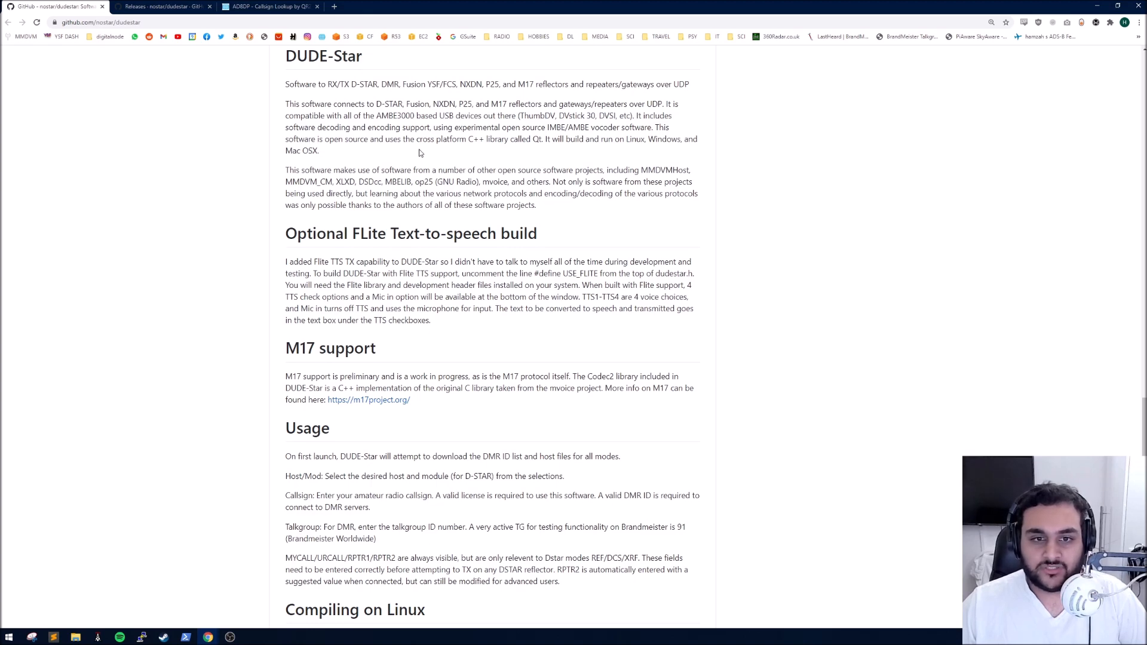
scroll("down", 3)
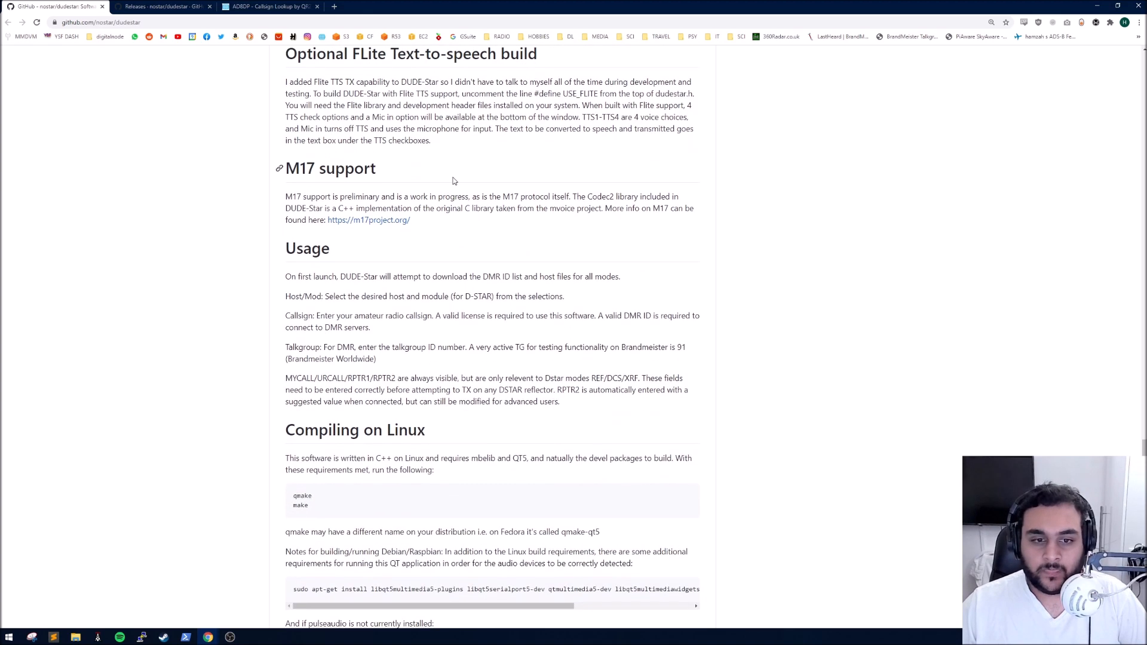
scroll("down", 3)
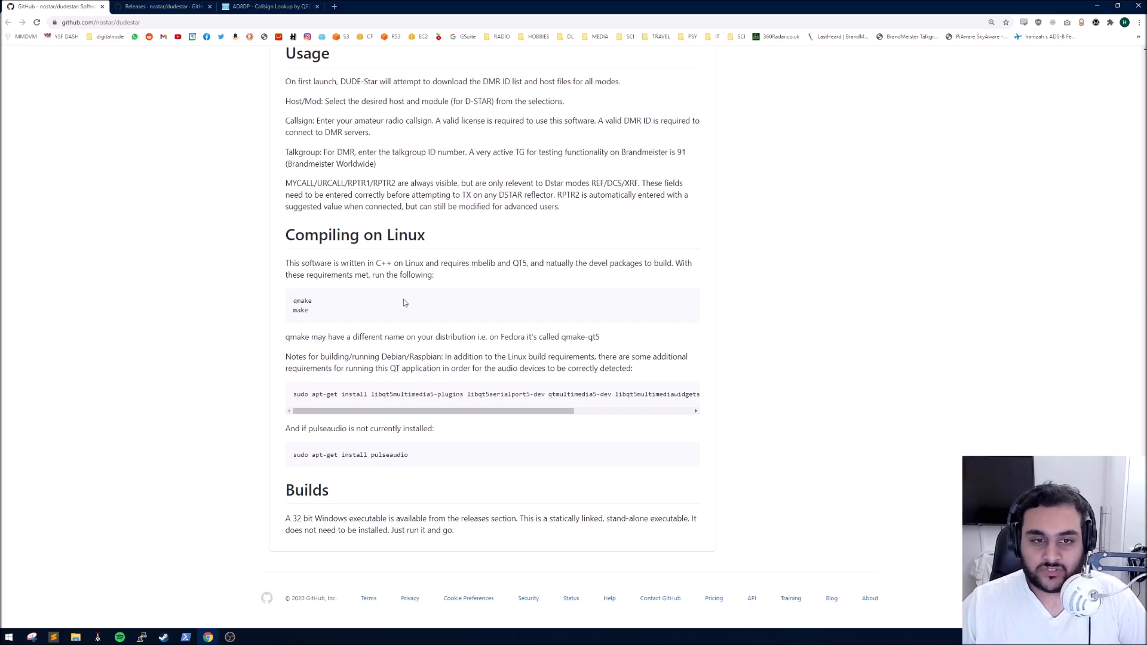
mouse_move(310, 511)
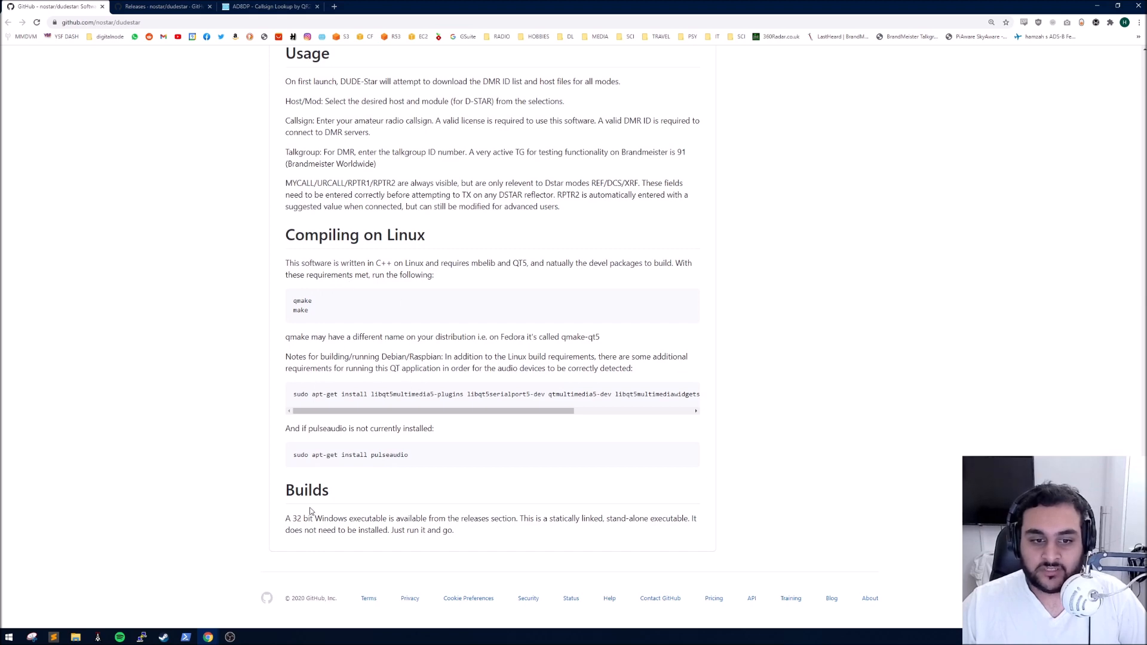
scroll("up", 3)
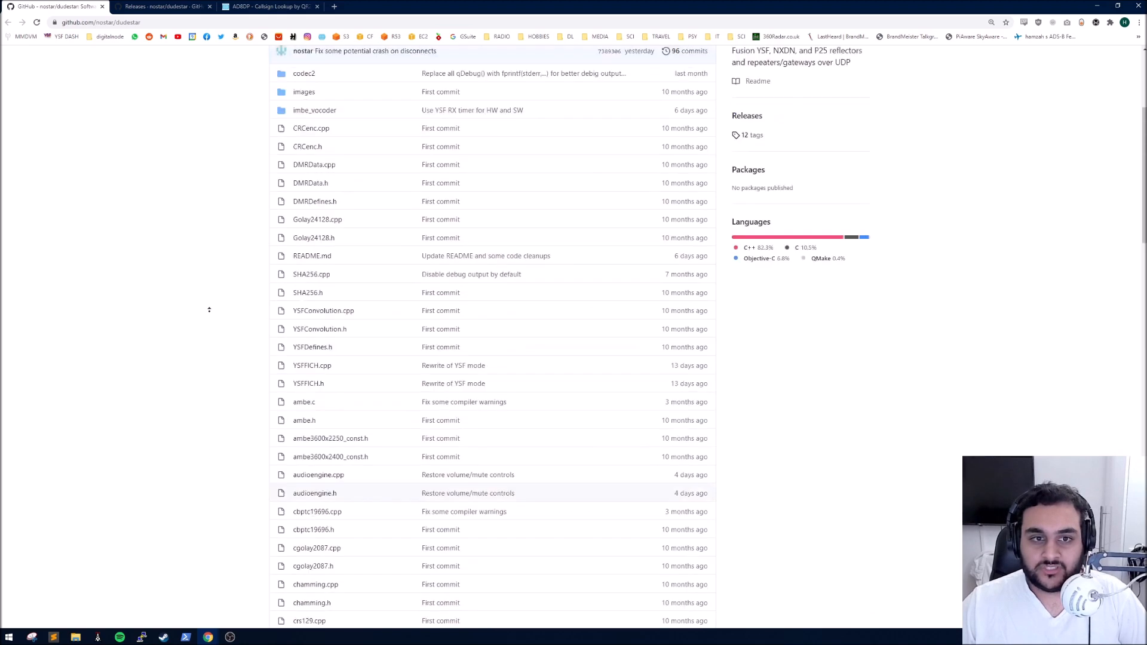
scroll("up", 3)
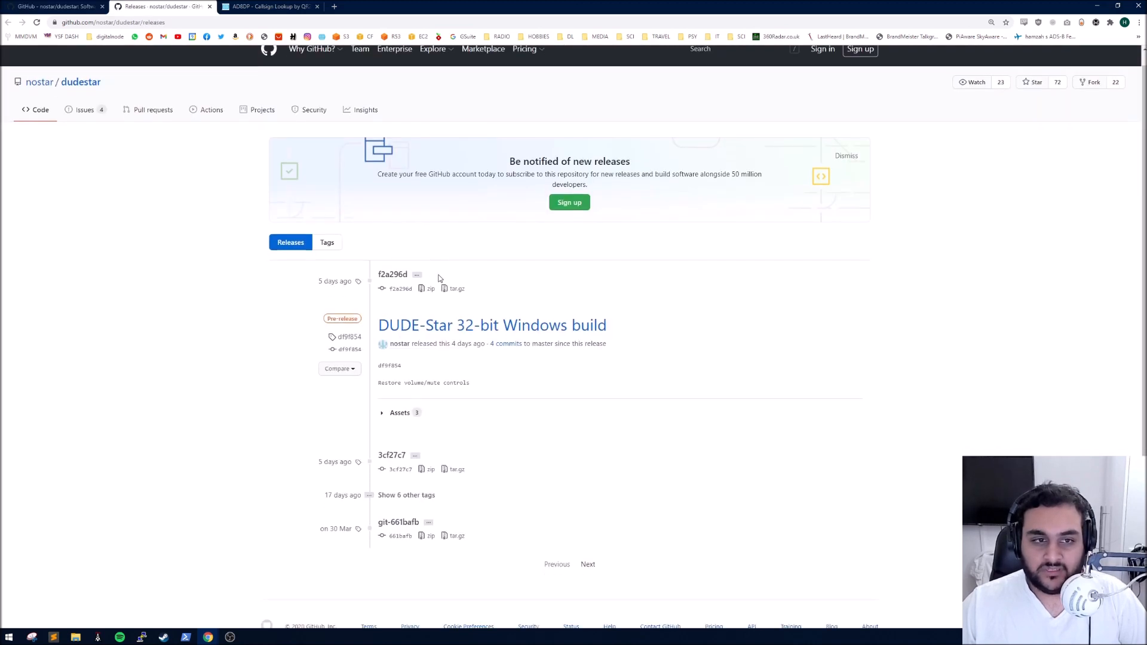
scroll("up", 3)
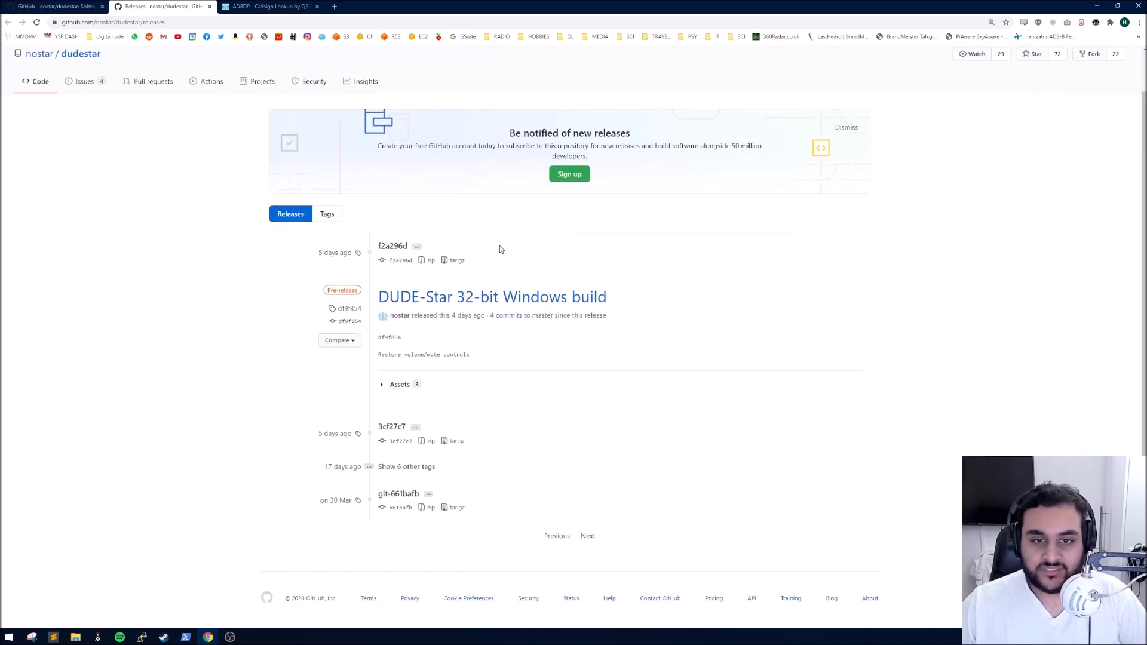
mouse_move(491, 296)
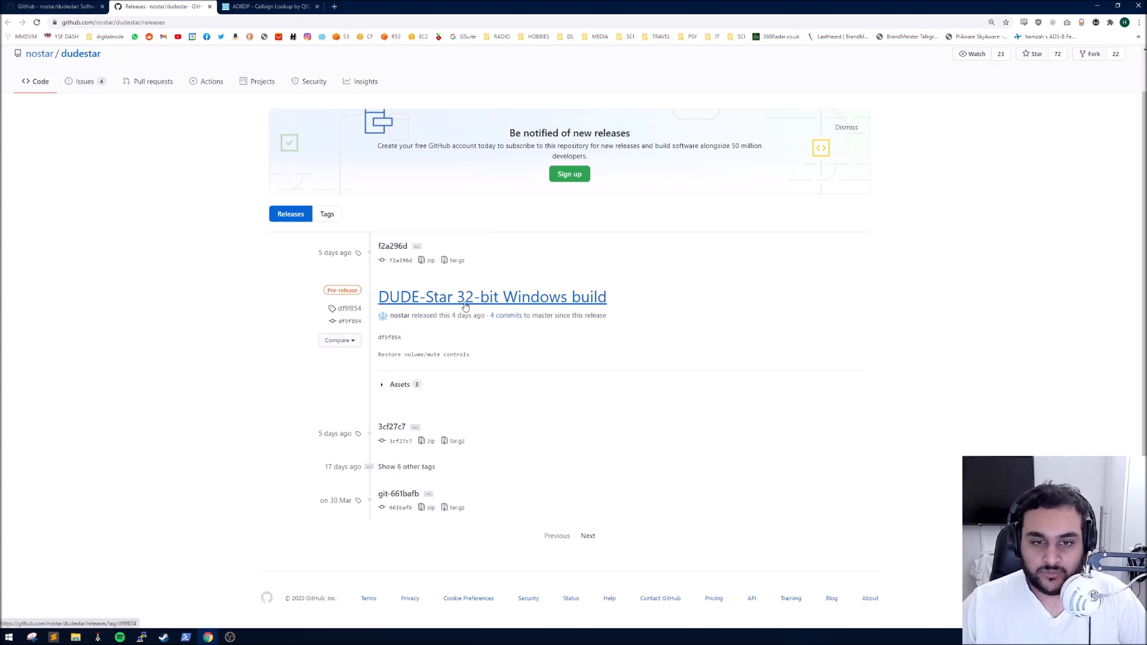
- Switch to the developer's QRZ.com callsign lookup page
left_click(272, 7)
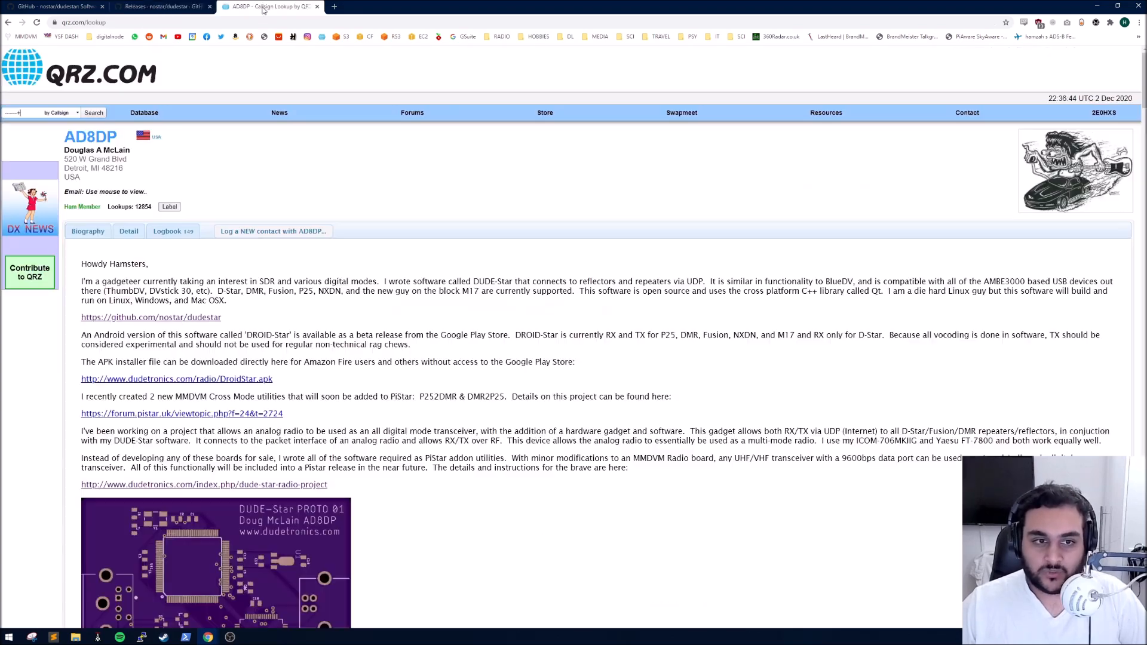
- Reveal the developer's contact email address on the QRZ callsign page
double_click(89, 137)
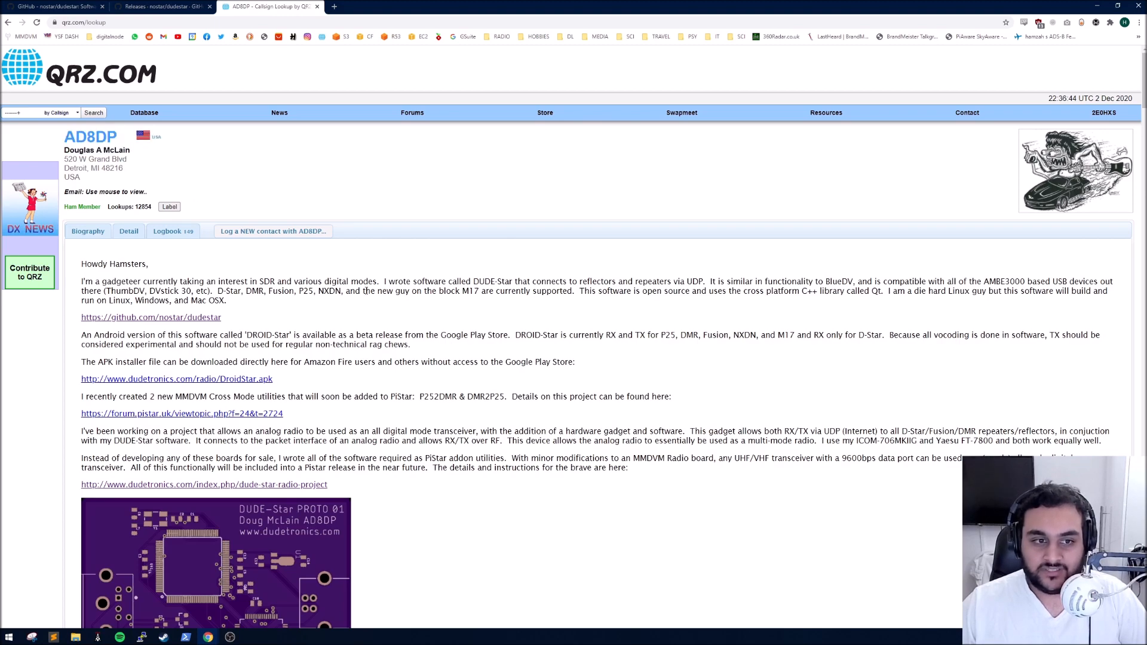
mouse_move(161, 184)
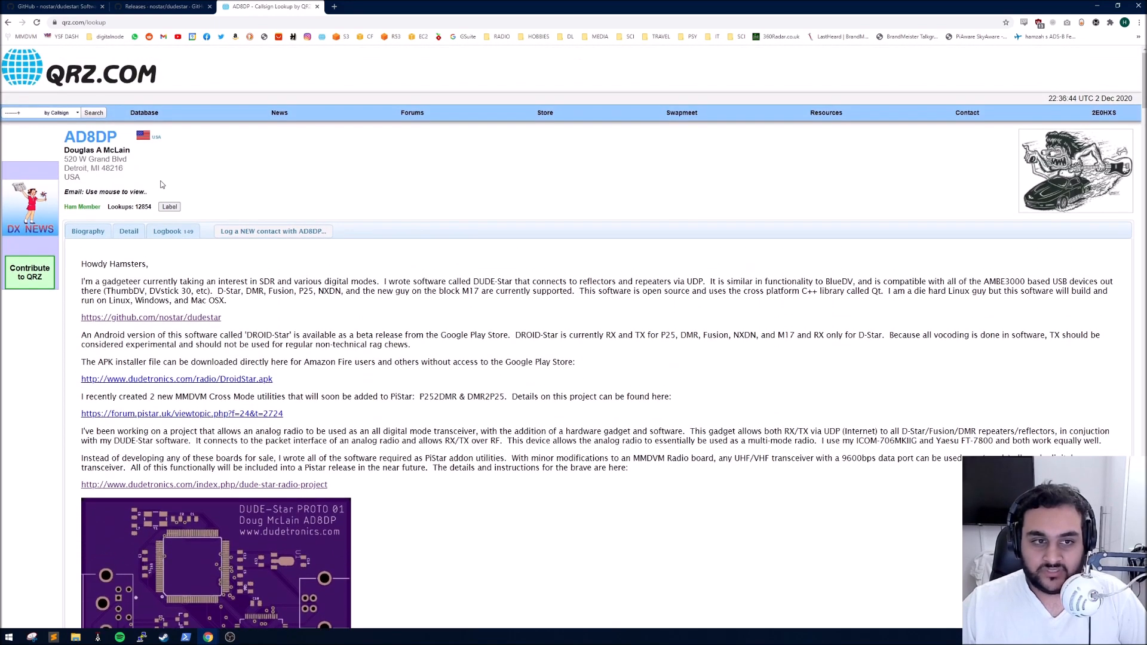
mouse_move(117, 191)
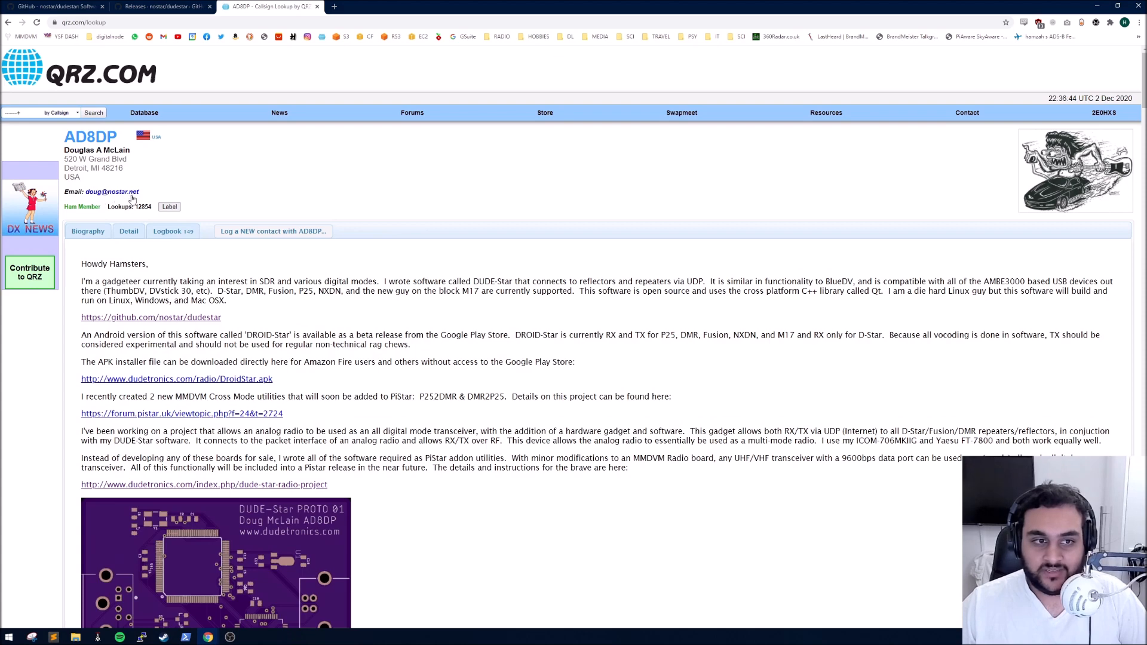
- Download dudestar.exe from the DUDE-Star 32-bit Windows build release and save it to the desktop
left_click(159, 7)
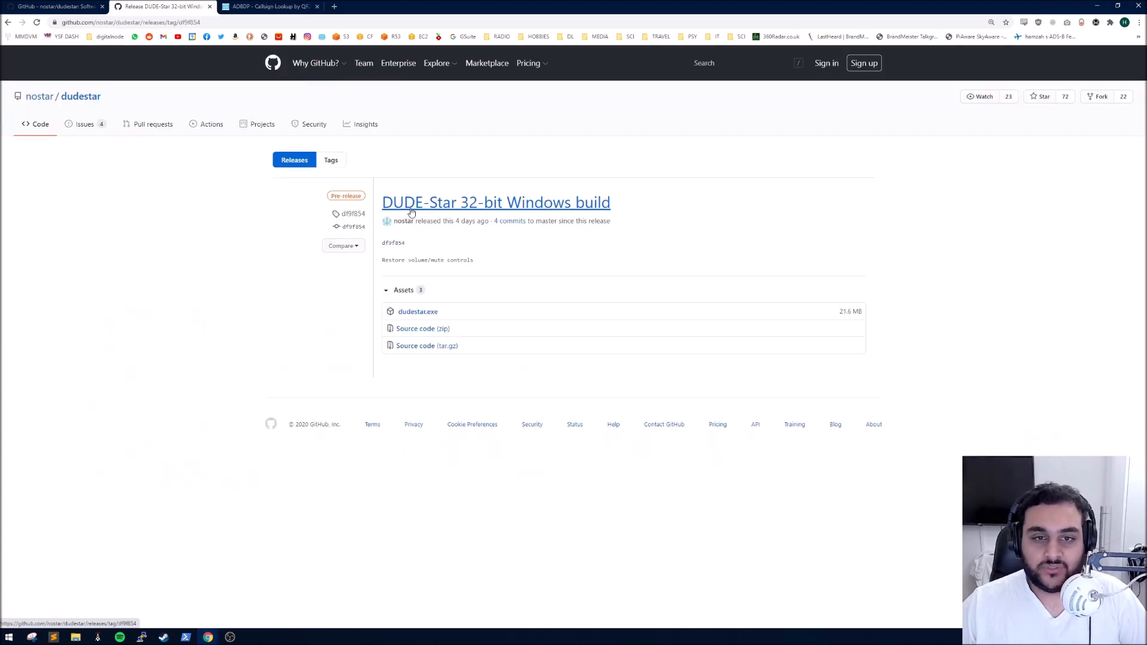
mouse_move(611, 204)
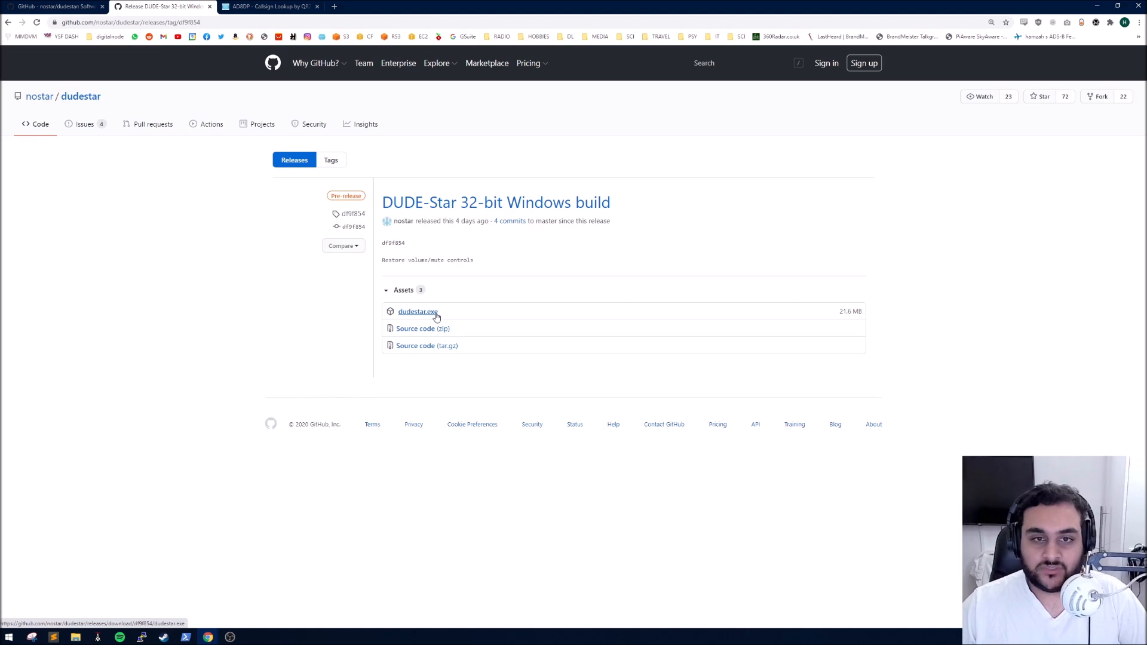
left_click(418, 312)
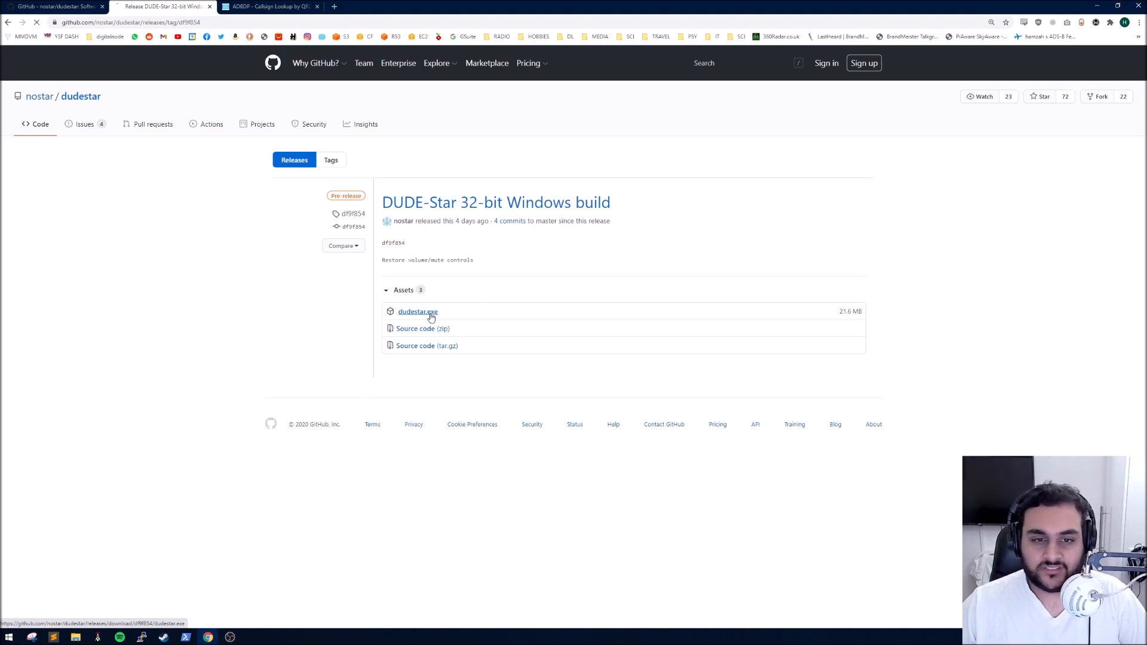
left_click(417, 310)
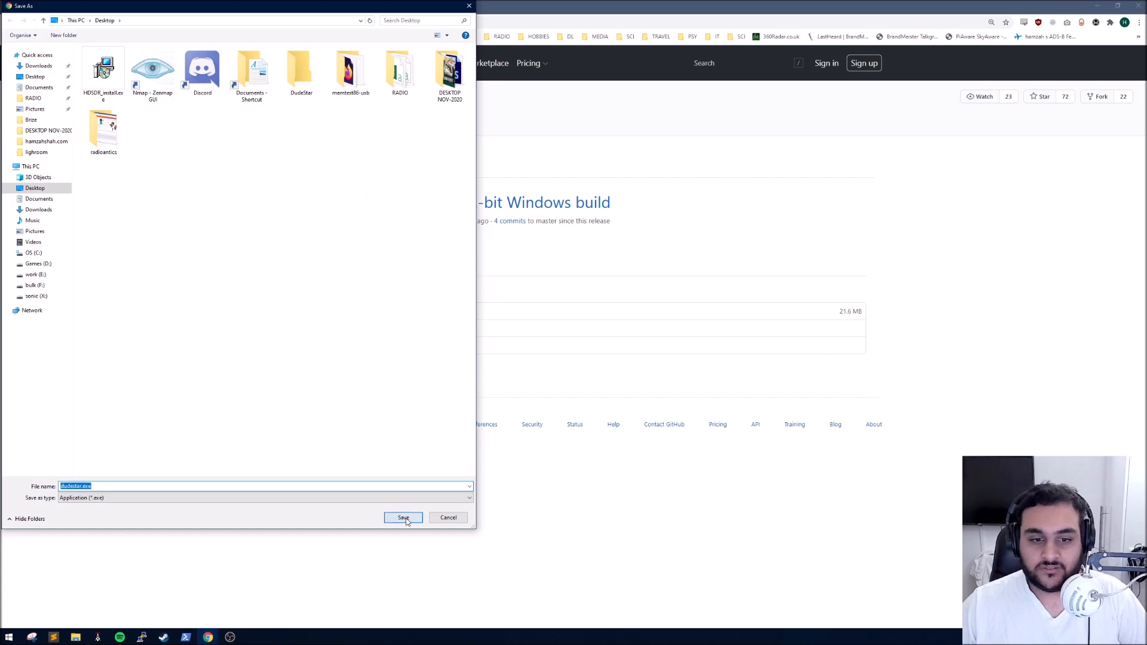
left_click(403, 517)
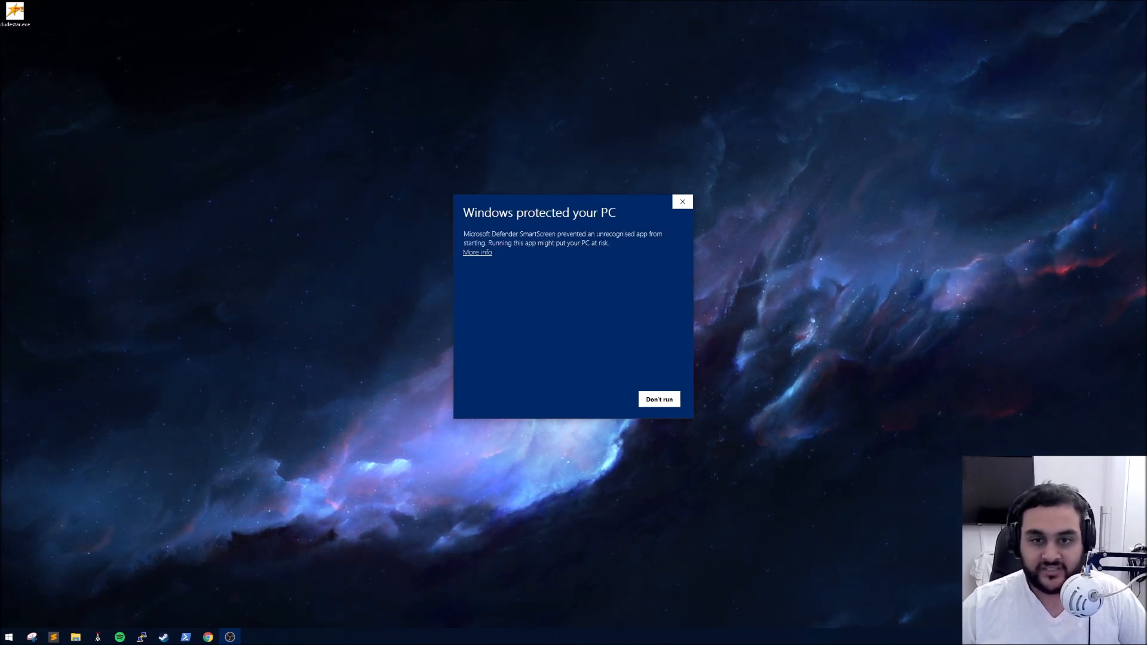
mouse_move(682, 201)
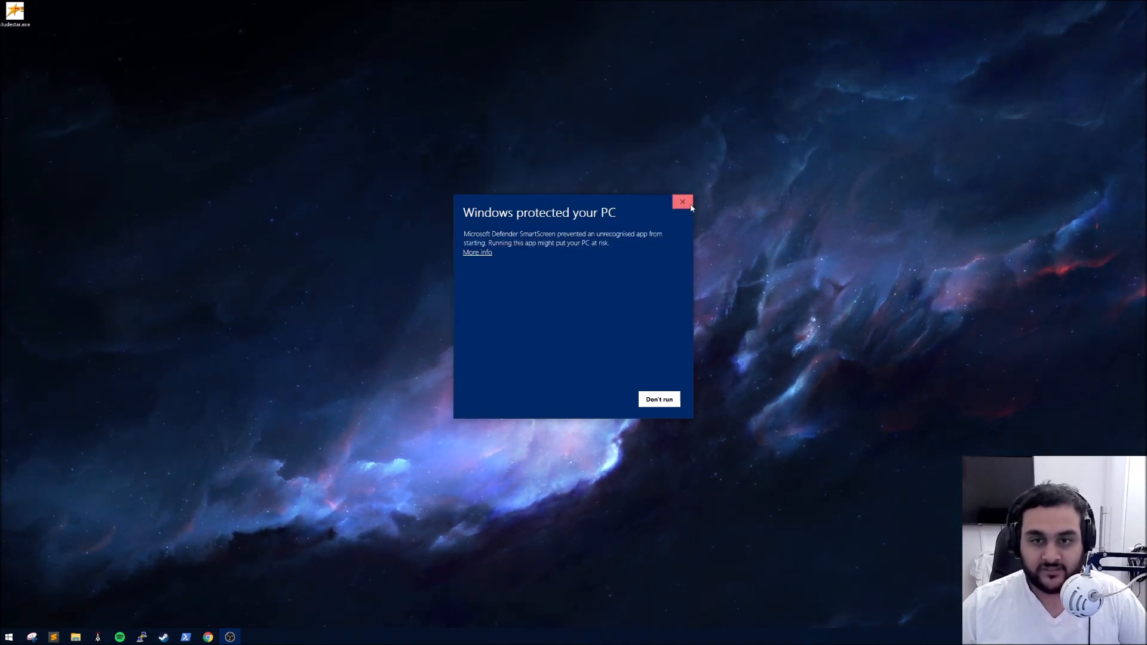
- Dismiss the 'Windows protected your PC' warning and close the dudestar.exe context menu
left_click(682, 202)
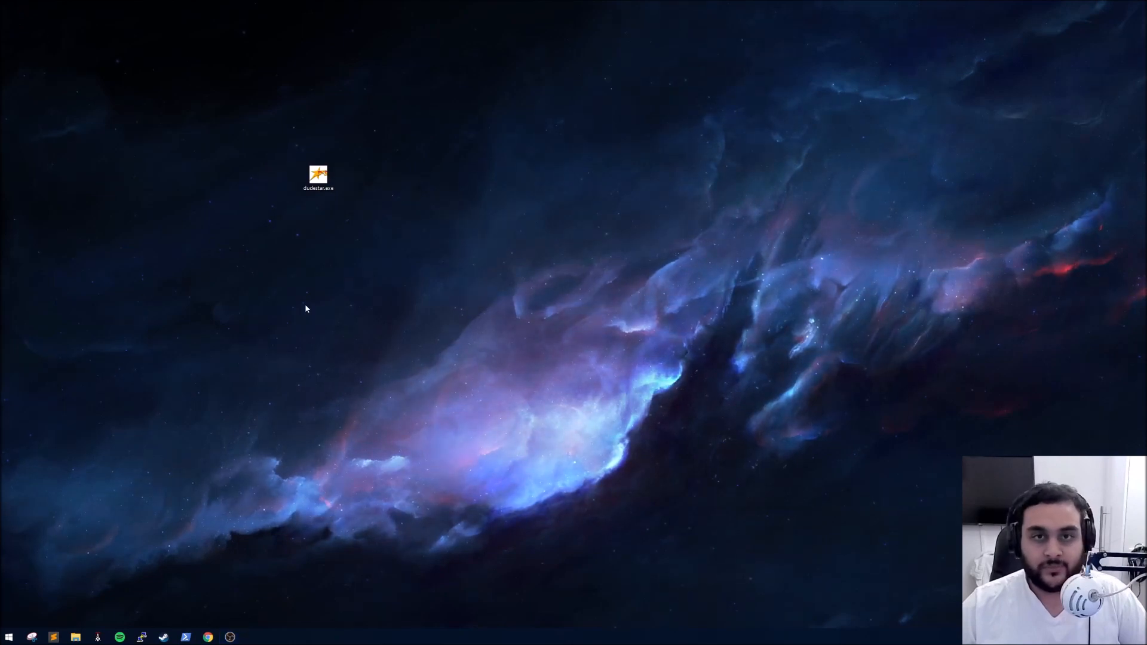
right_click(318, 177)
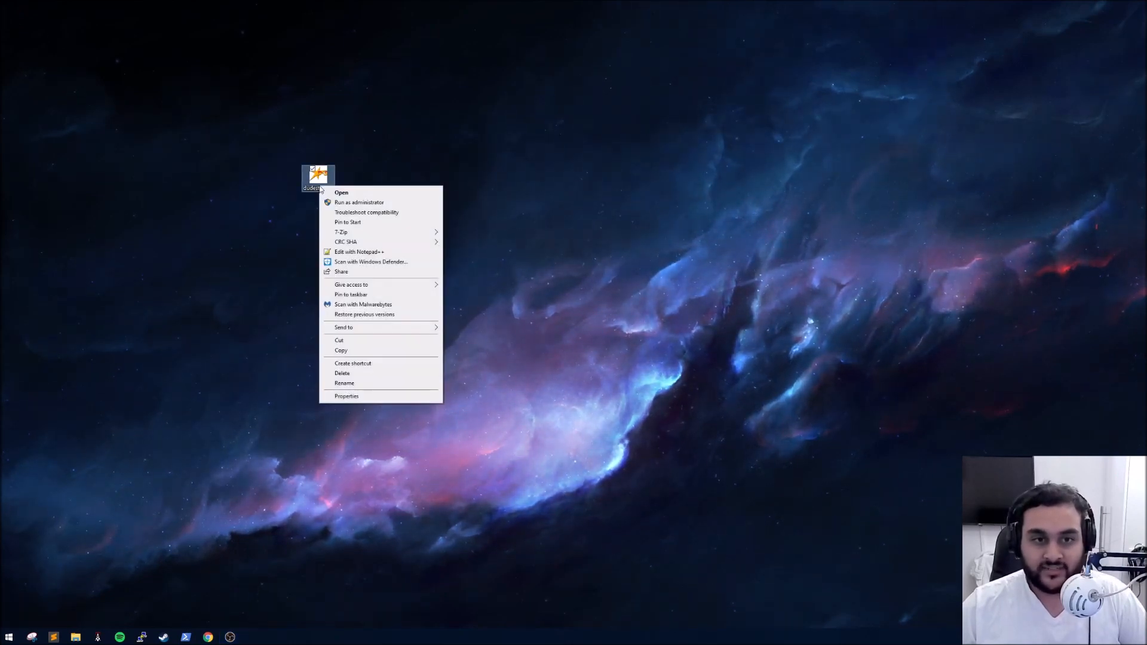
left_click(346, 395)
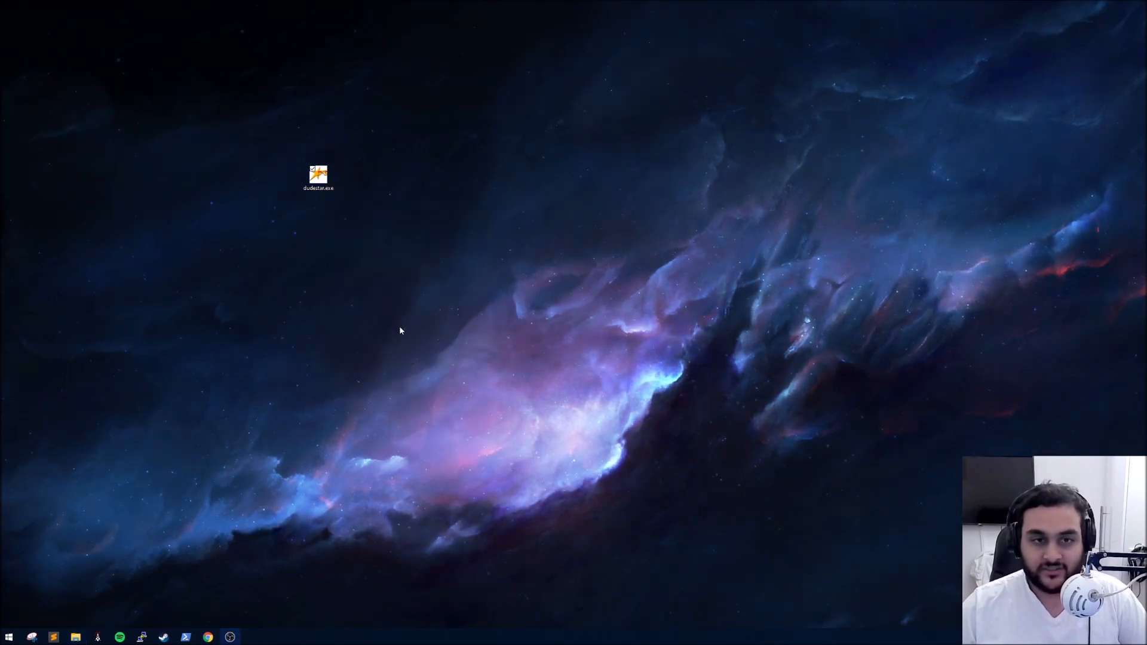
- Move dudestar.exe toward the upper middle of the desktop and select it
left_click_drag(318, 178, 420, 178)
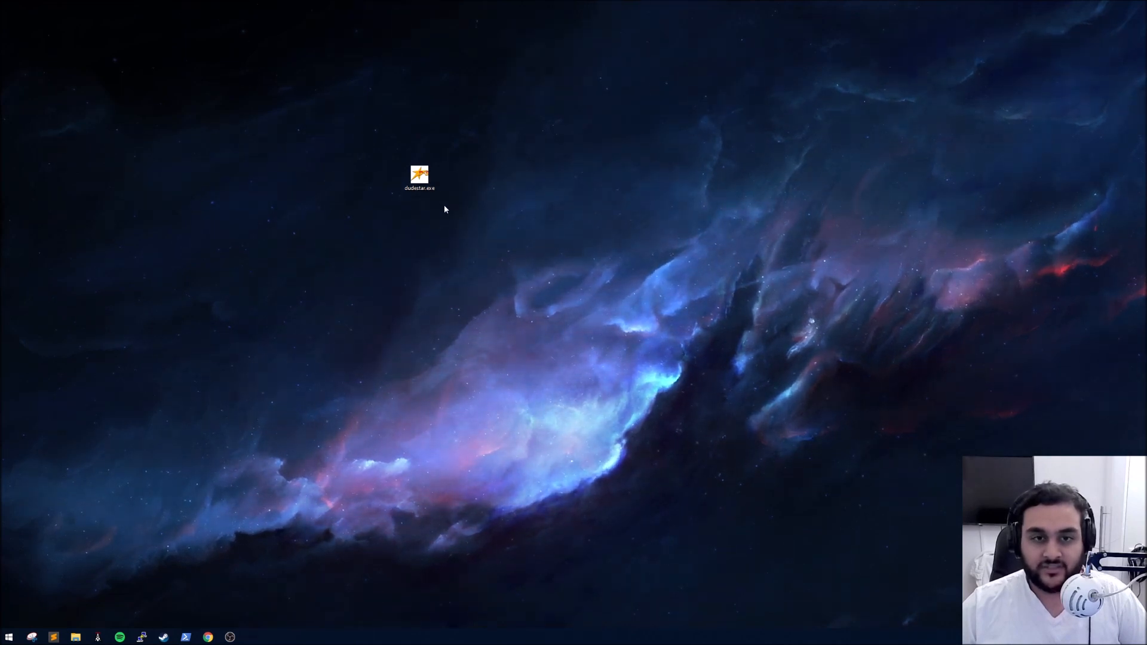
right_click(420, 178)
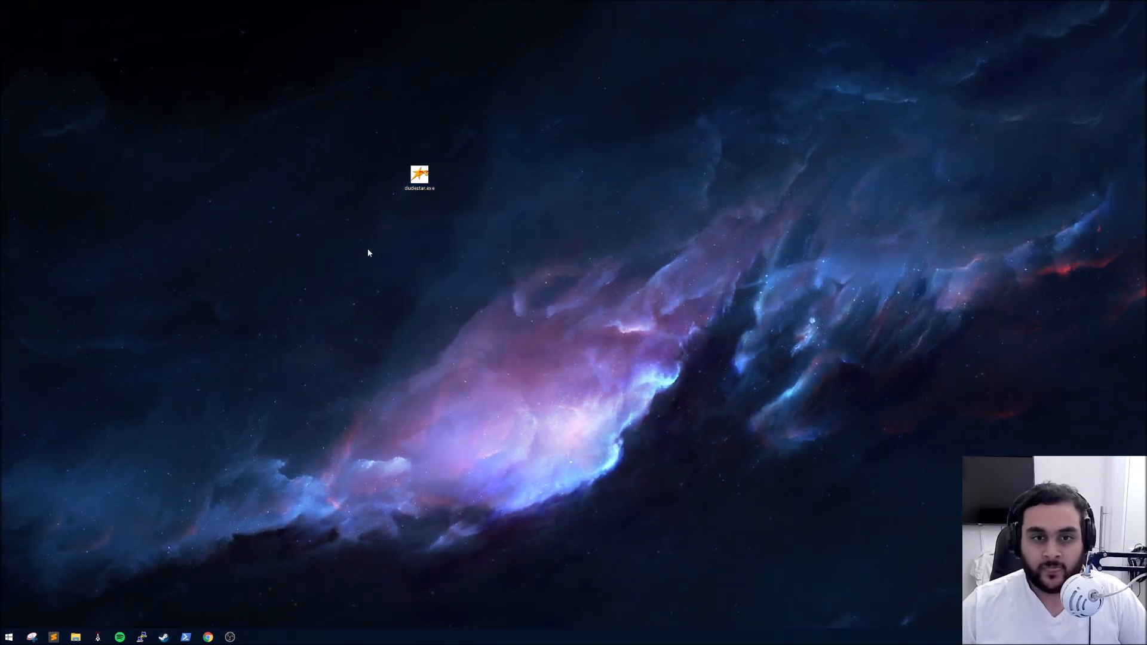
mouse_move(430, 235)
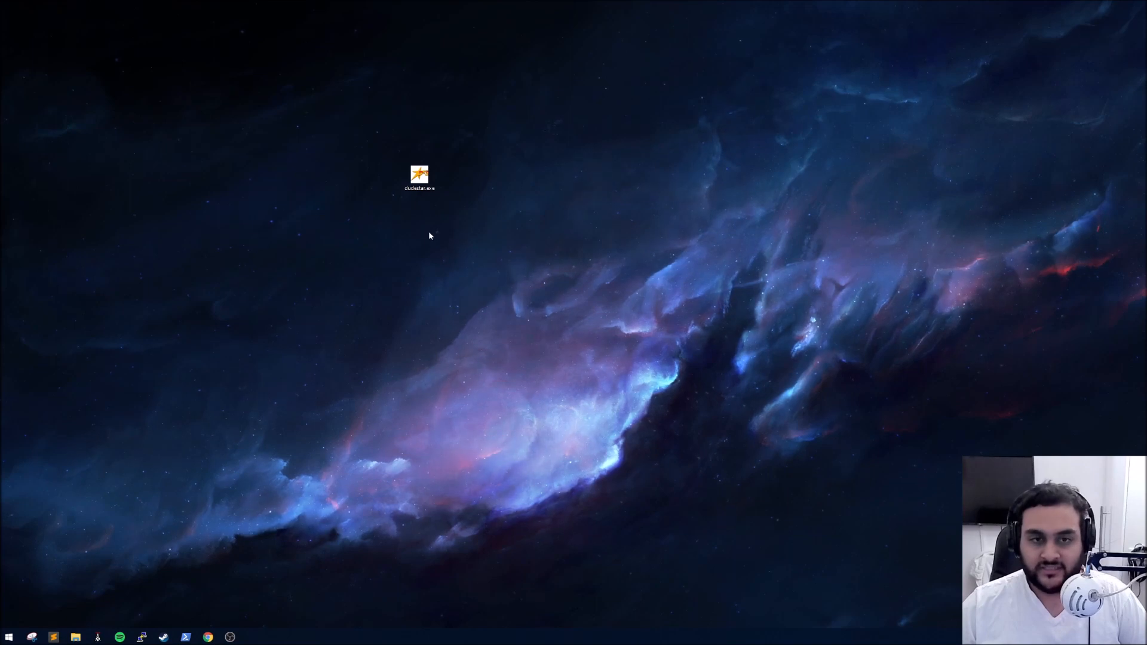
mouse_move(430, 203)
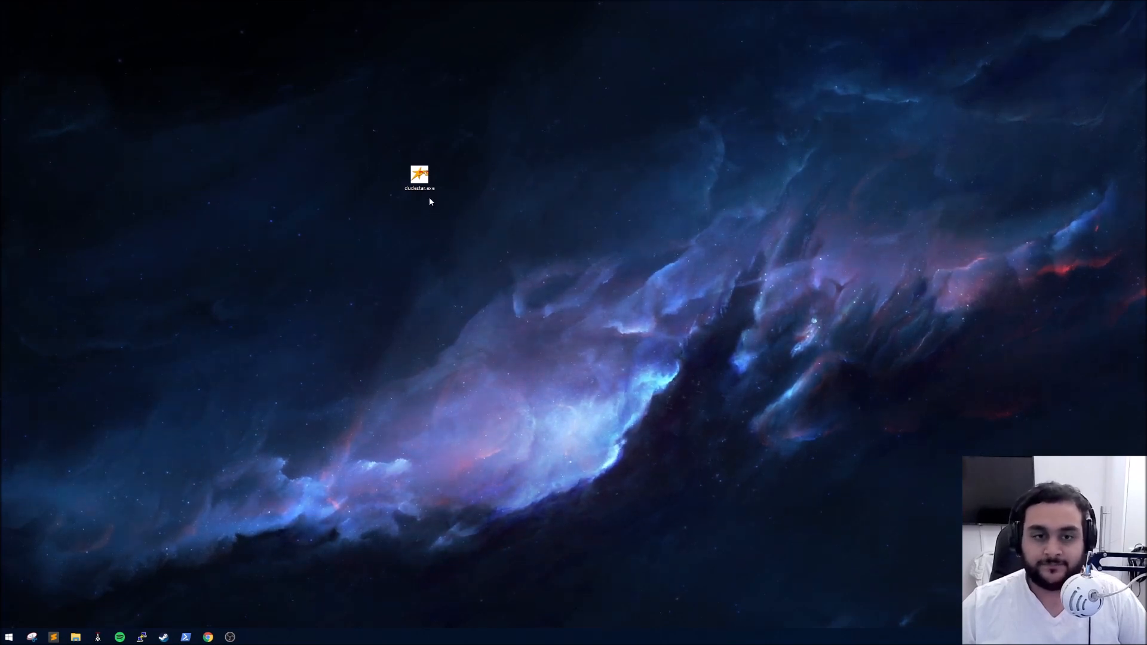
left_click(418, 175)
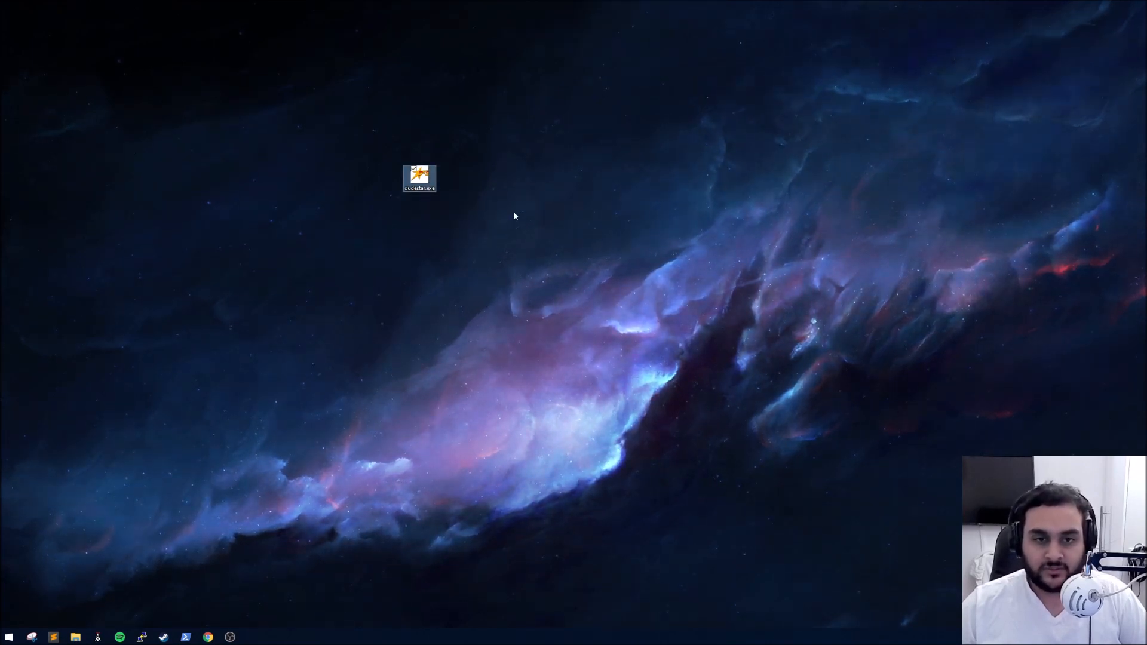
- Launch dudestar.exe from the desktop to show the DUDE-Star main window
double_click(418, 177)
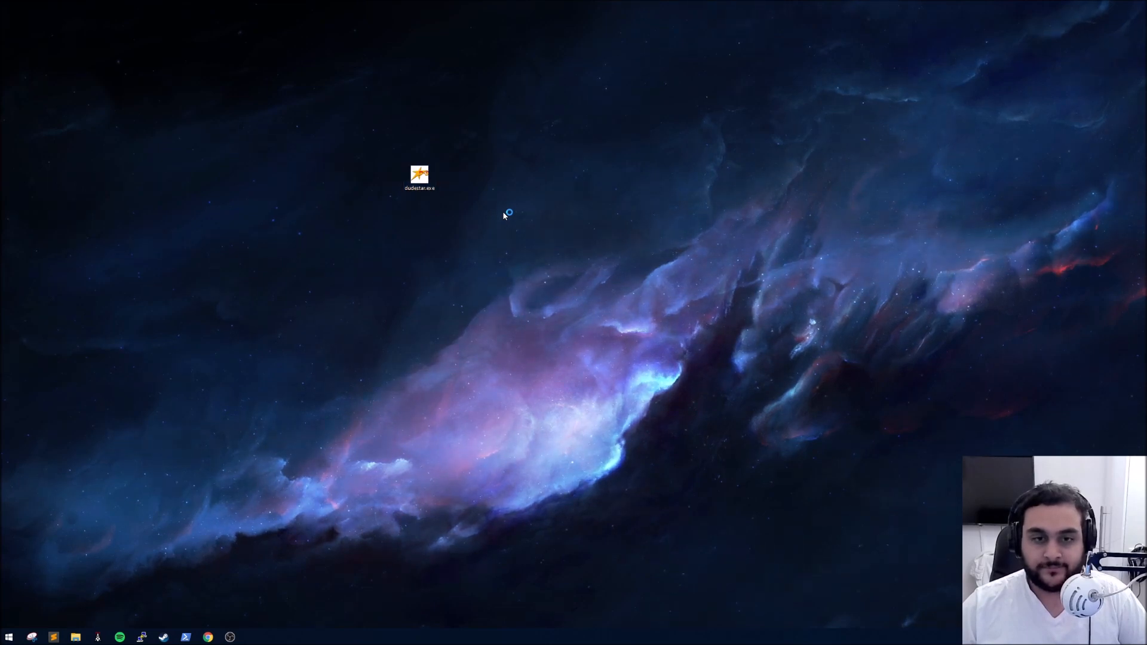
double_click(420, 175)
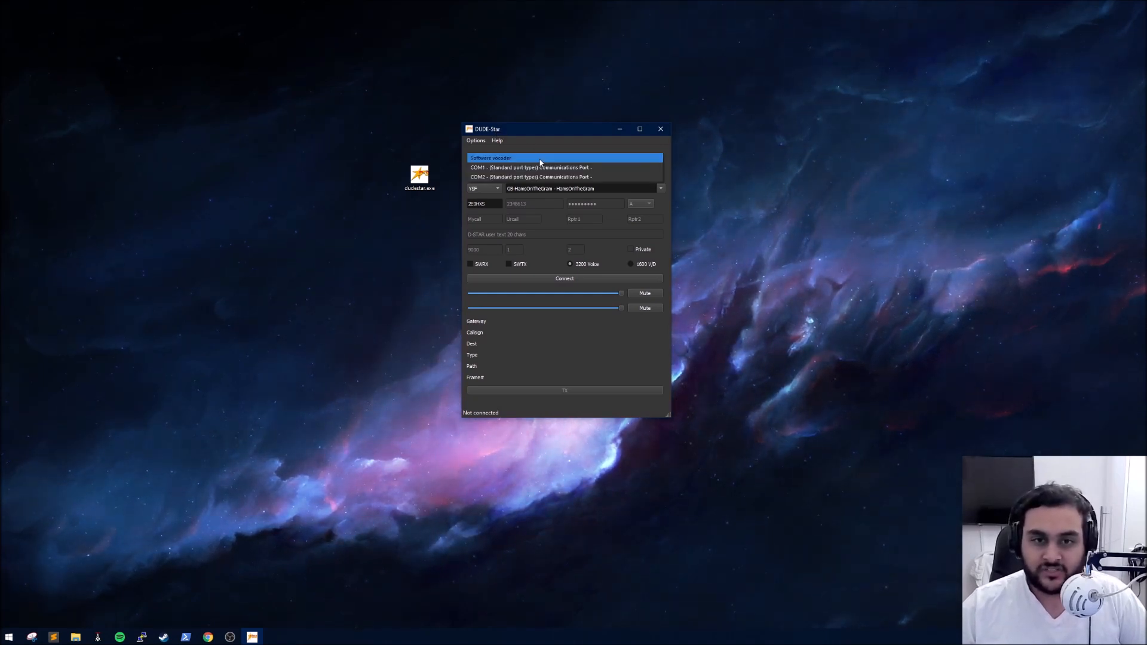
- Keep Software vocoder selected and update the DMR IDs from the Options menu
left_click(490, 158)
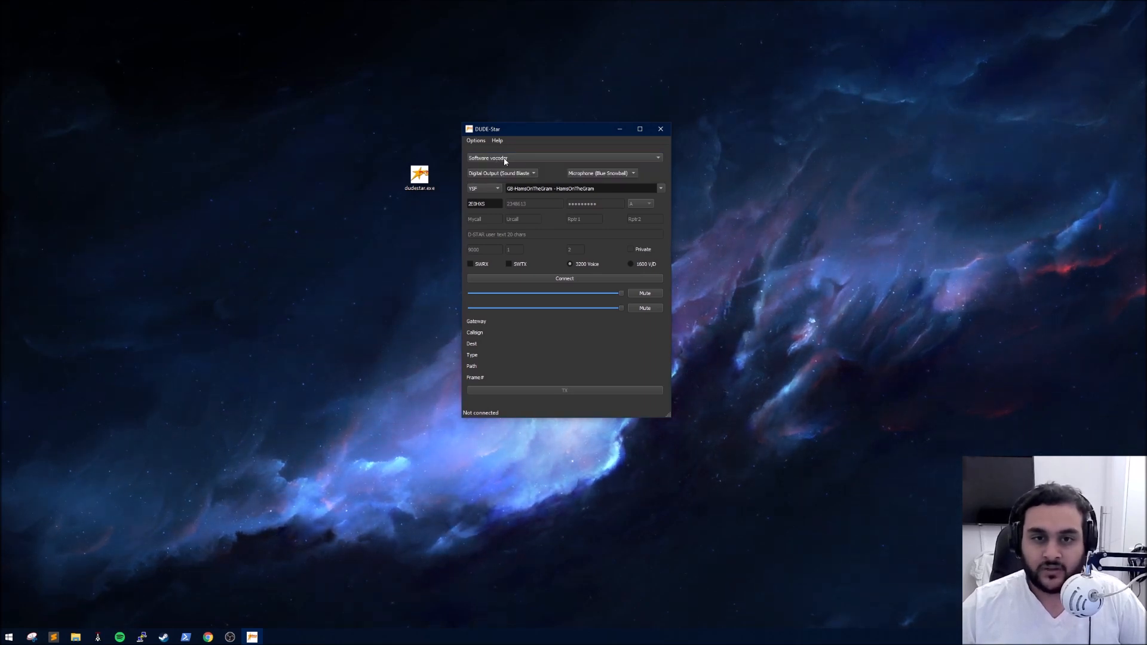
mouse_move(504, 157)
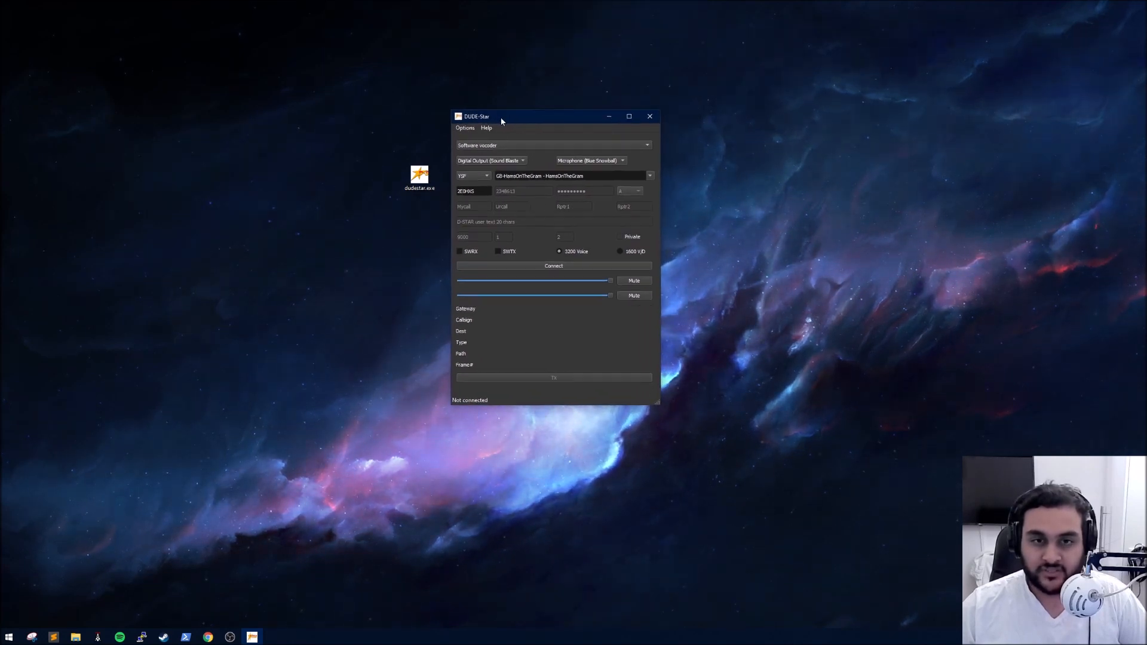
left_click(471, 123)
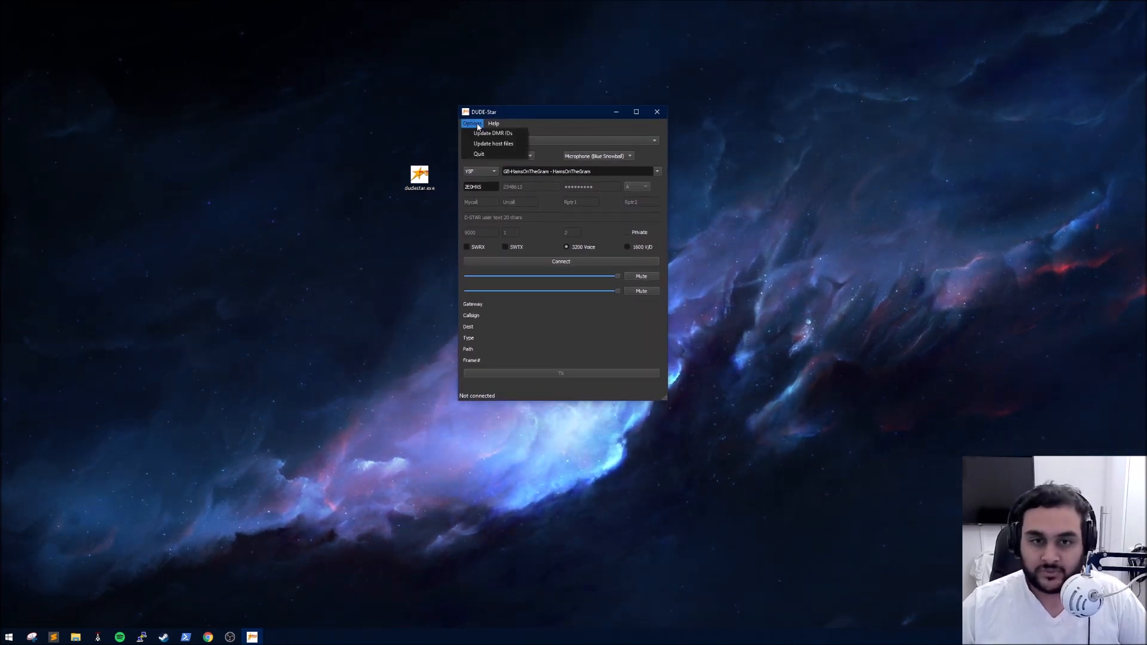
mouse_move(494, 143)
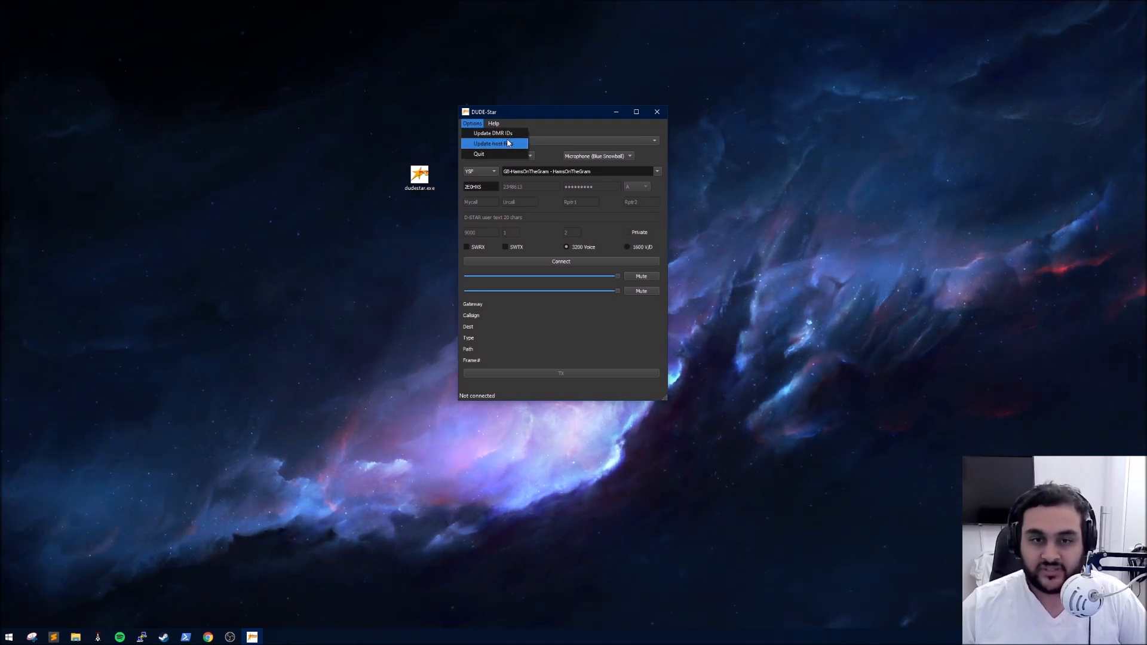
mouse_move(494, 132)
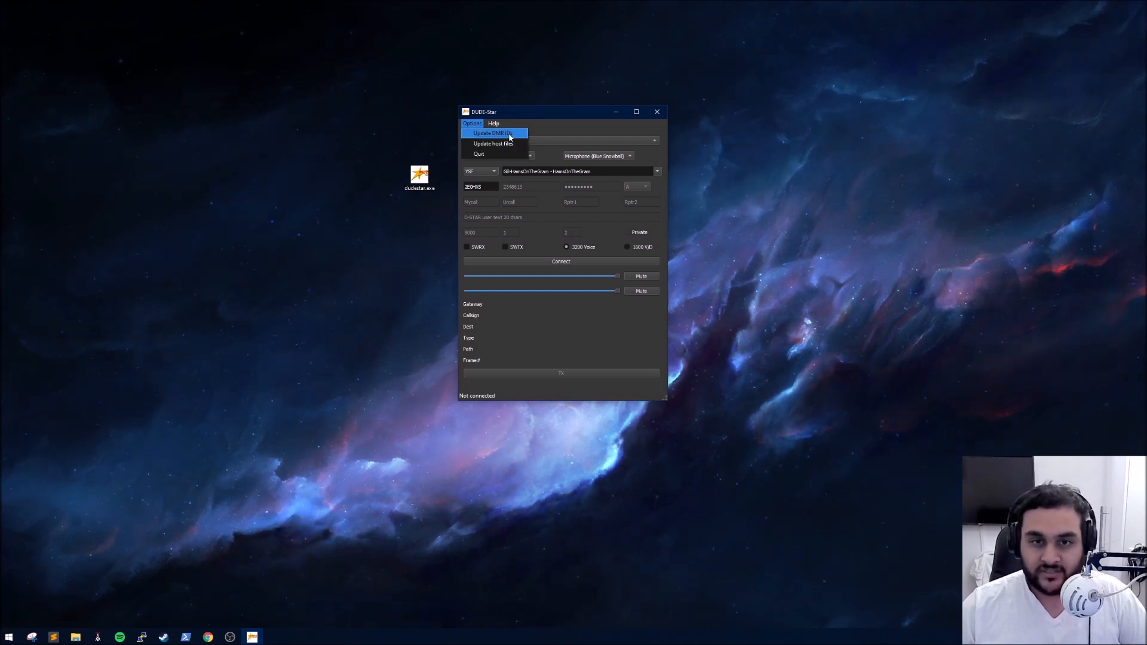
mouse_move(494, 143)
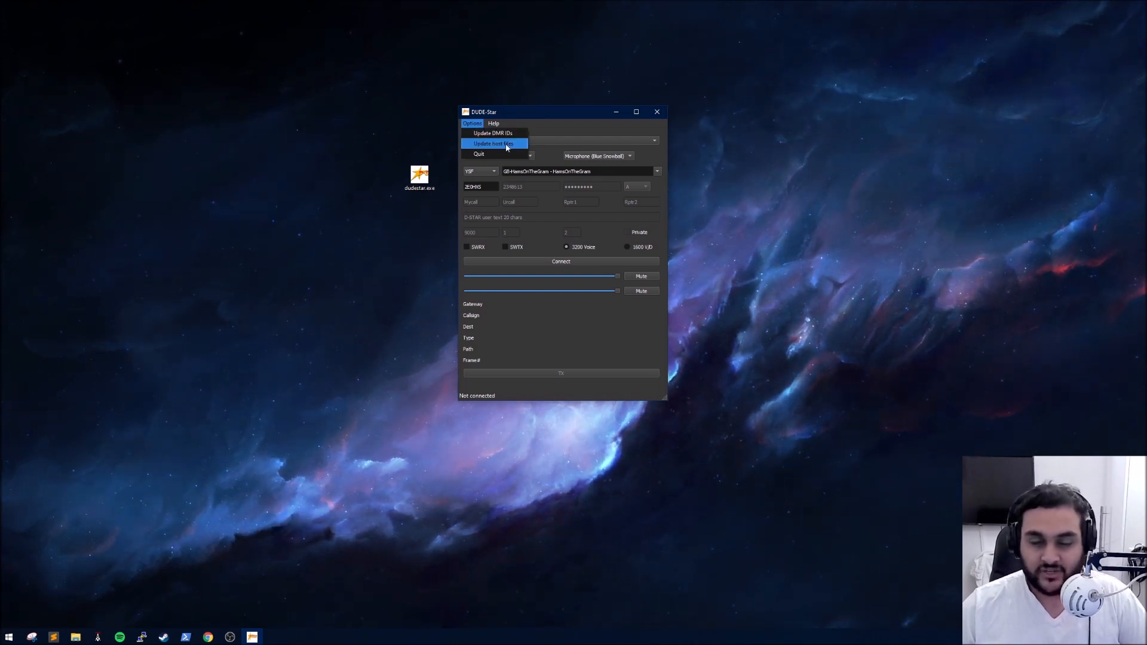
mouse_move(493, 133)
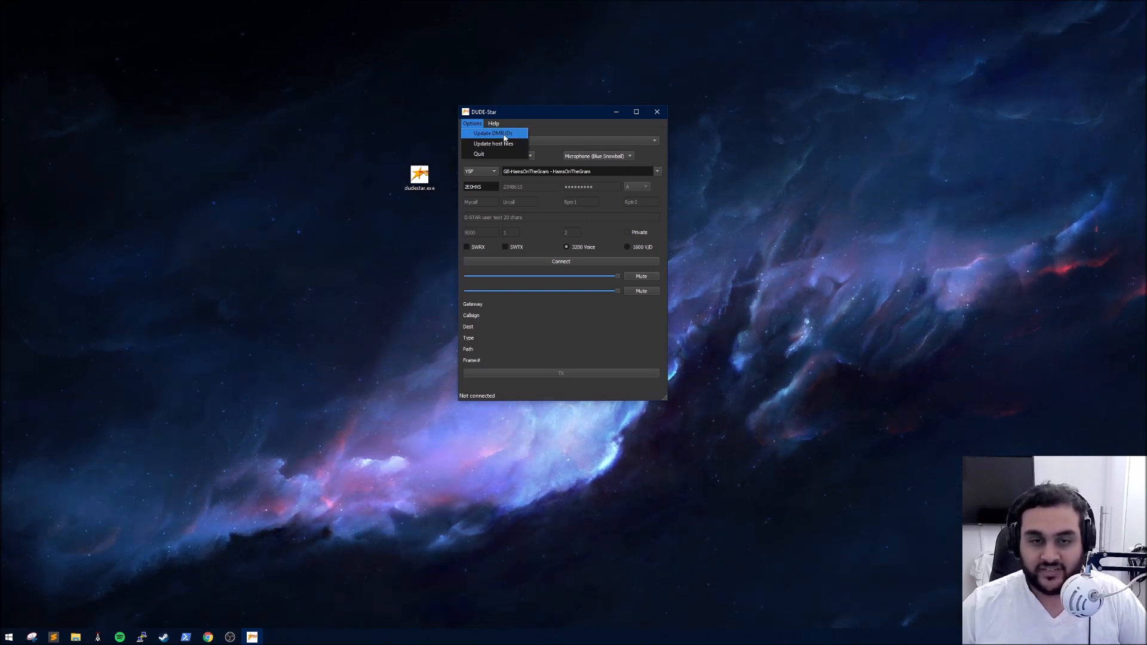
mouse_move(513, 137)
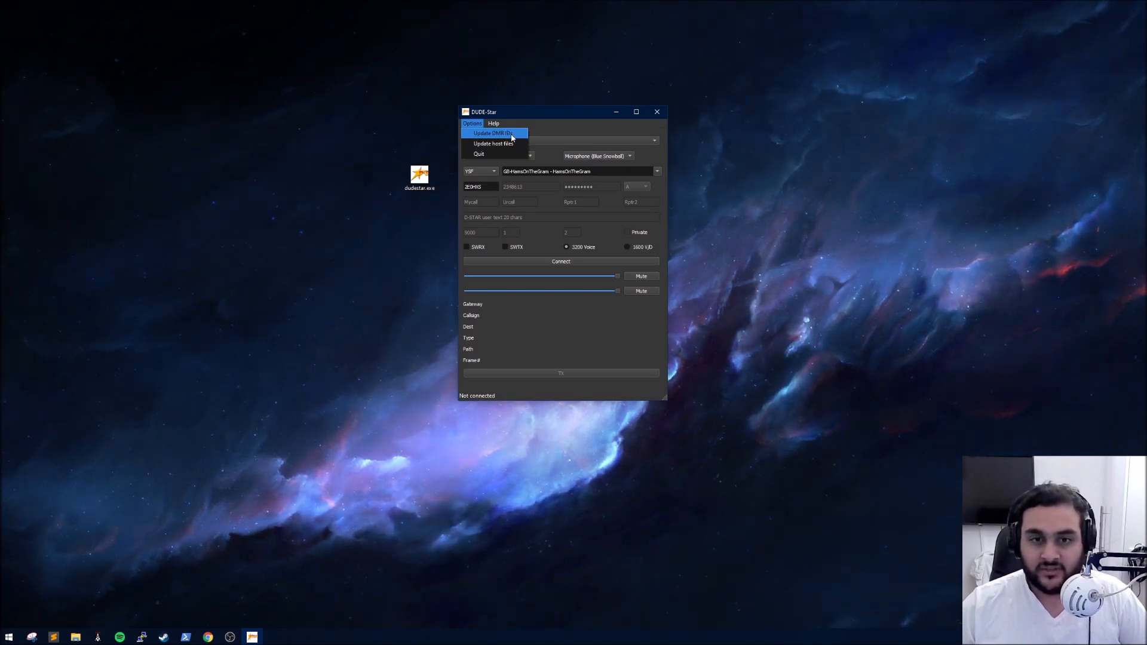
left_click(472, 123)
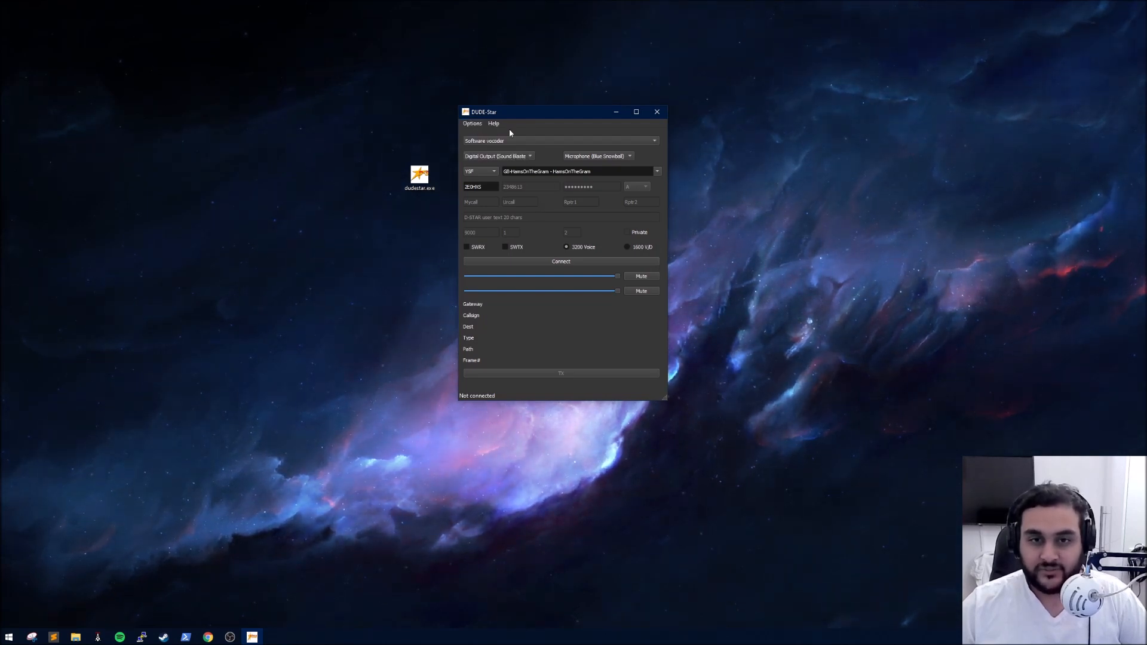
left_click(471, 122)
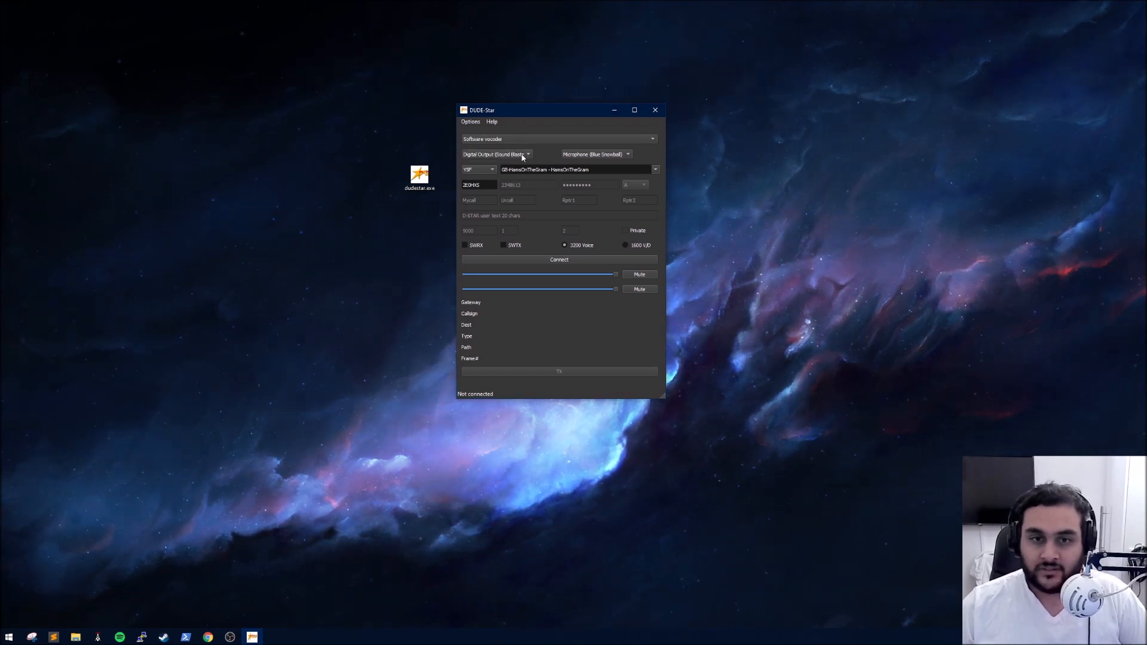
left_click(496, 154)
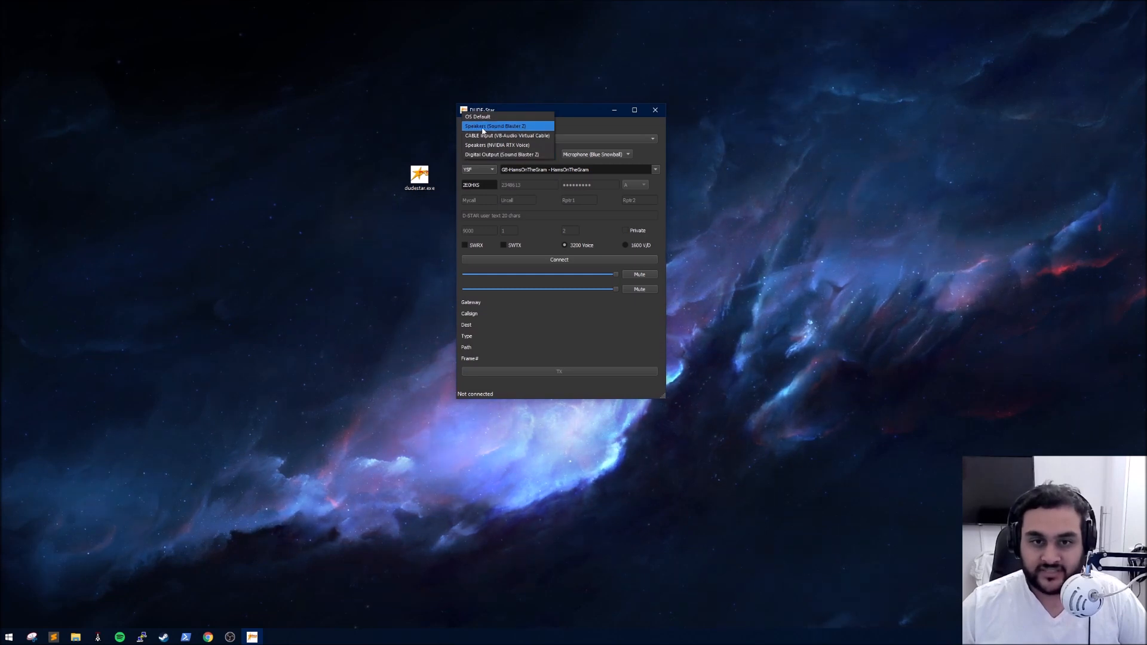
left_click(495, 126)
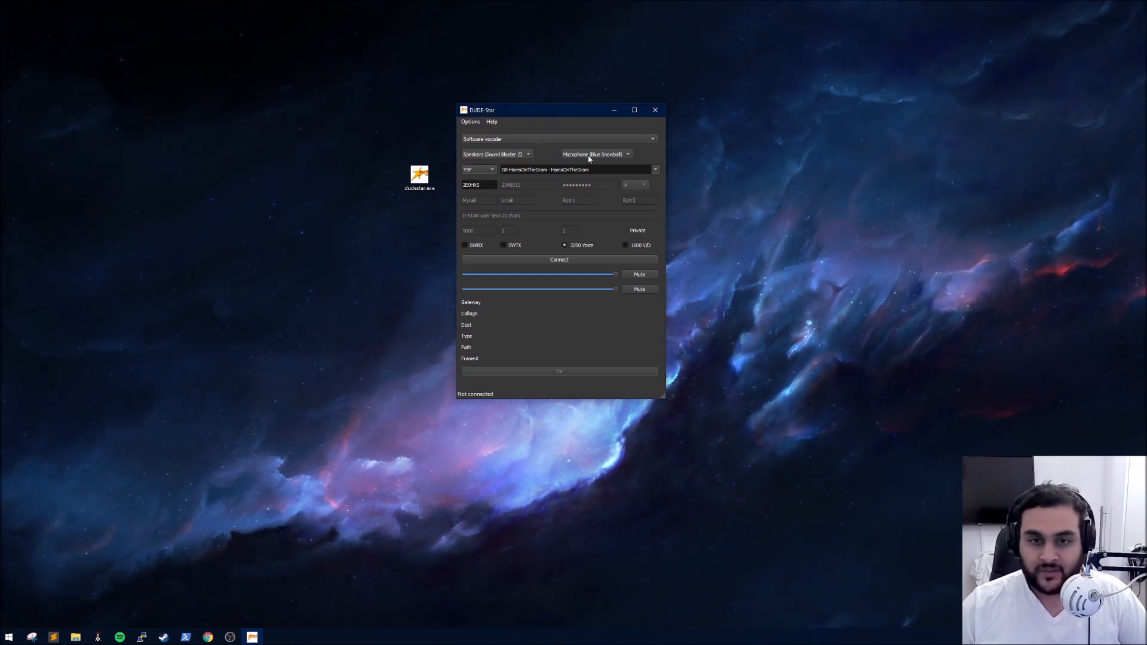
left_click(628, 154)
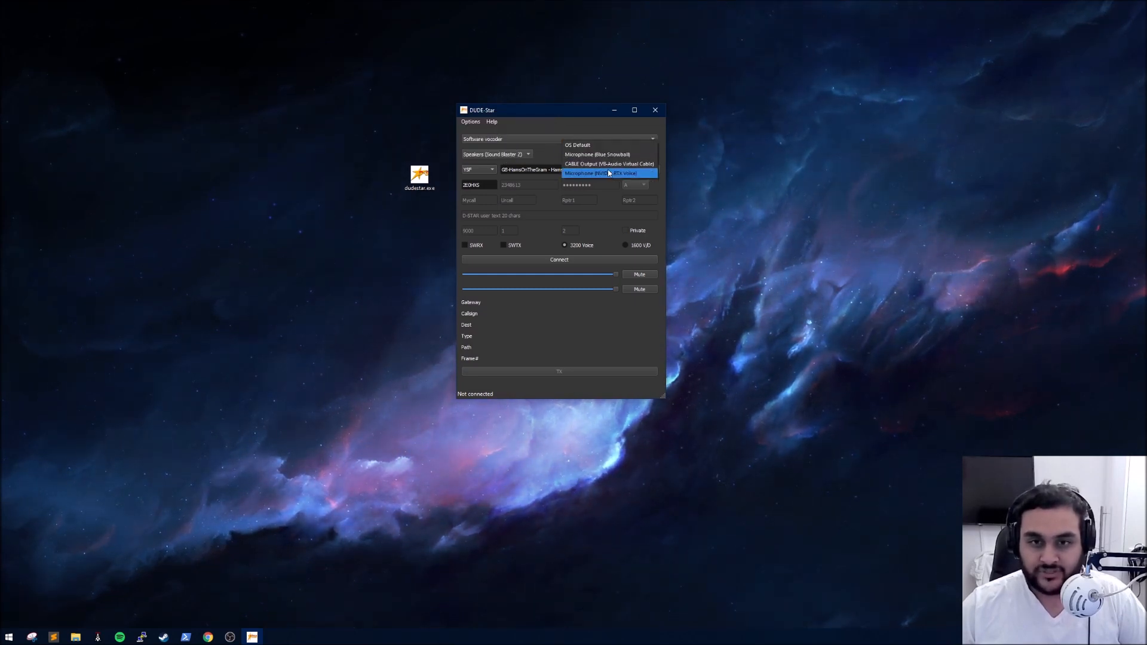
left_click(598, 154)
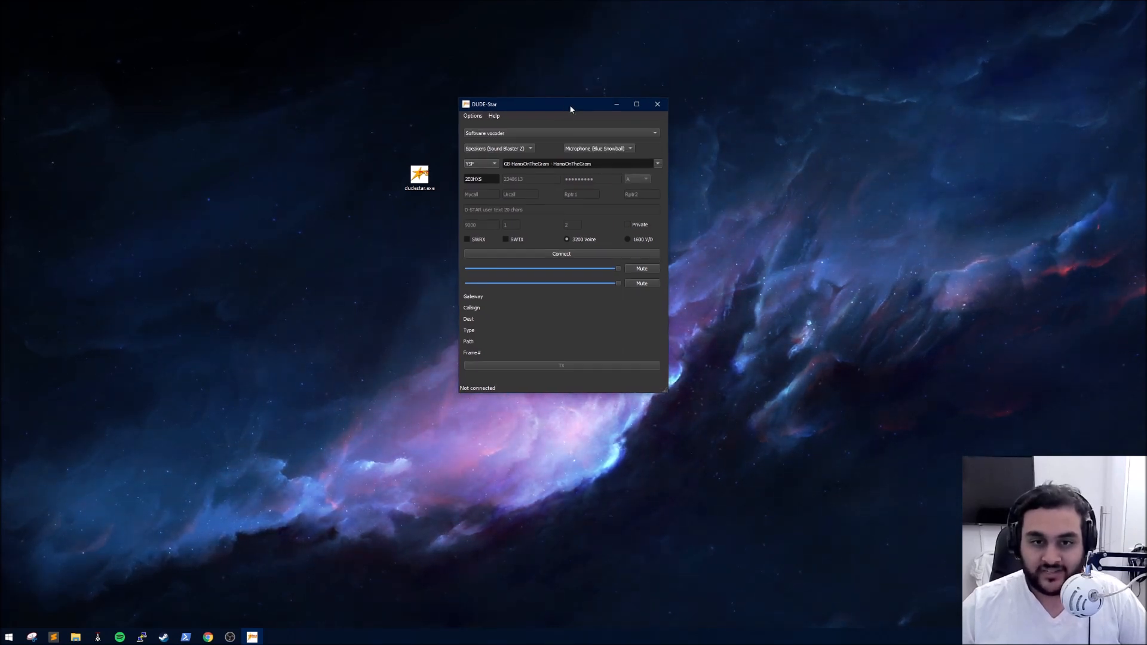
left_click(480, 163)
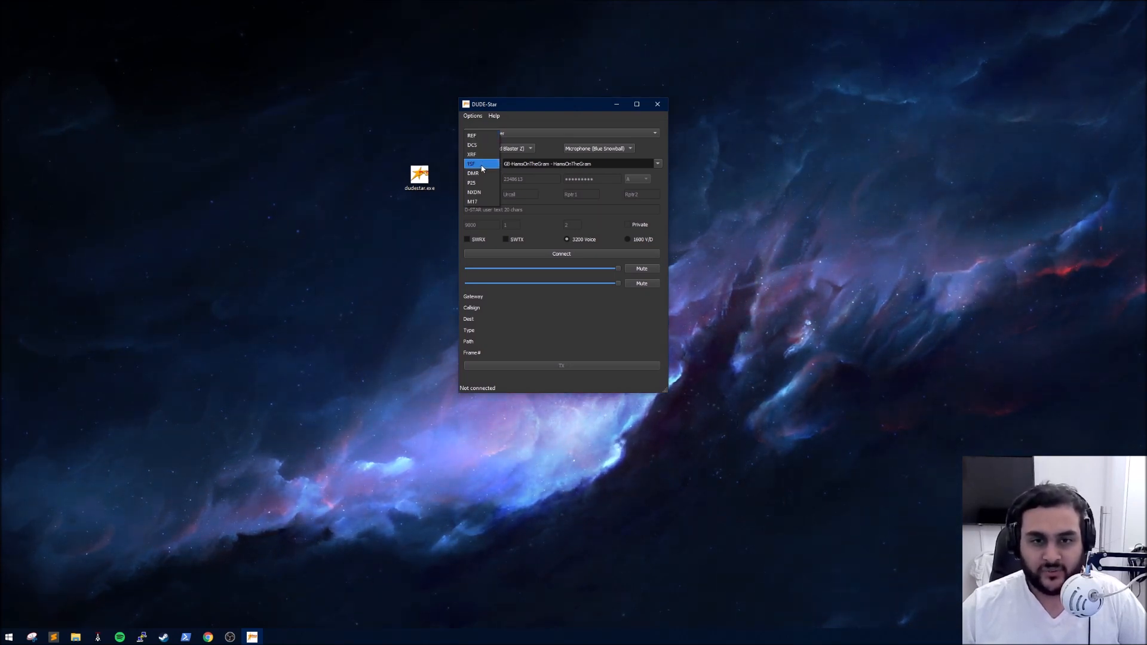
left_click(482, 164)
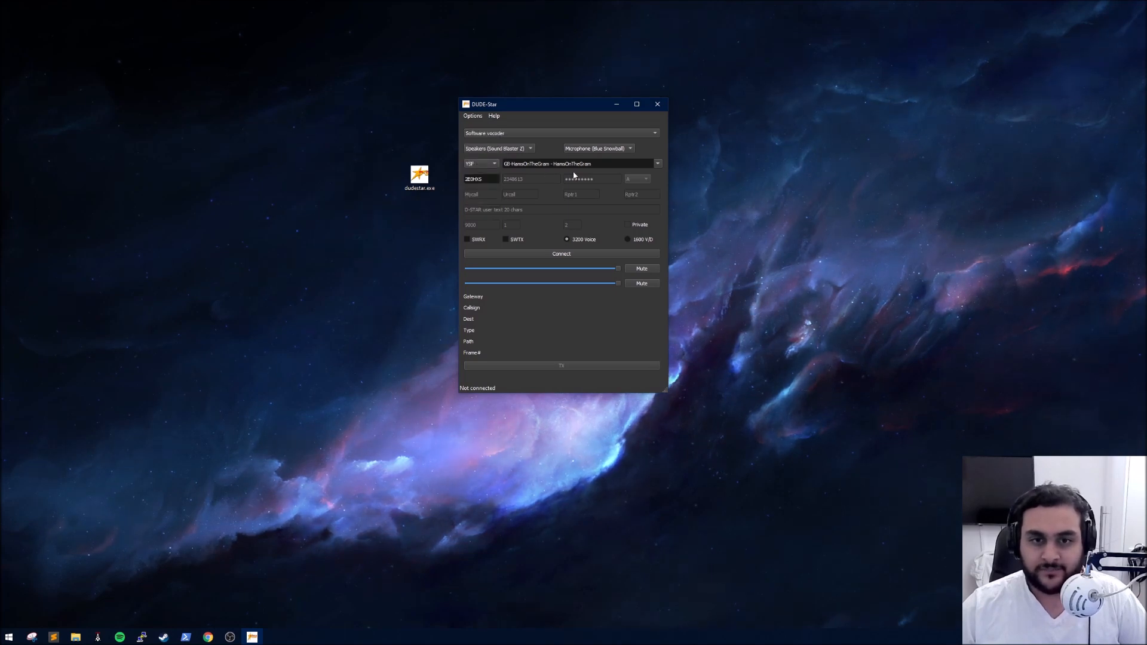
left_click(657, 164)
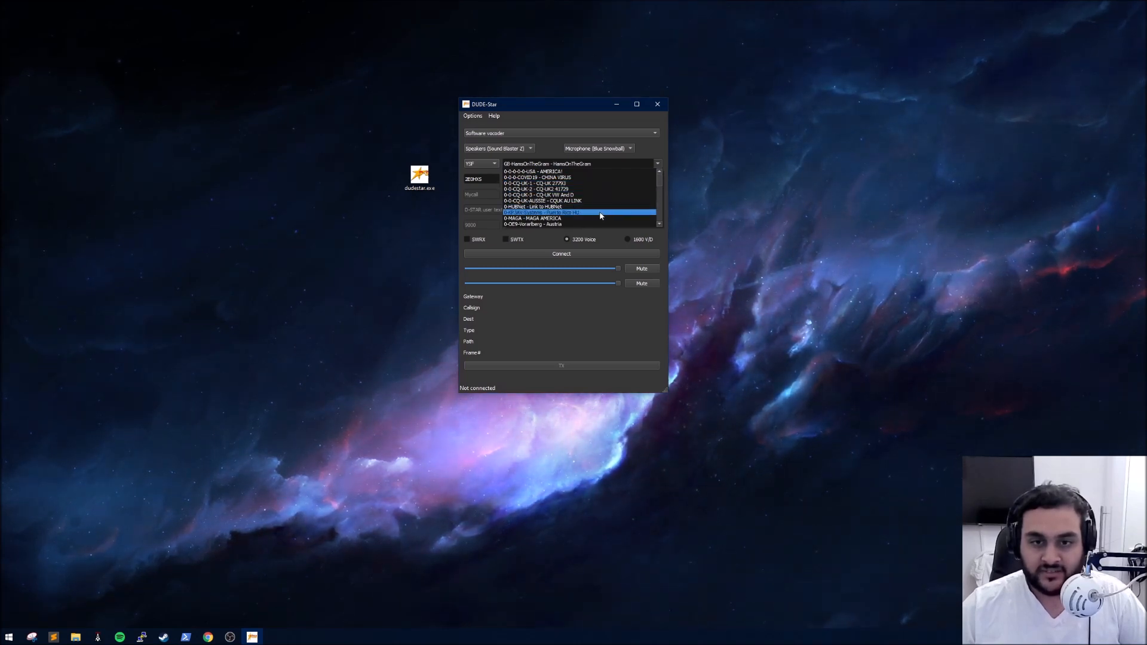
scroll("down", 3)
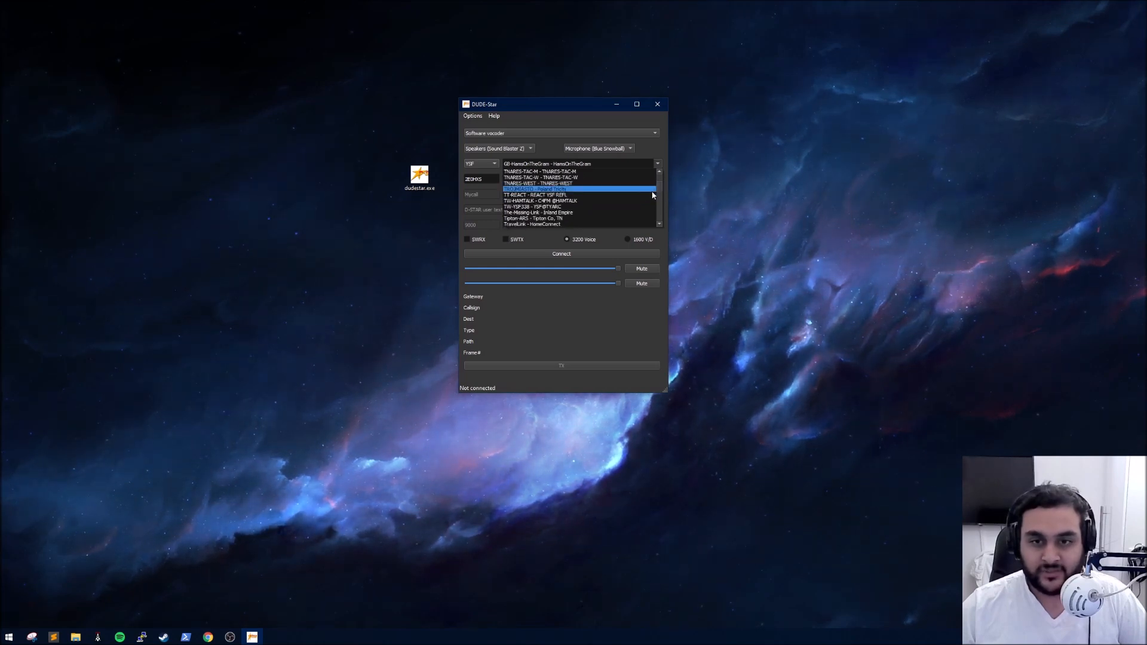
scroll("down", 3)
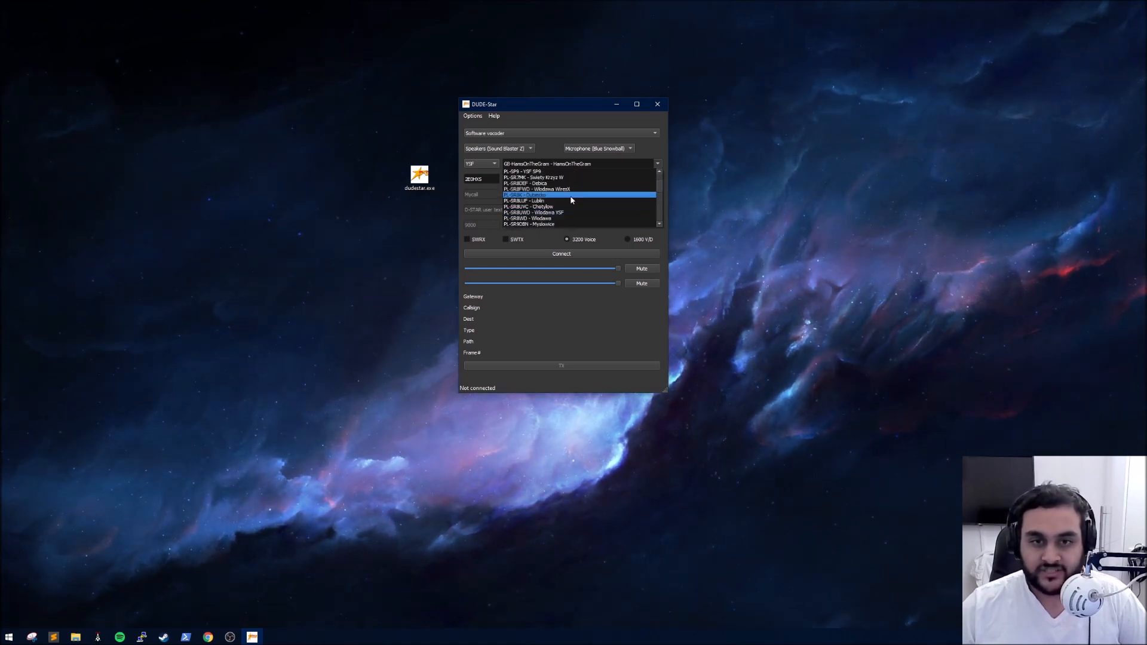
left_click(552, 164)
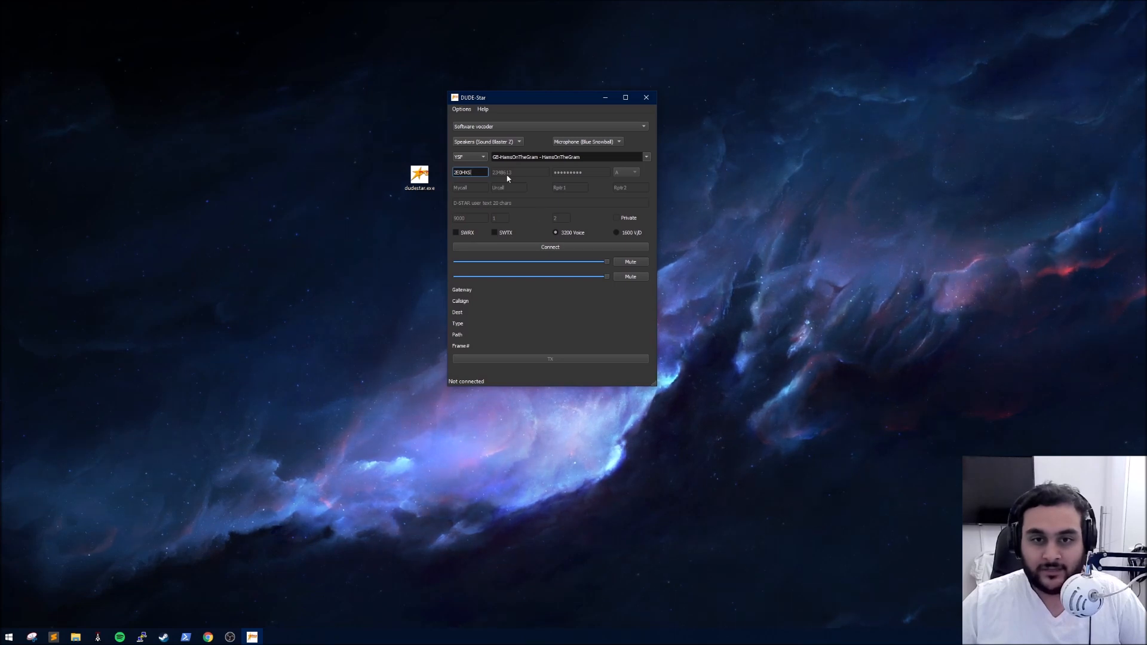
mouse_move(523, 178)
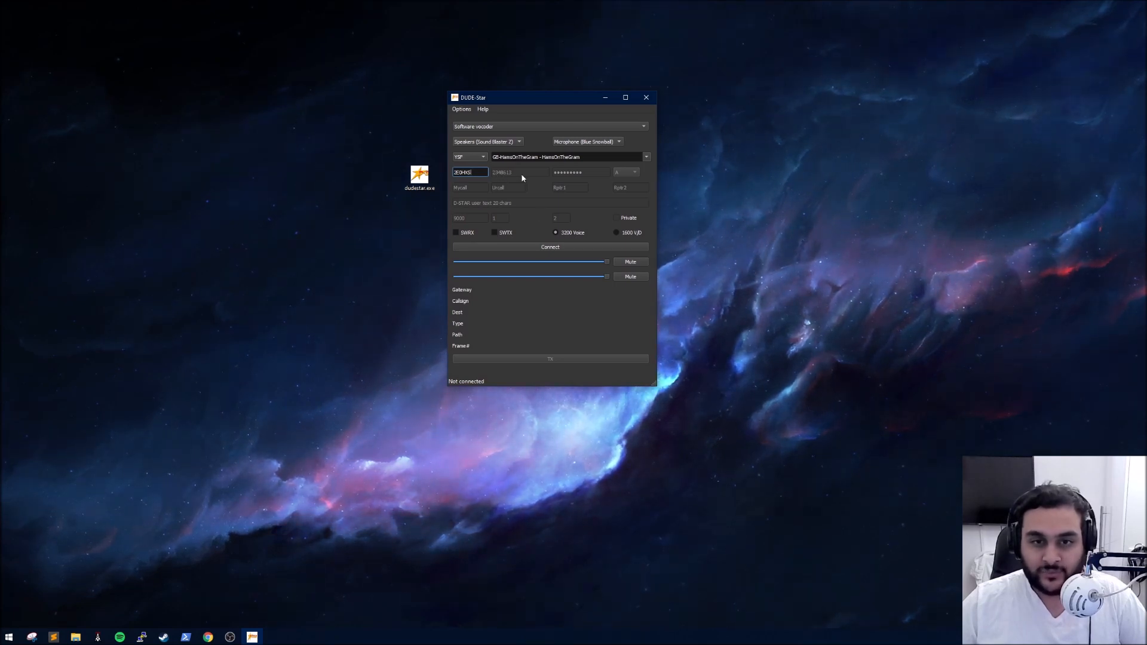
mouse_move(585, 178)
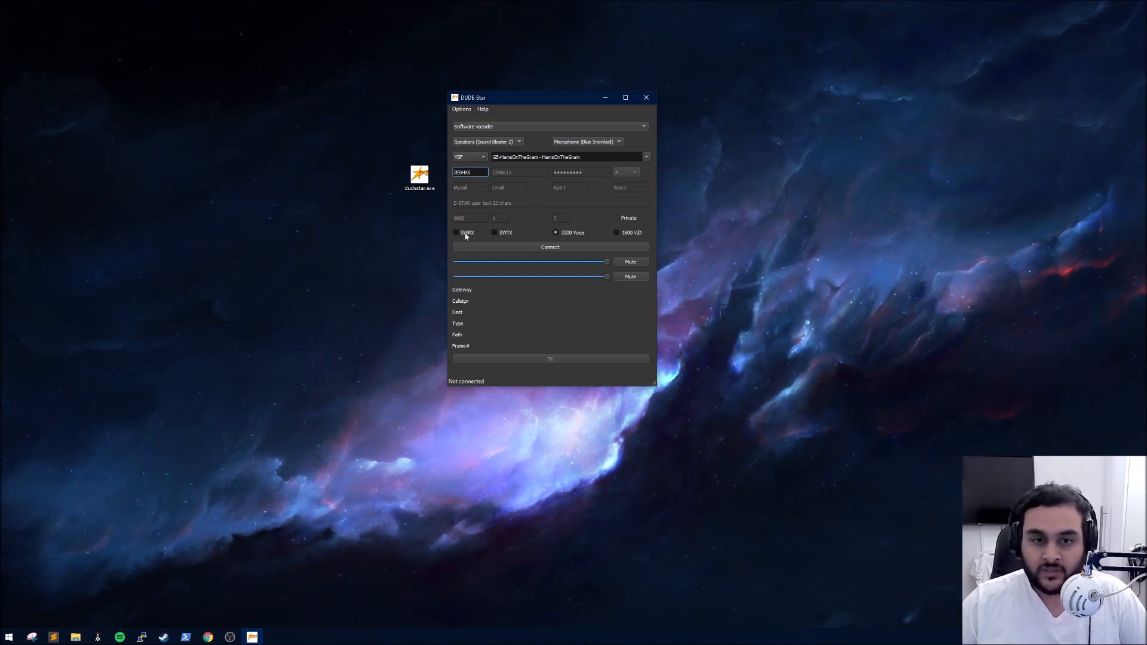
- Tick the SWRX and SWTX software receive/transmit checkboxes
left_click(456, 233)
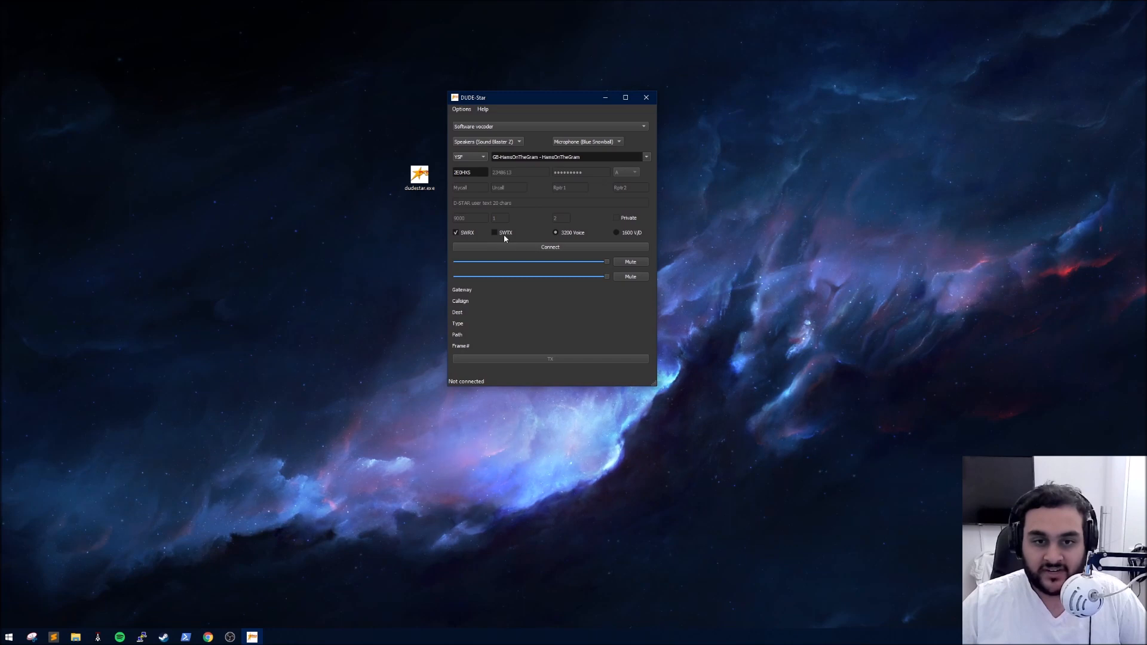
left_click(494, 233)
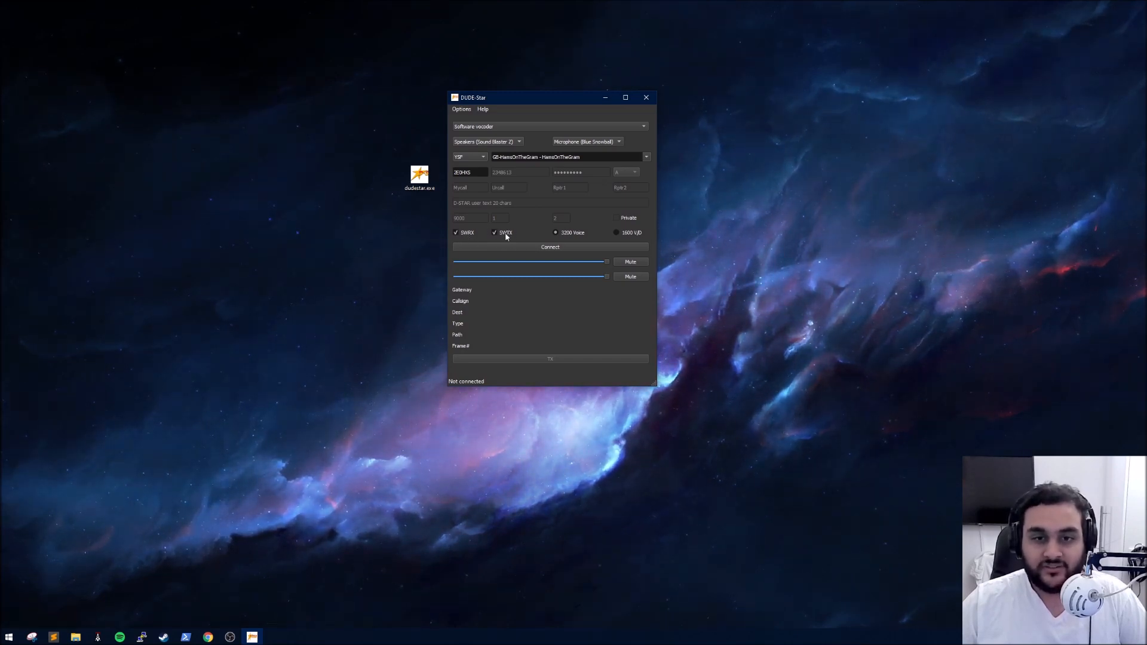
mouse_move(596, 279)
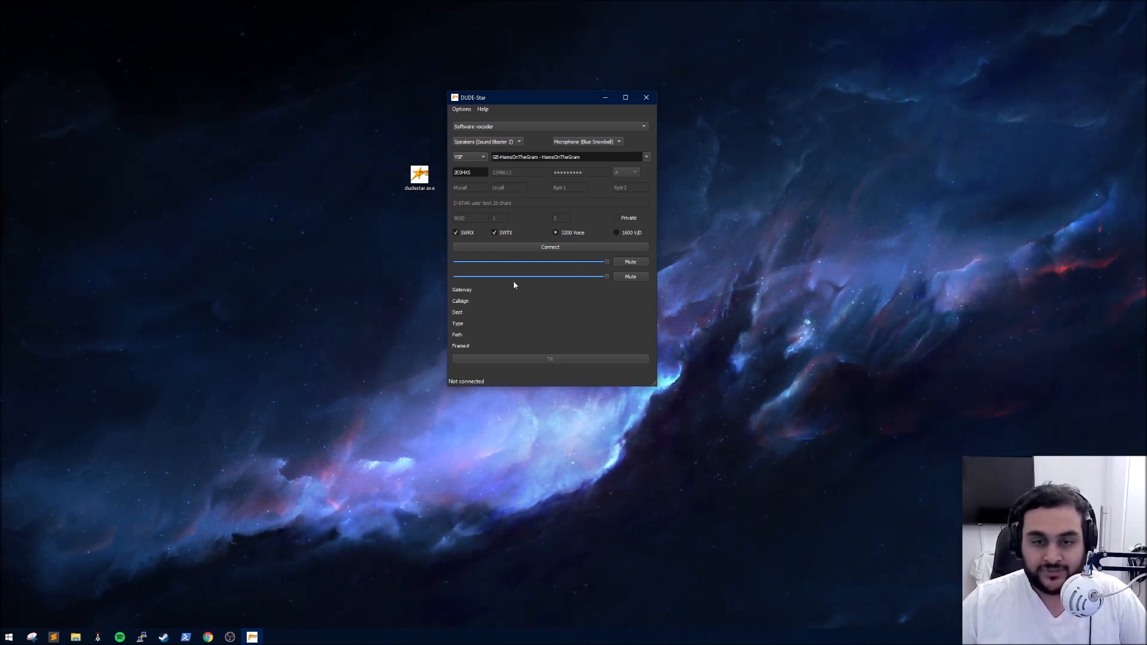
mouse_move(607, 285)
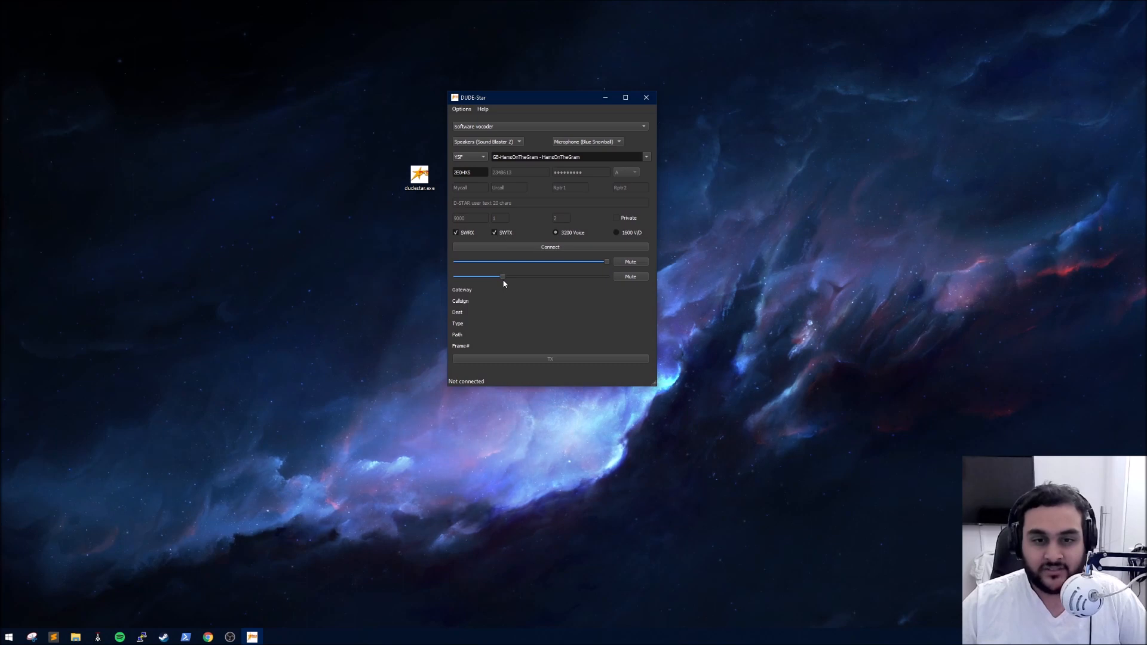
mouse_move(552, 311)
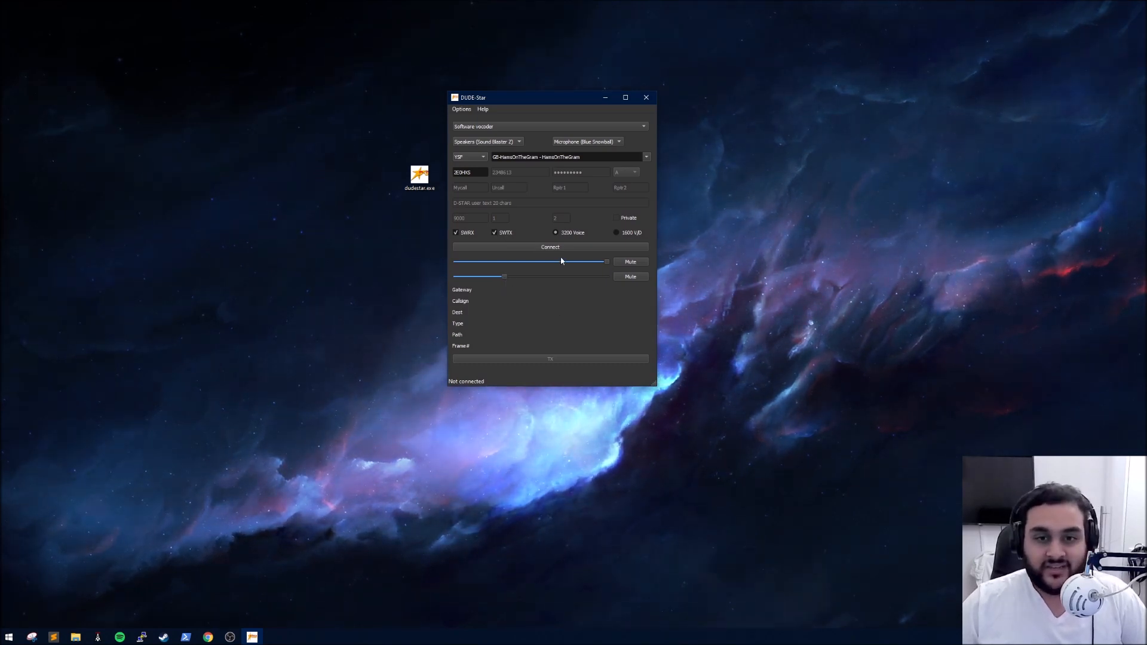
- Connect to the selected GB-HamsOnTheGram YSF reflector
left_click(550, 246)
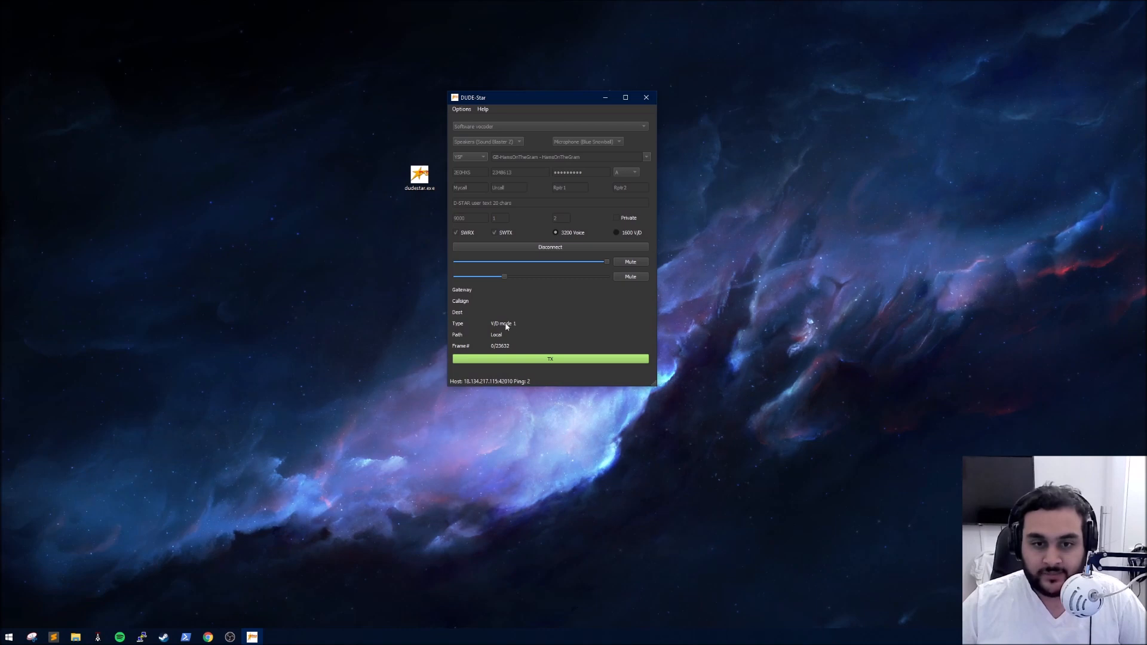
mouse_move(510, 344)
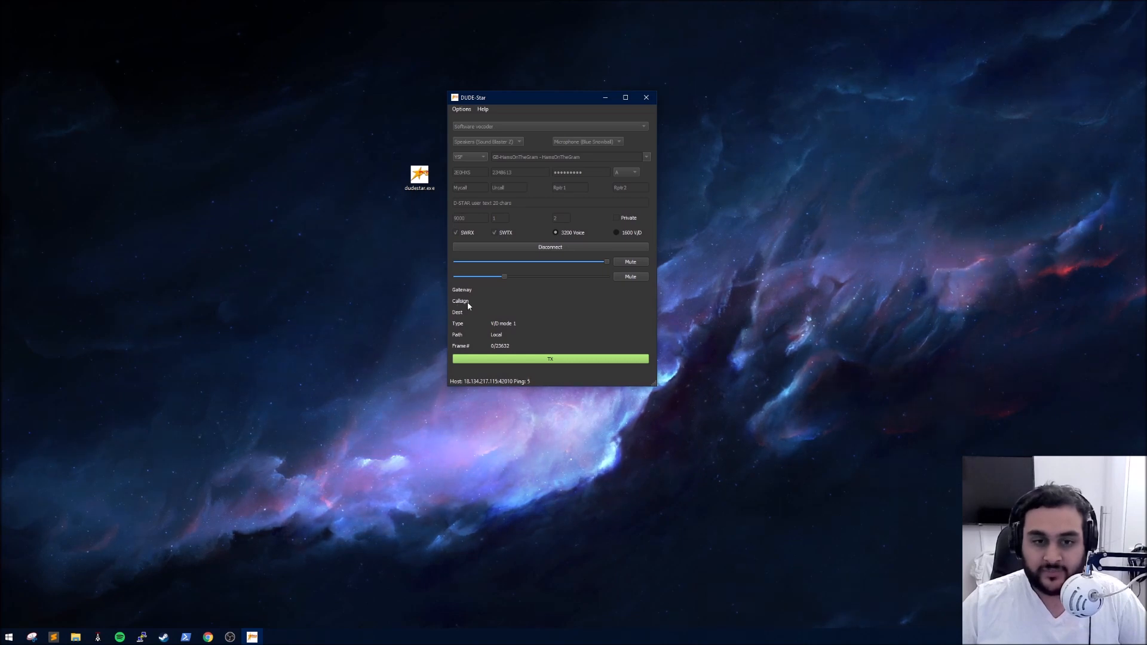
mouse_move(545, 314)
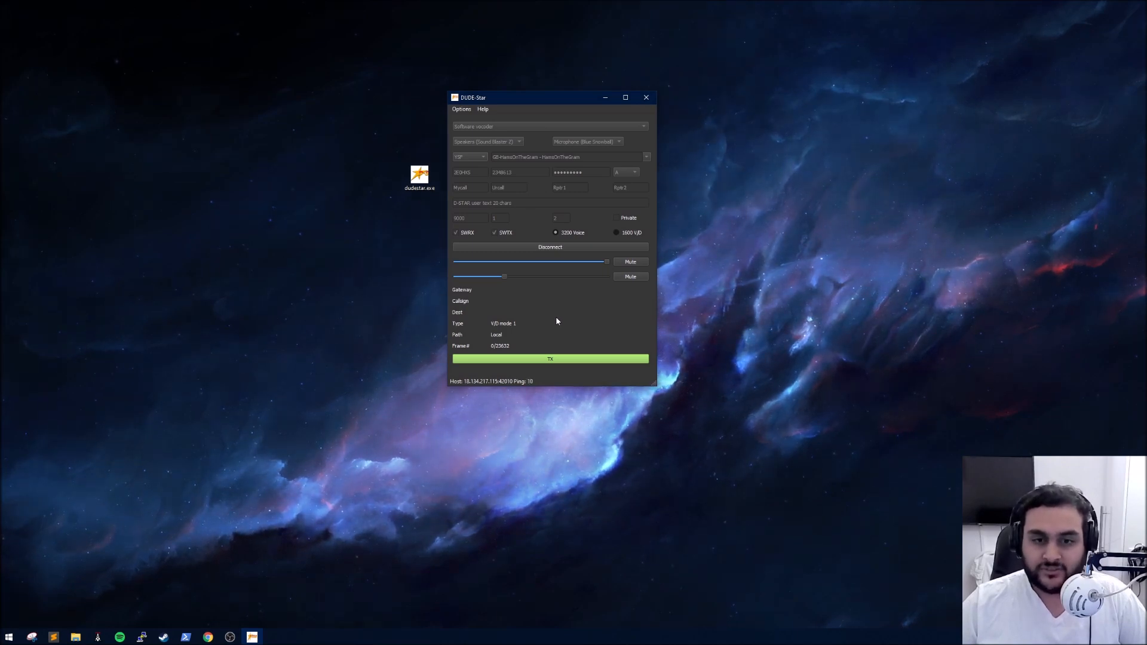
mouse_move(489, 386)
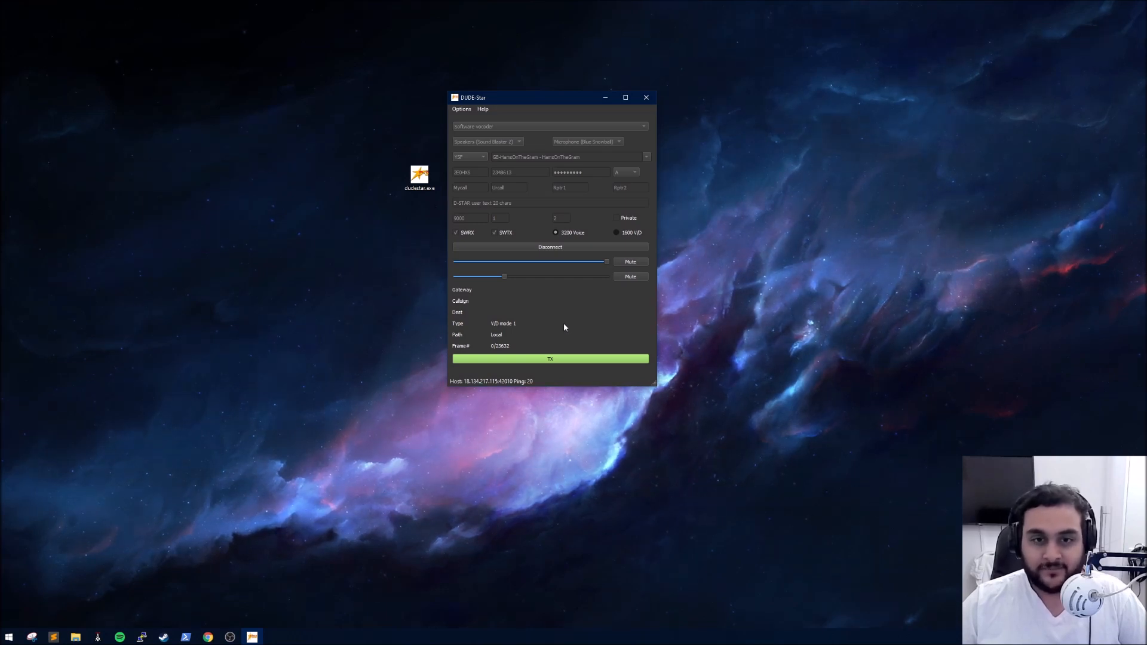
- Transmit a short test call on the reflector with TX, then stop transmitting
left_click(550, 358)
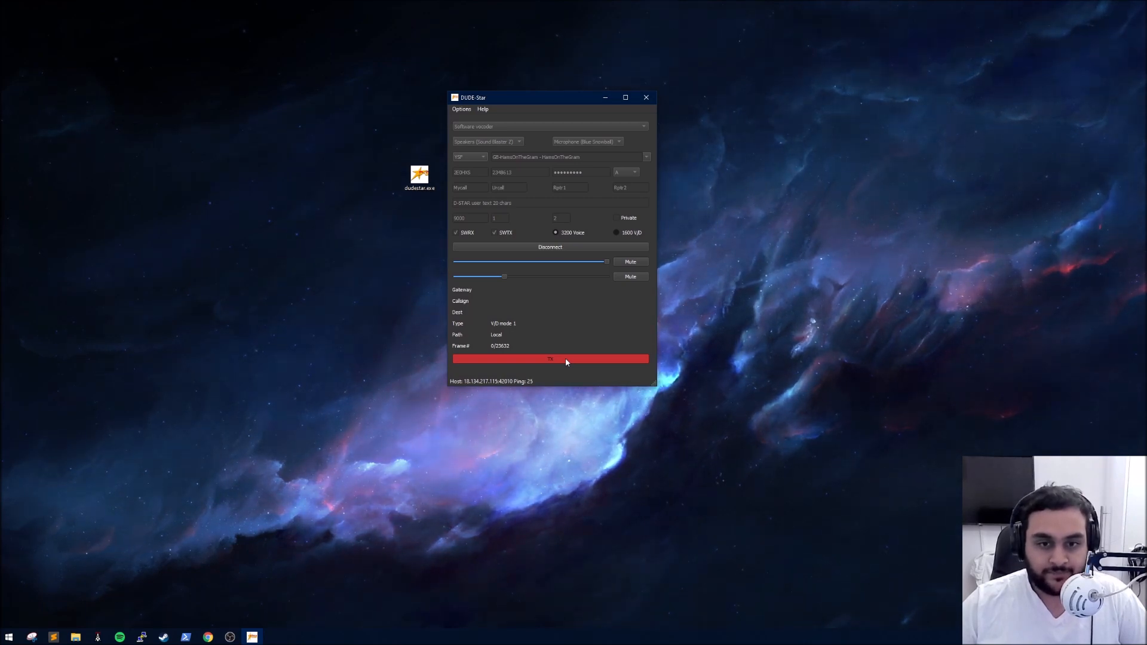
left_click(550, 359)
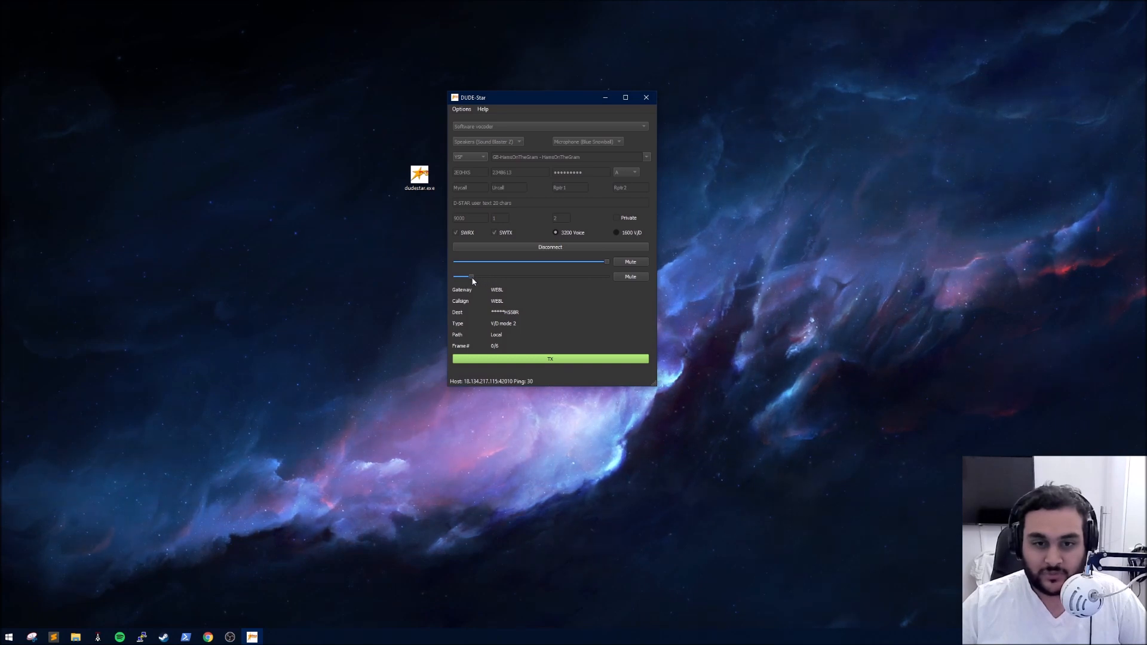
- Lower the microphone input volume slider close to its minimum
left_click(550, 359)
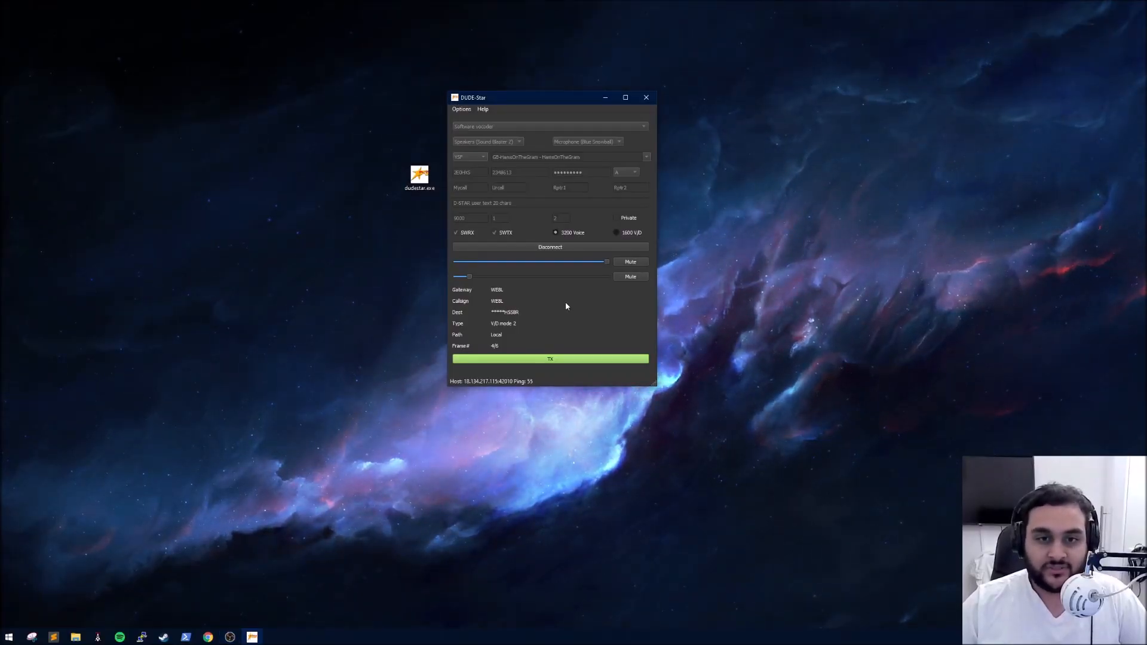
mouse_move(559, 248)
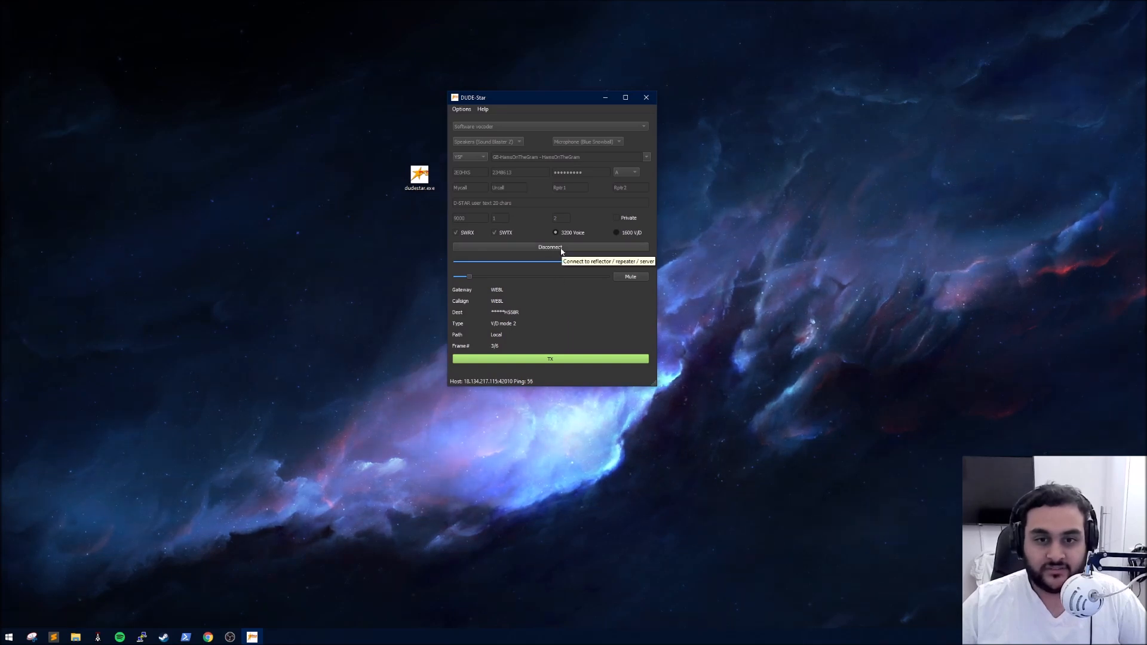
- Disconnect from the YSF reflector and switch the digital mode to DMR
left_click(550, 247)
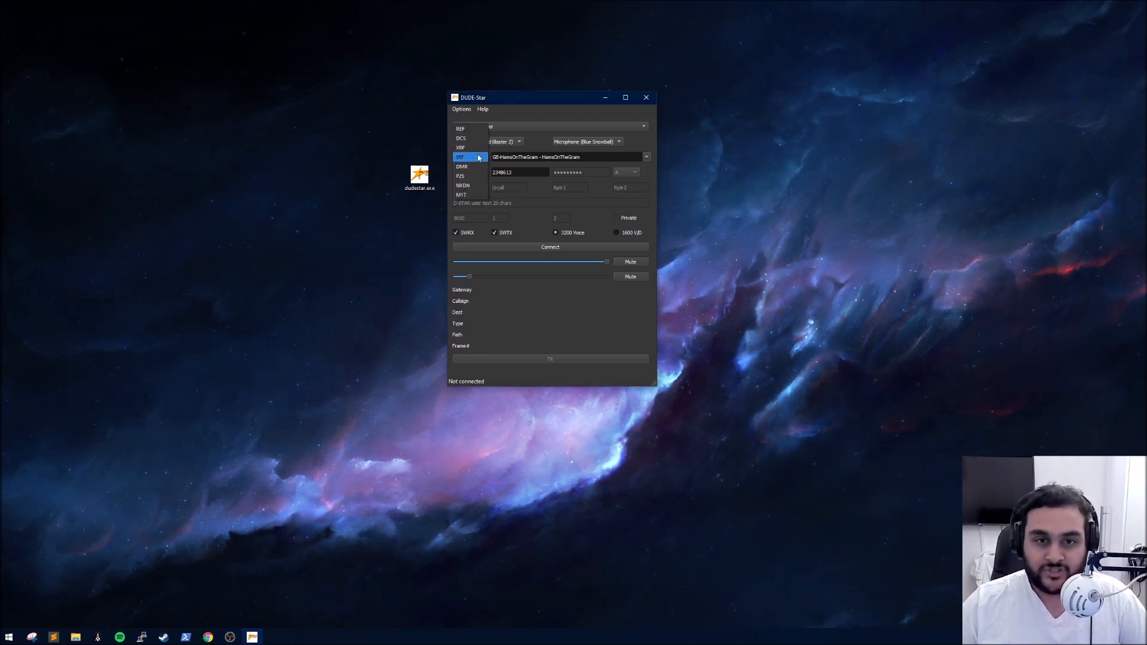
left_click(461, 167)
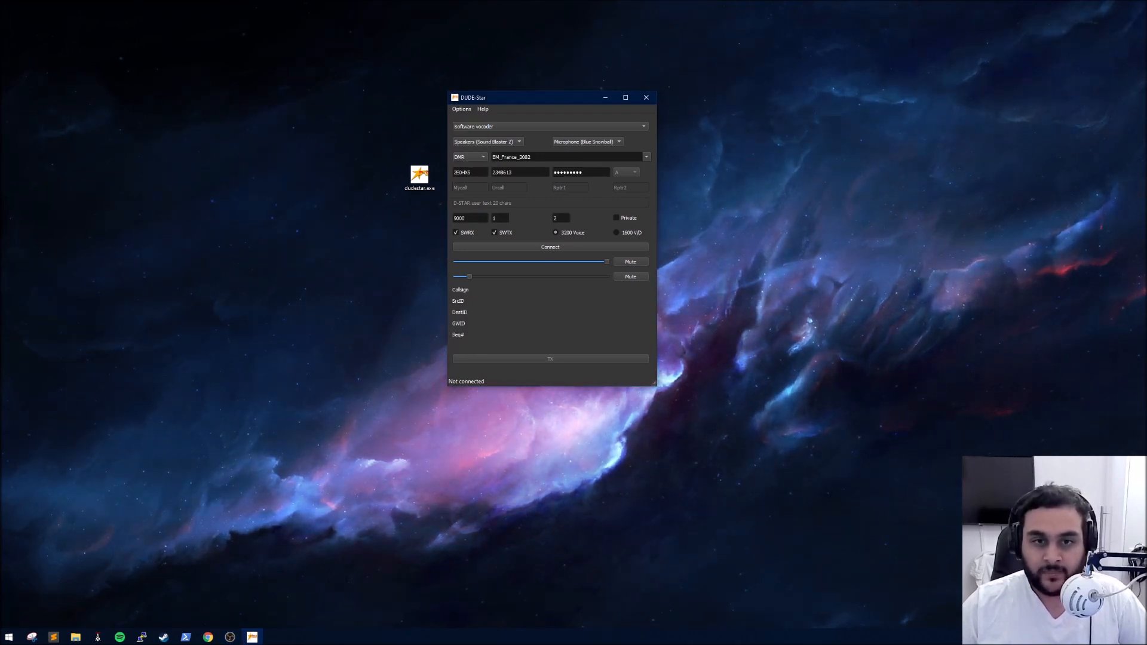
mouse_move(647, 156)
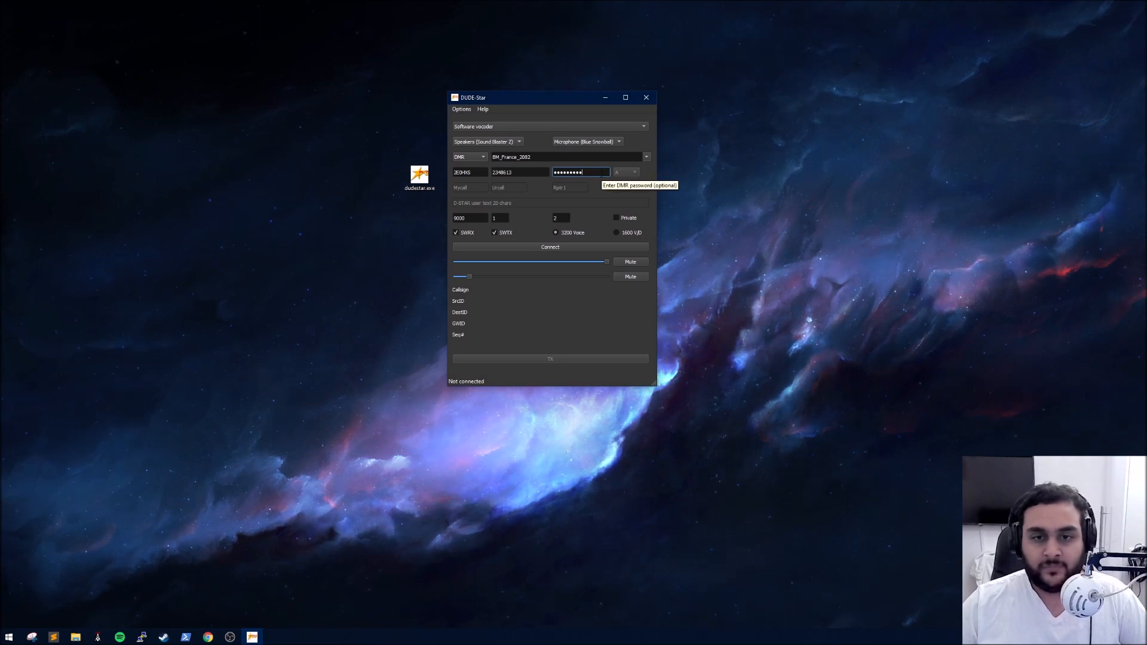
mouse_move(602, 183)
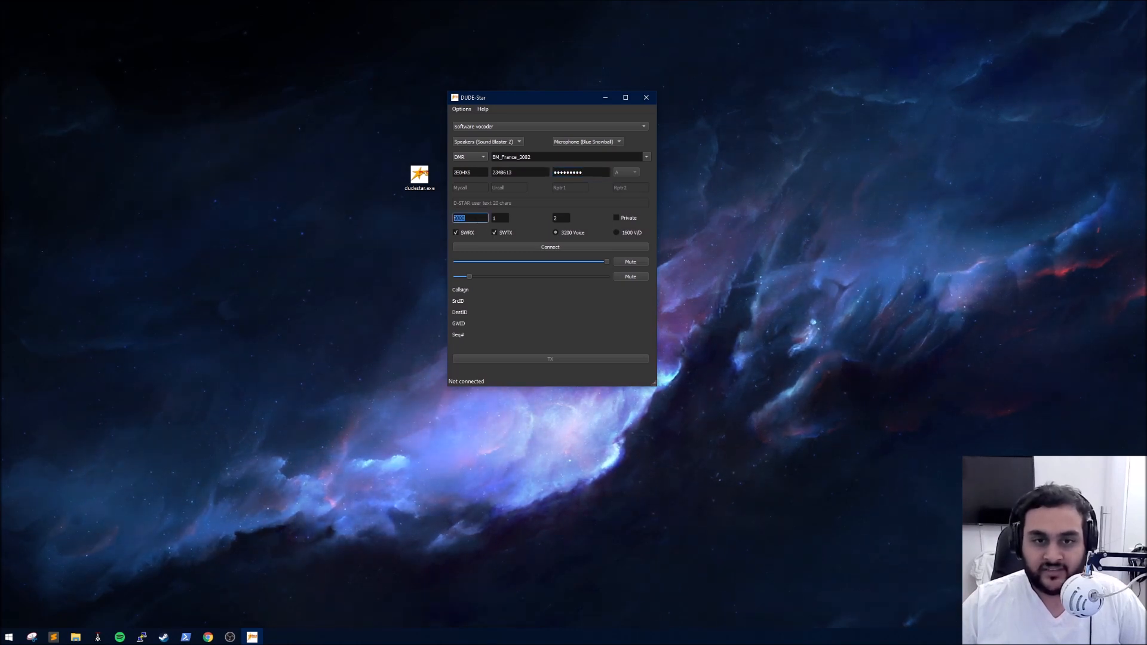
- Replace the talkgroup with 23444 and start connecting to the BM_France_2082 DMR server
type("9000")
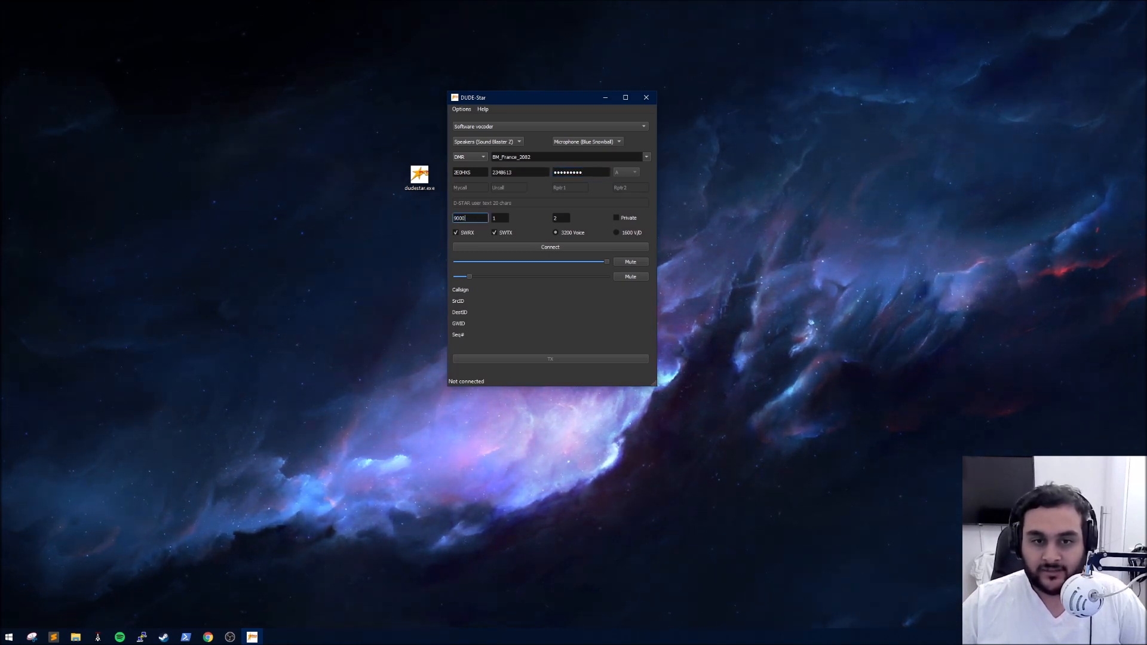
triple_click(468, 217)
type("23444")
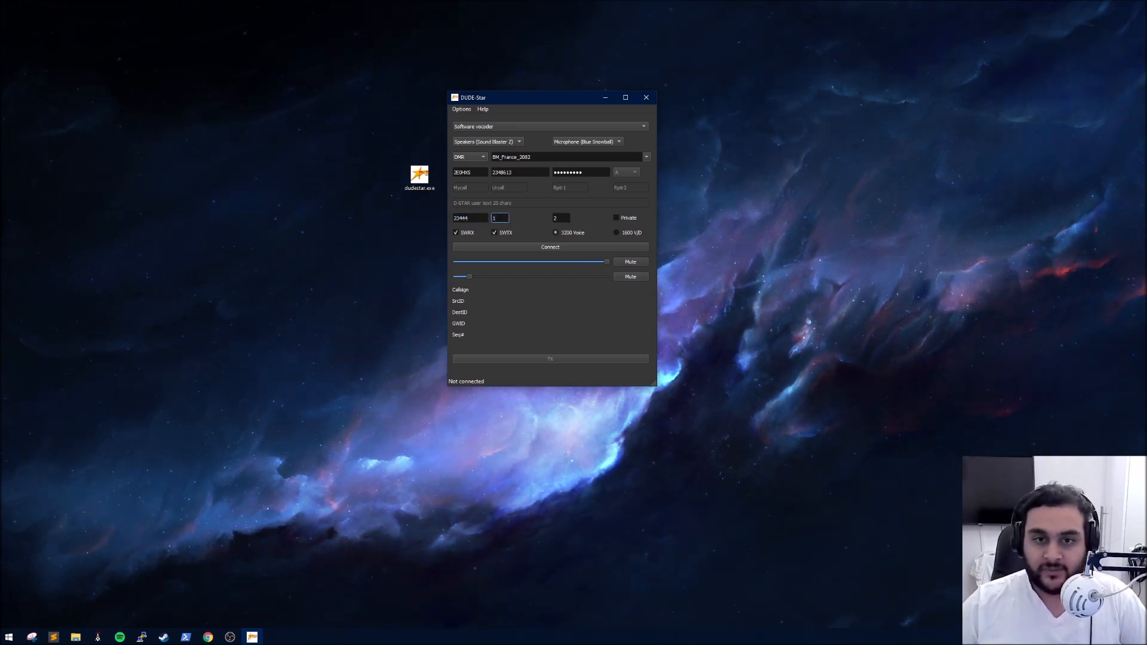
mouse_move(500, 217)
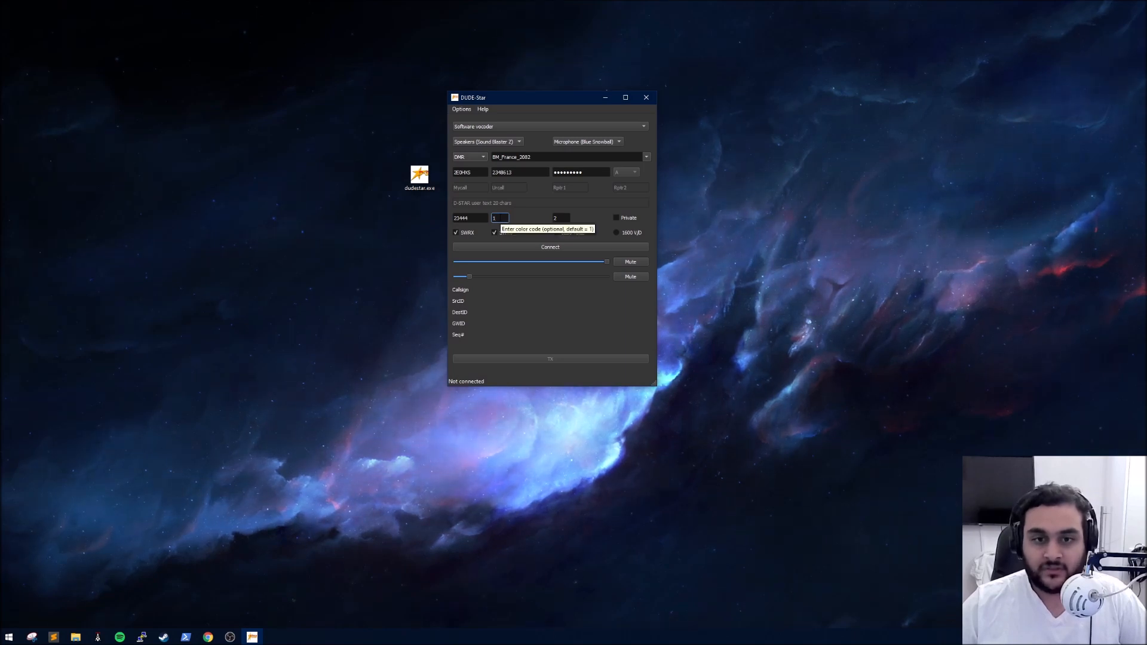
mouse_move(529, 220)
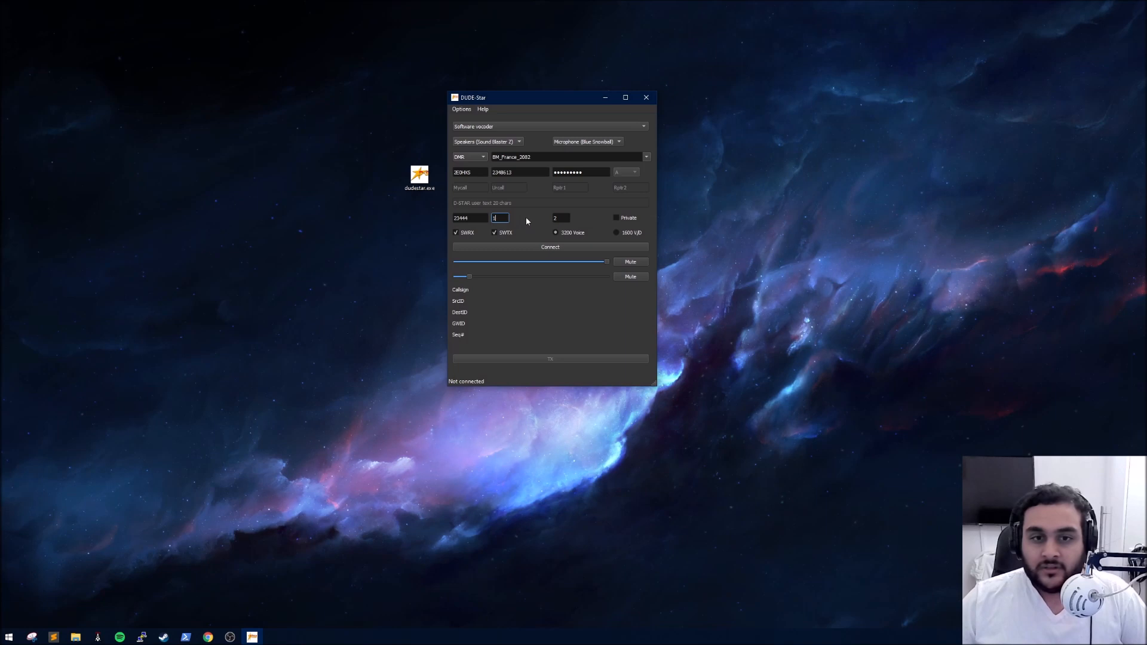
mouse_move(507, 233)
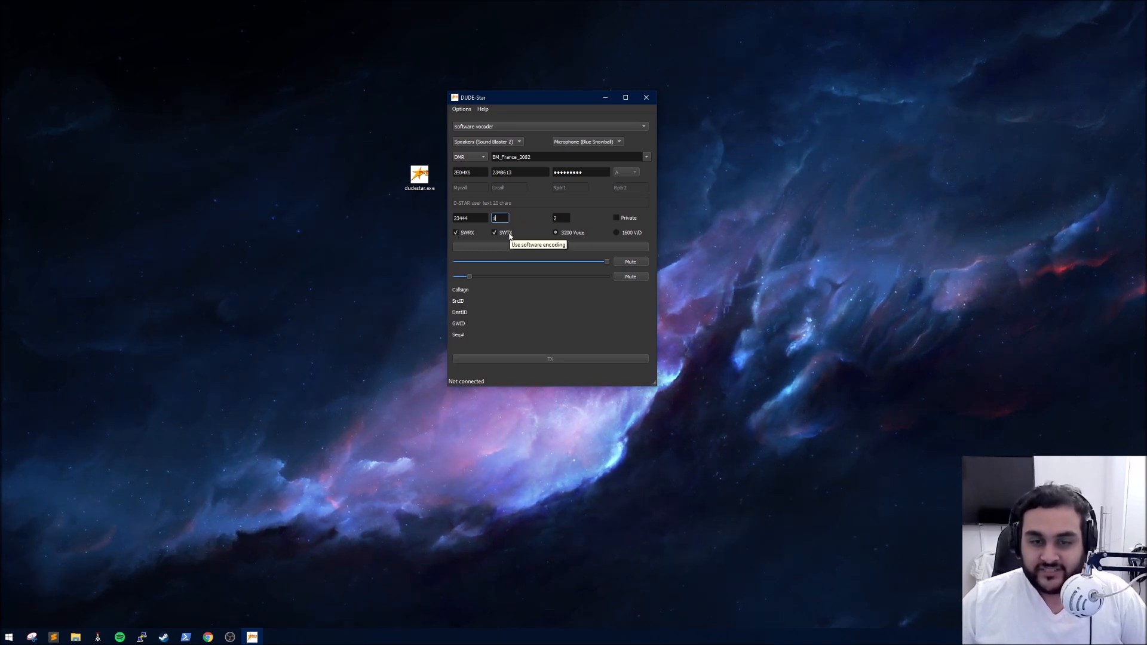
mouse_move(555, 266)
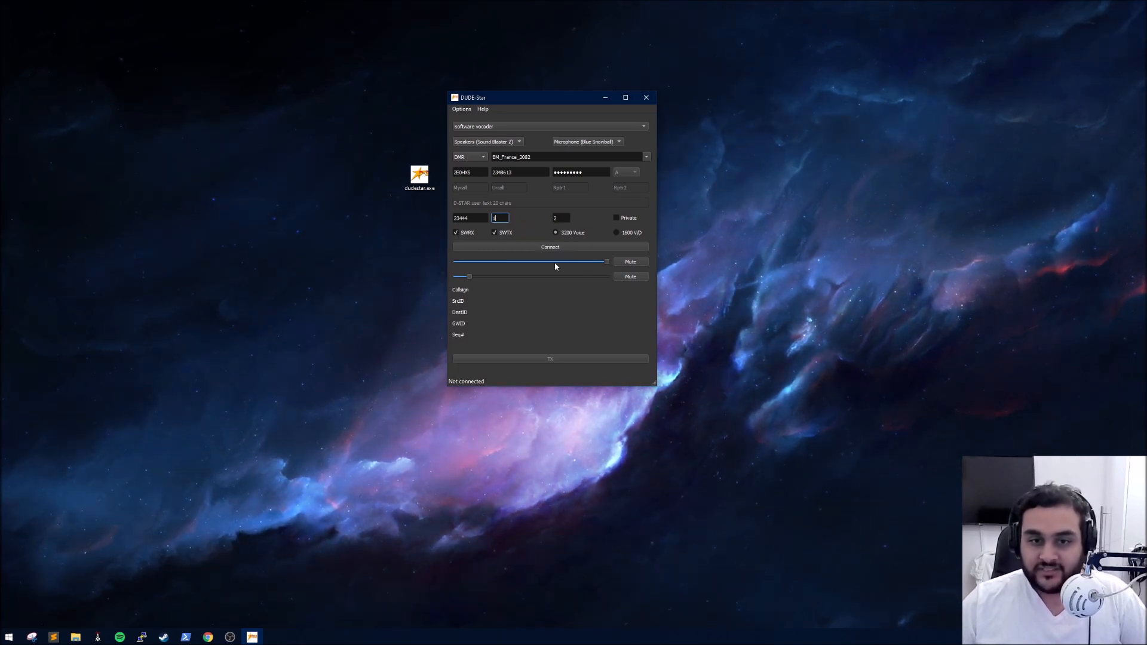
left_click(550, 246)
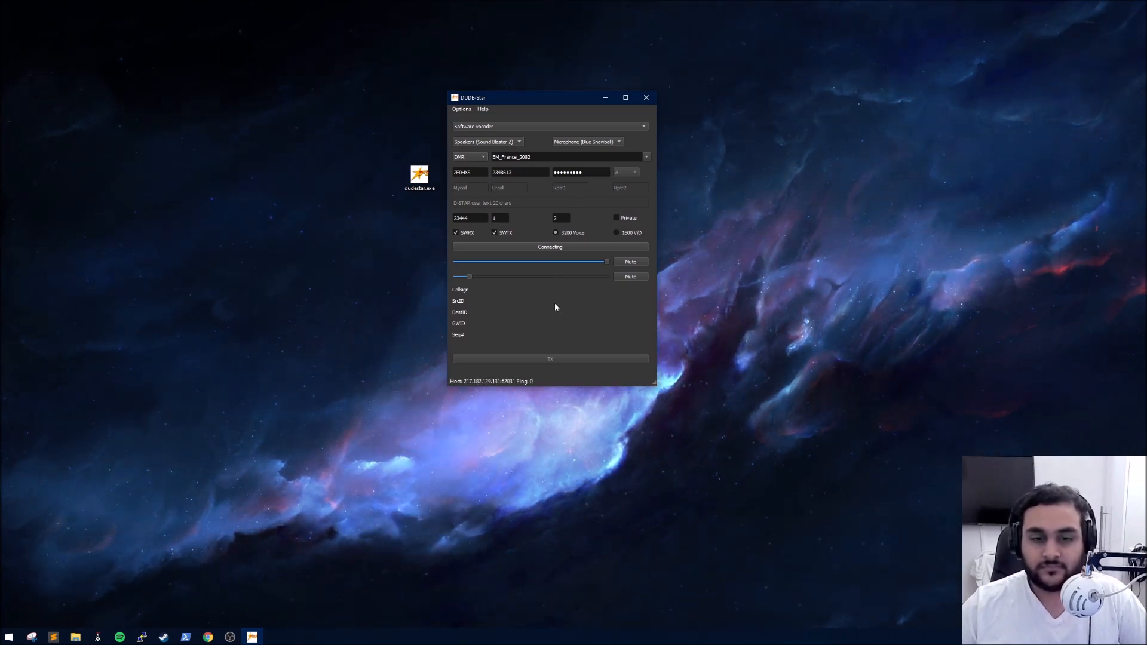
mouse_move(531, 247)
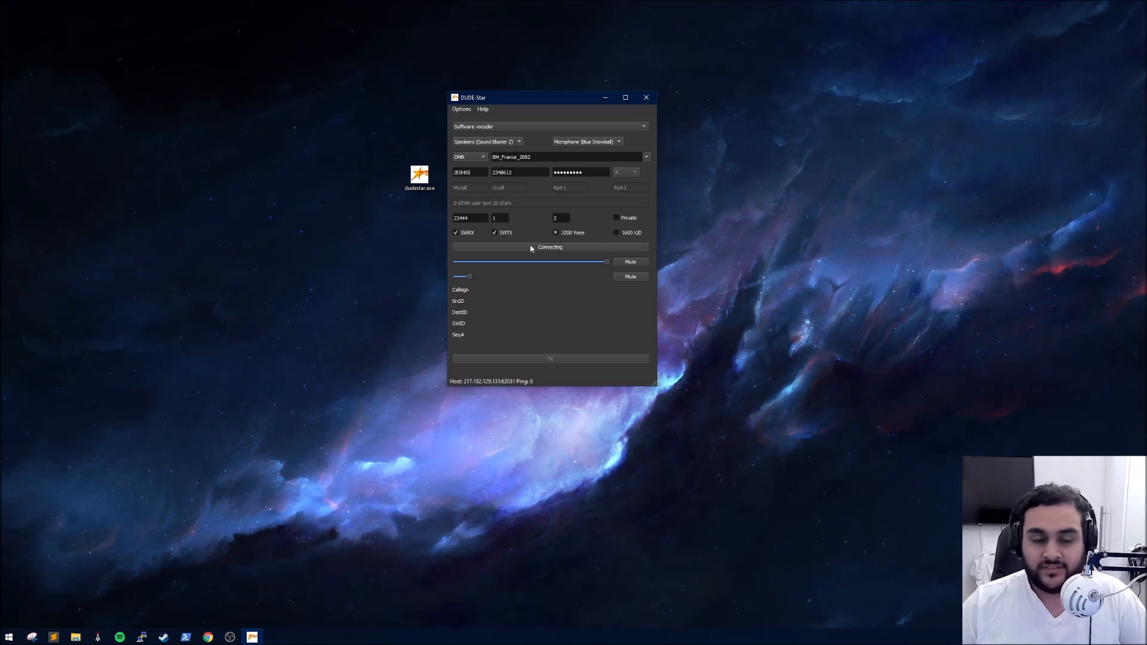
- Finish connecting to BM_France_2082 on talkgroup 23444 and key a short test transmission
left_click(550, 246)
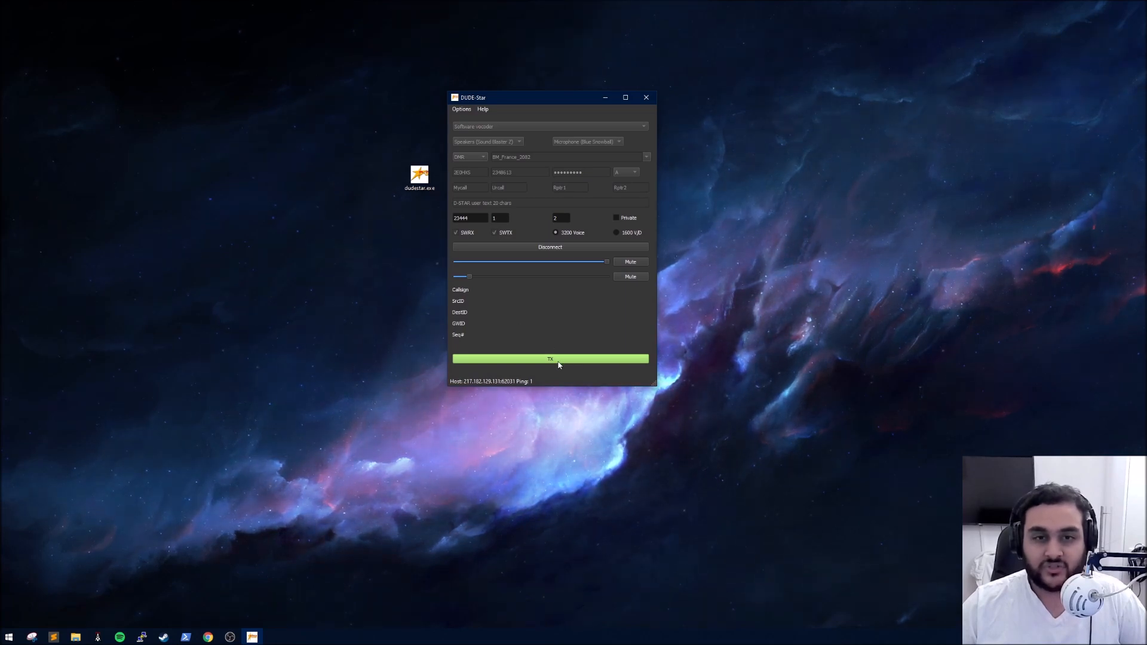
left_click(550, 358)
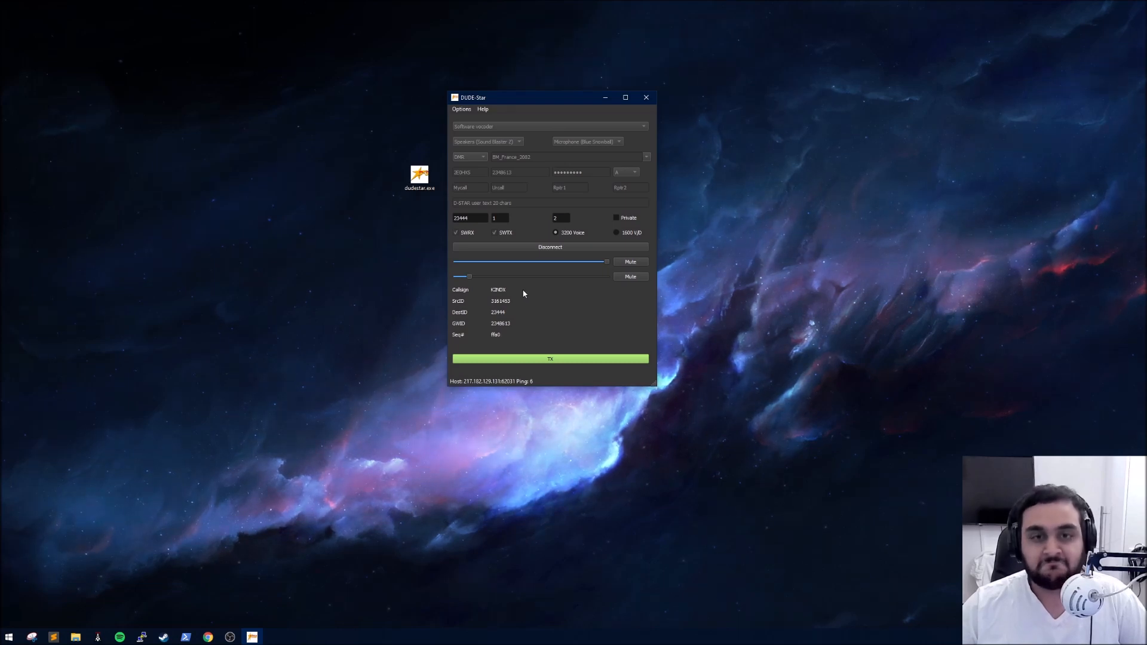
mouse_move(466, 276)
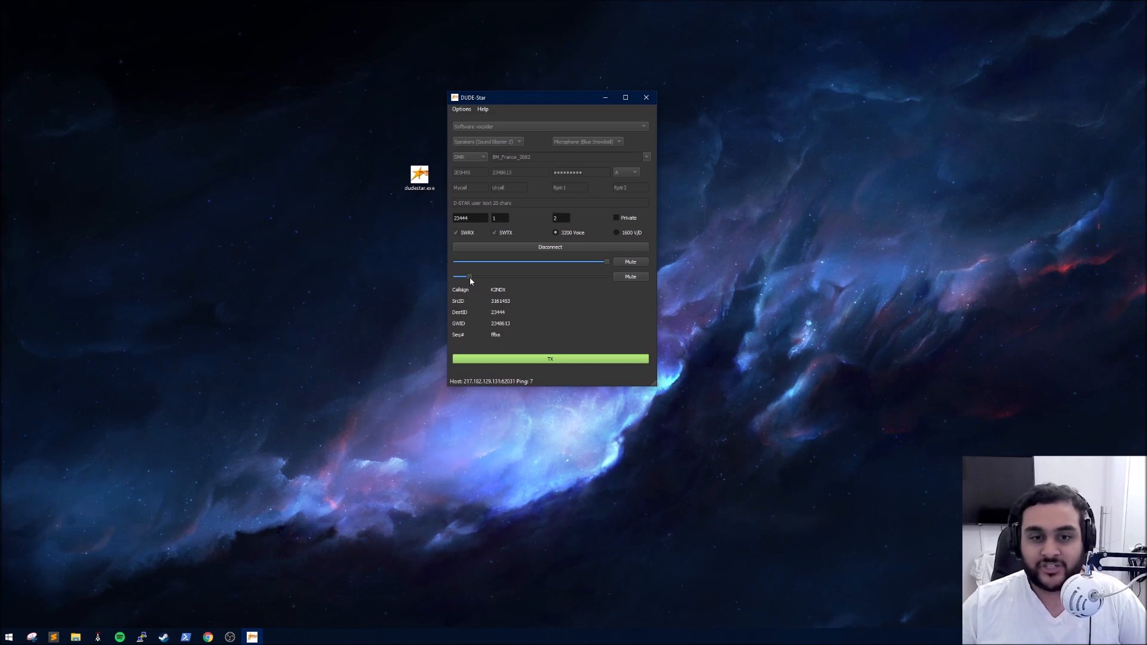
mouse_move(465, 276)
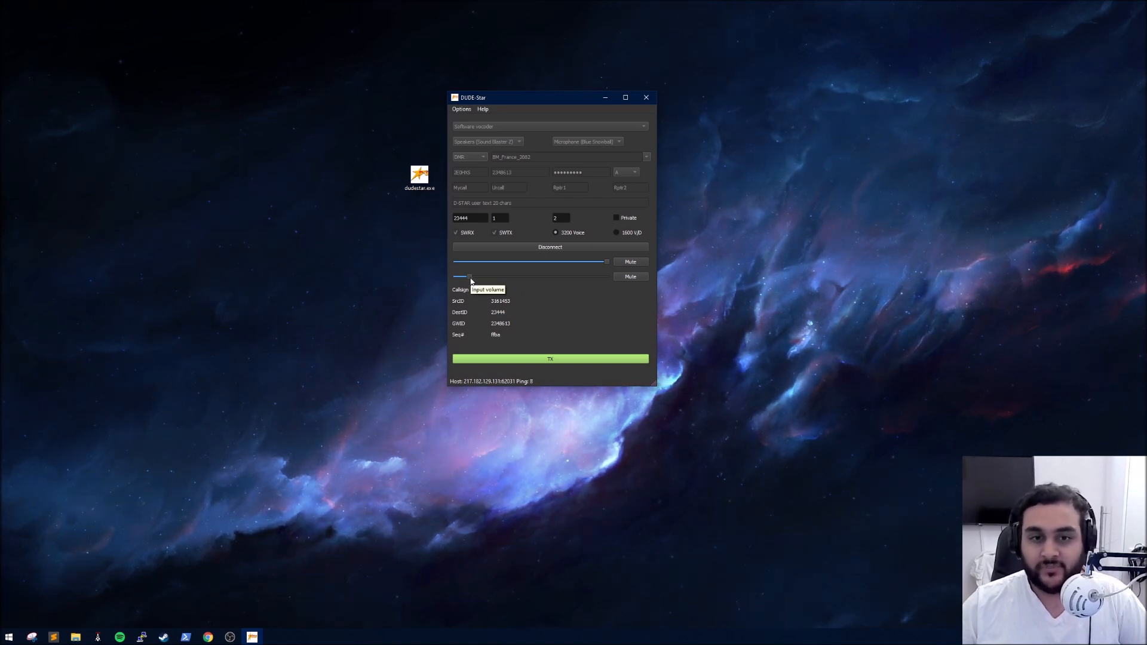
mouse_move(533, 312)
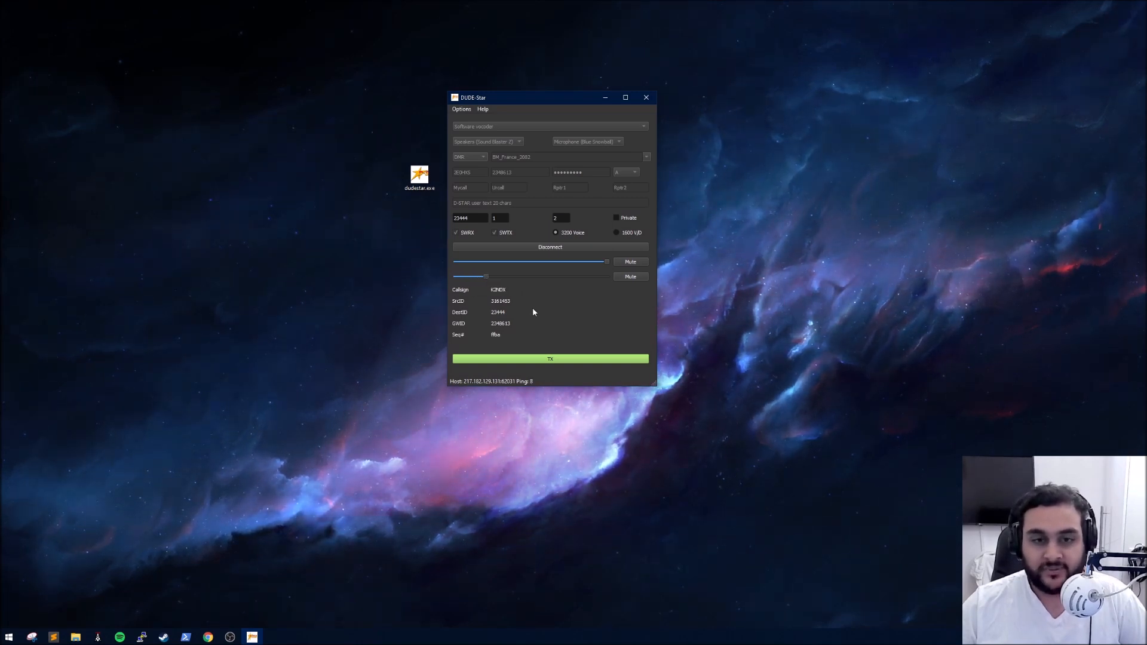
- Make a test transmission on talkgroup 23444, end it, and disconnect from the DMR server
left_click(550, 358)
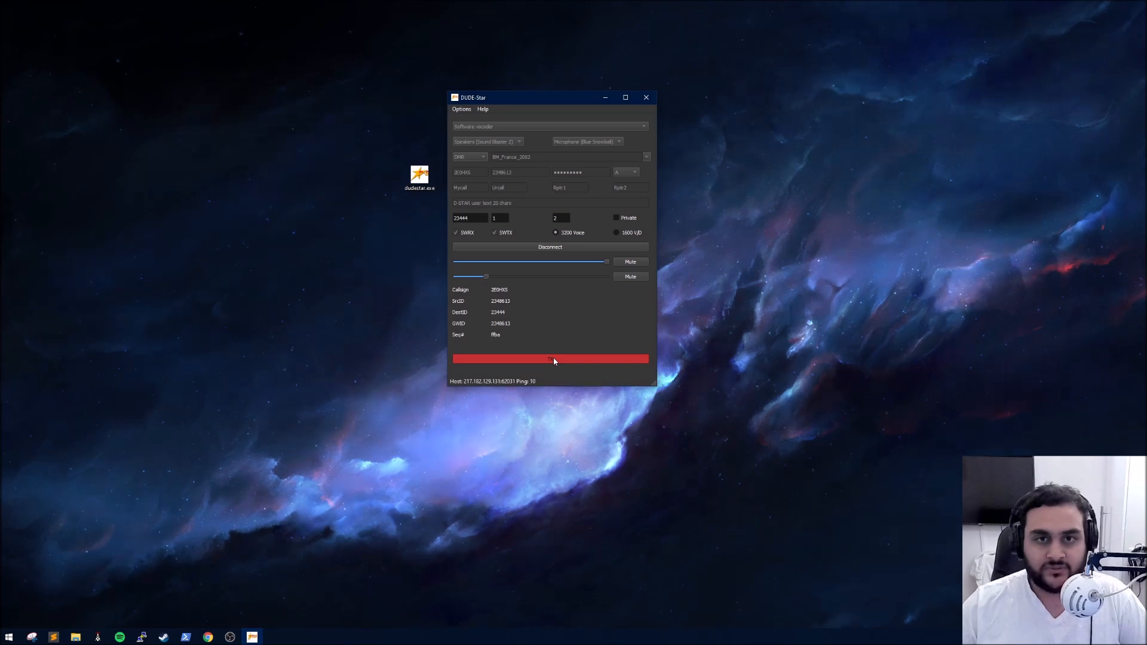
left_click(550, 358)
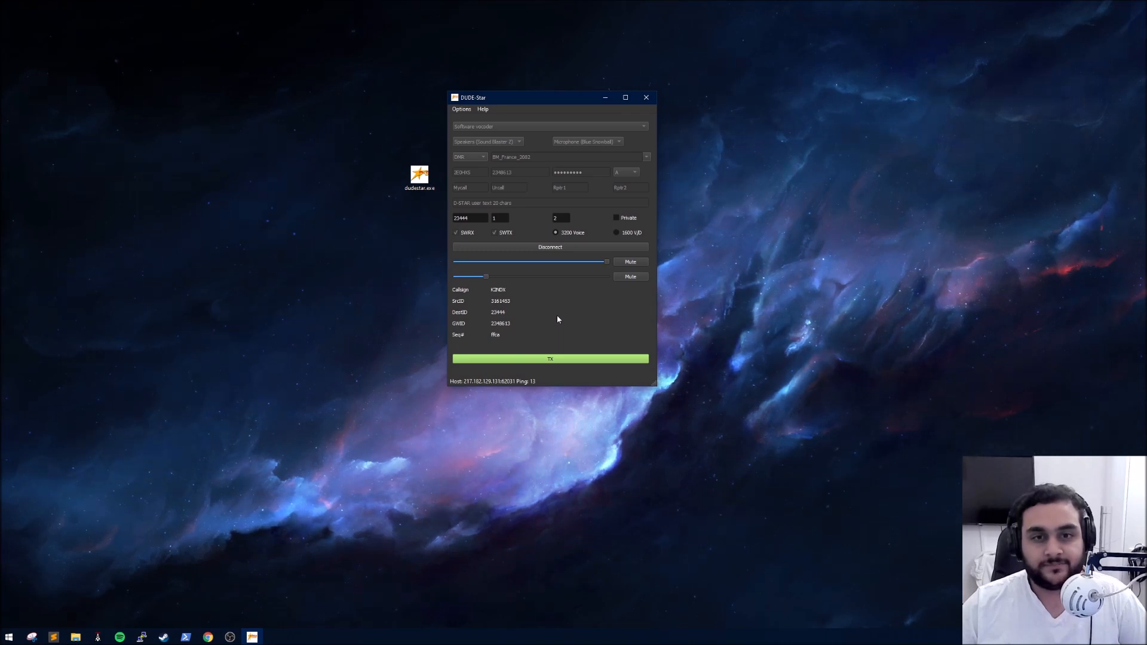
mouse_move(541, 319)
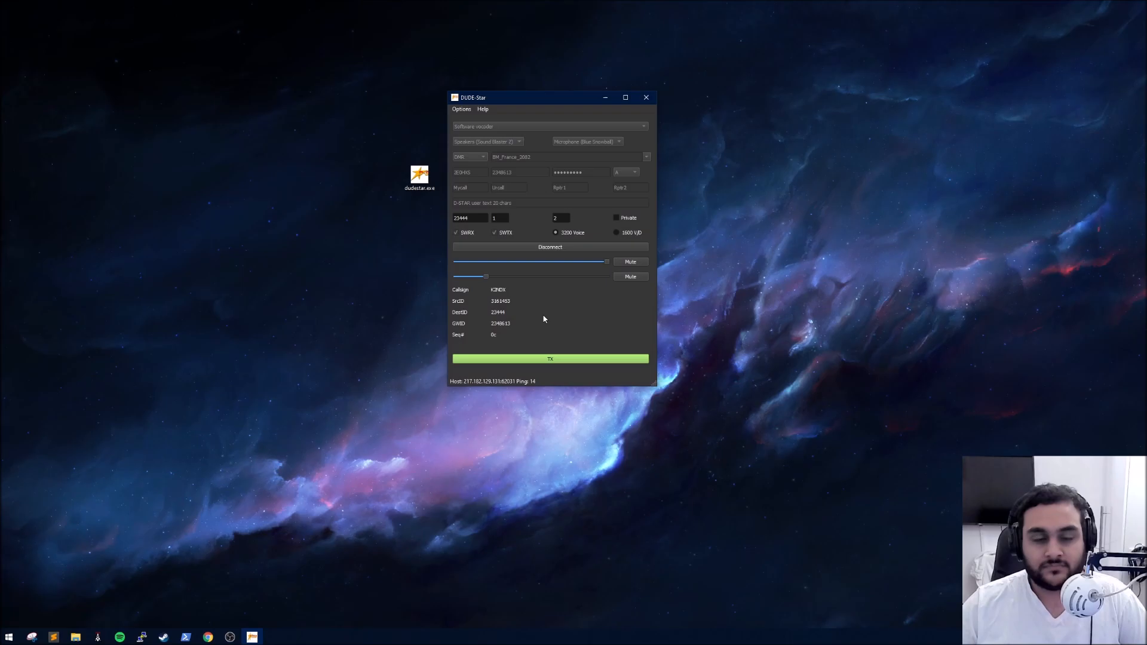
left_click(550, 246)
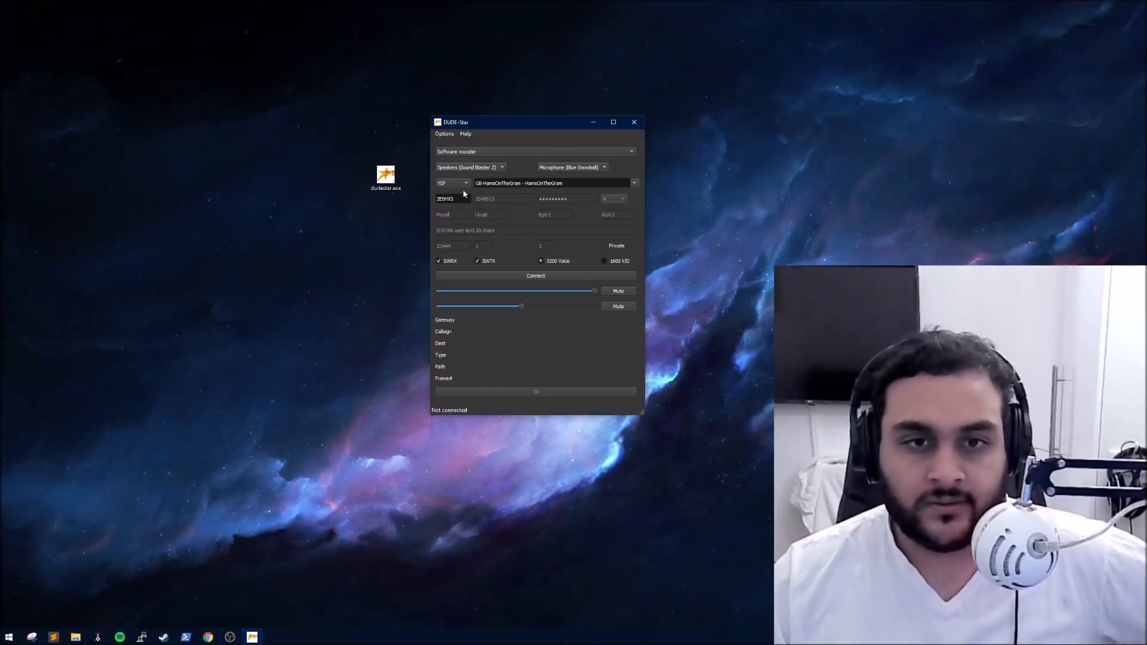
- Switch the digital mode to M17 and choose the M17-USA reflector
left_click(452, 183)
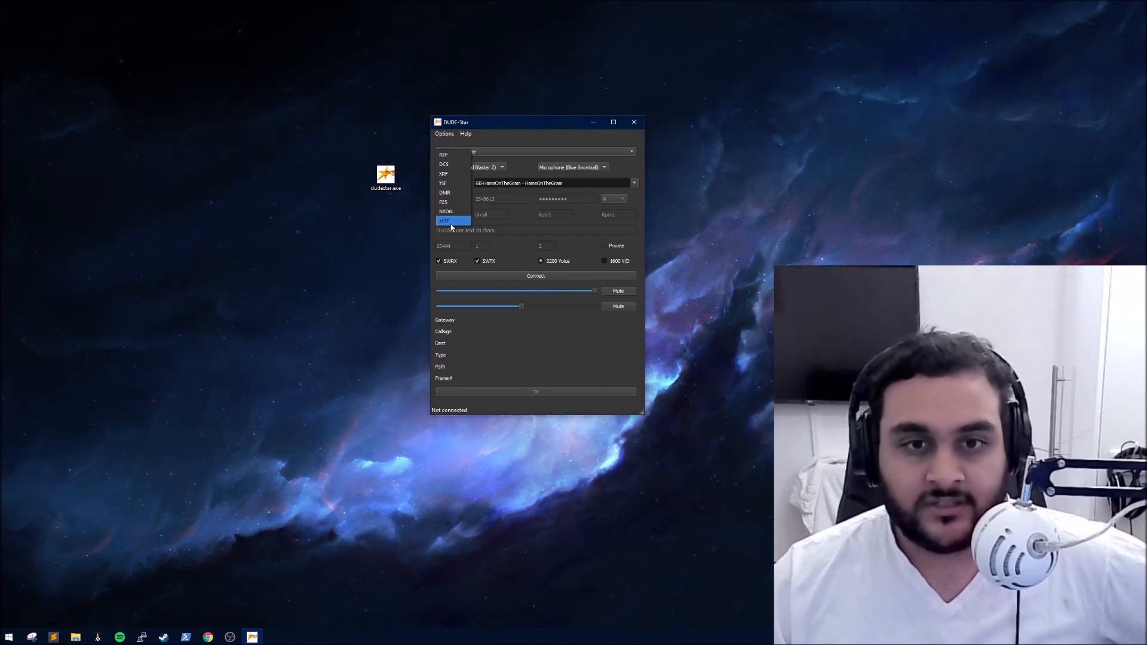
left_click(445, 221)
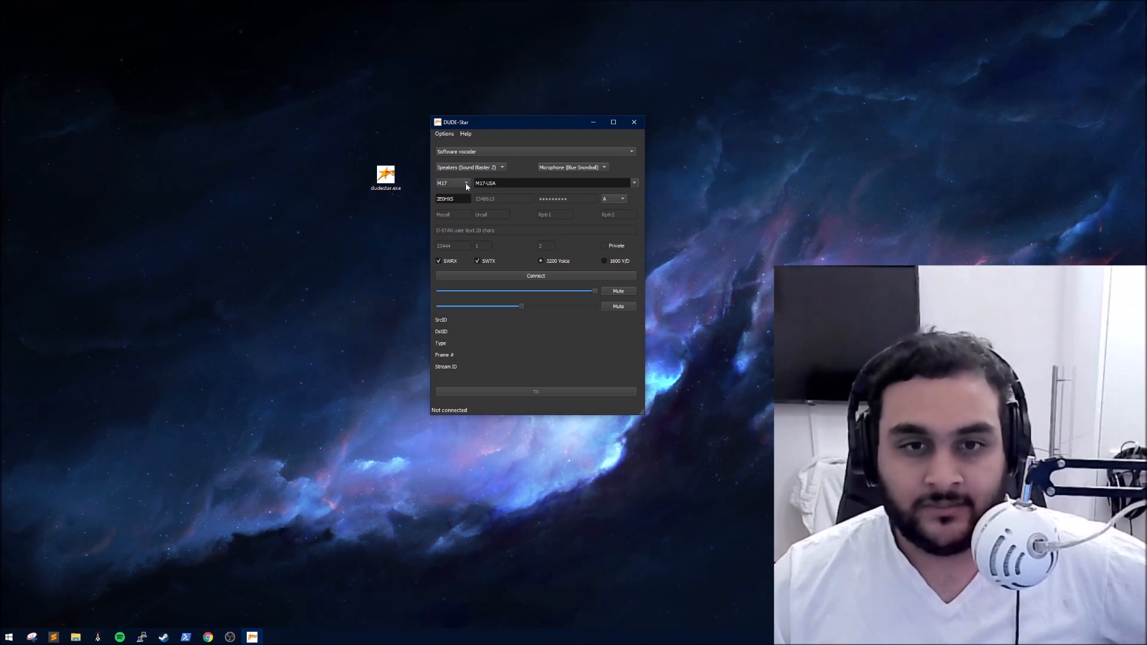
left_click(631, 183)
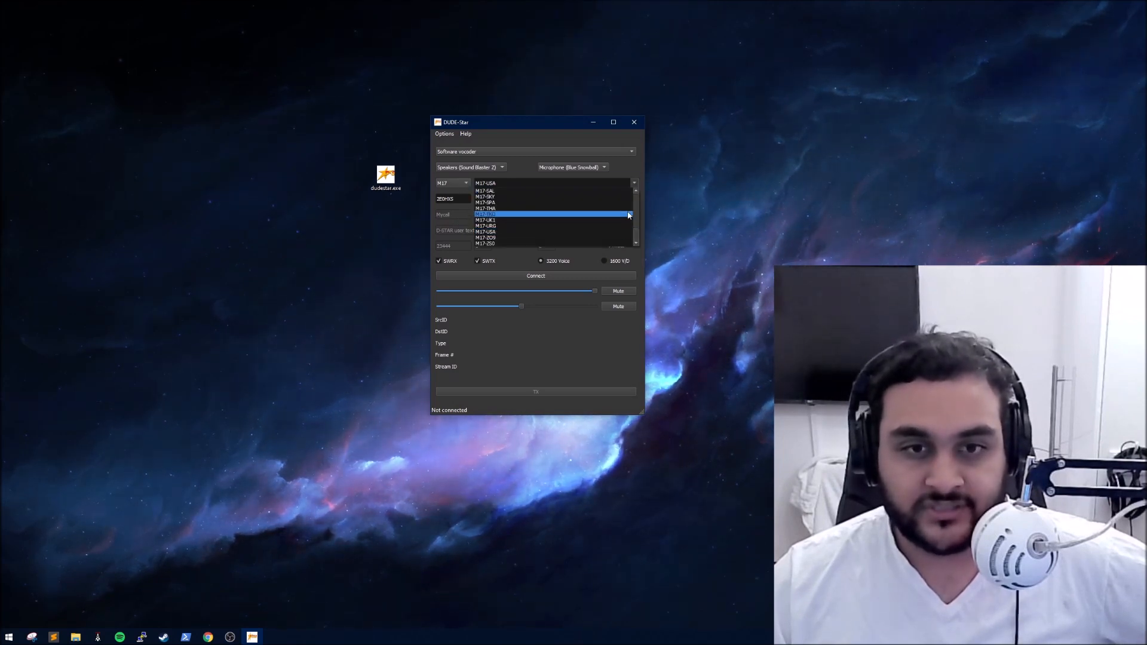
left_click(487, 184)
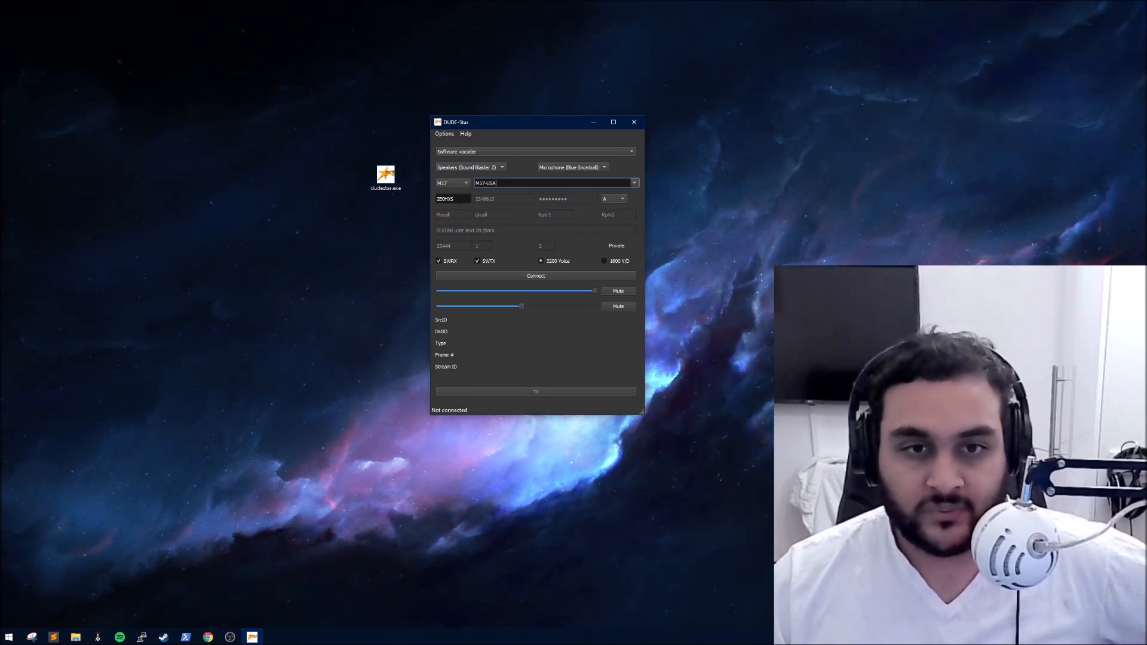
mouse_move(503, 211)
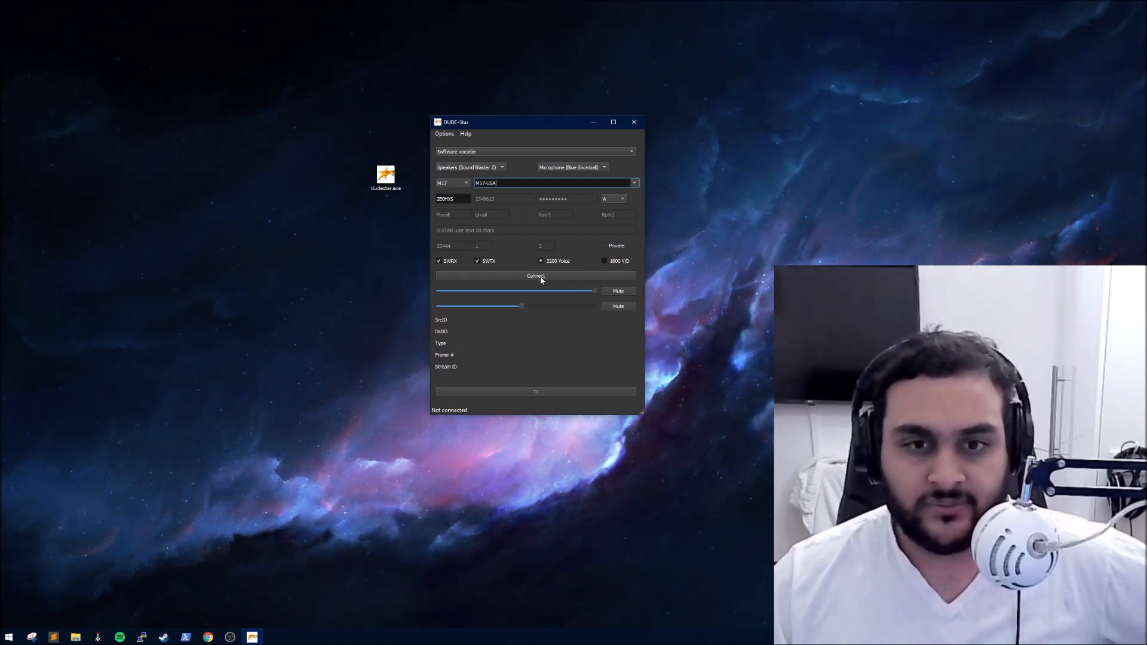
left_click(535, 276)
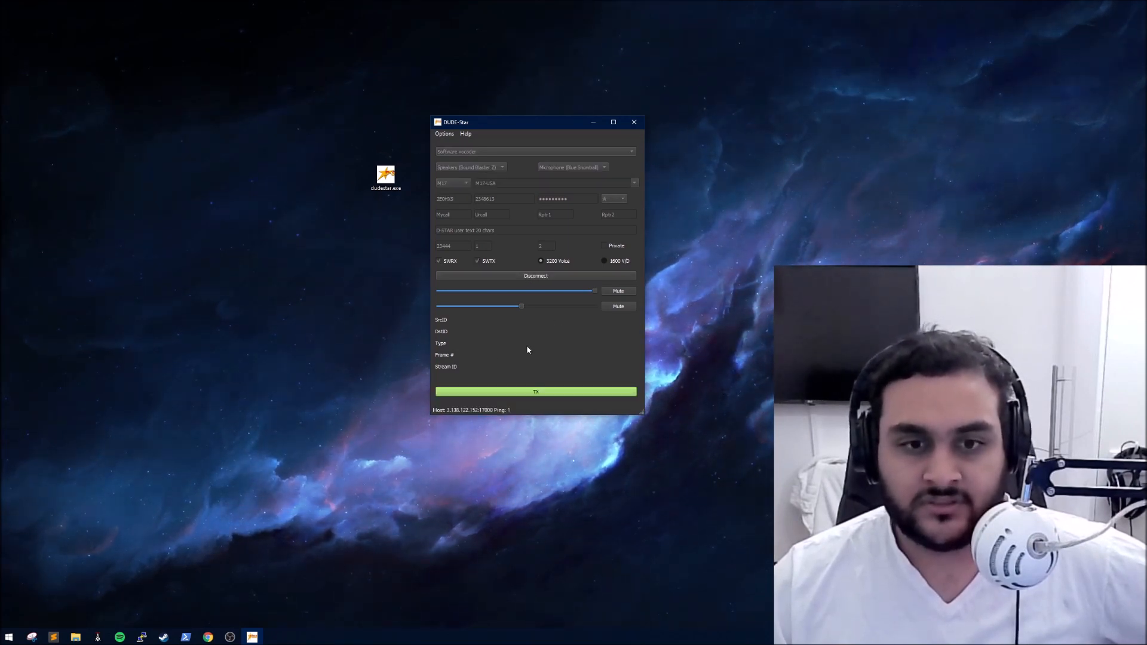
mouse_move(552, 395)
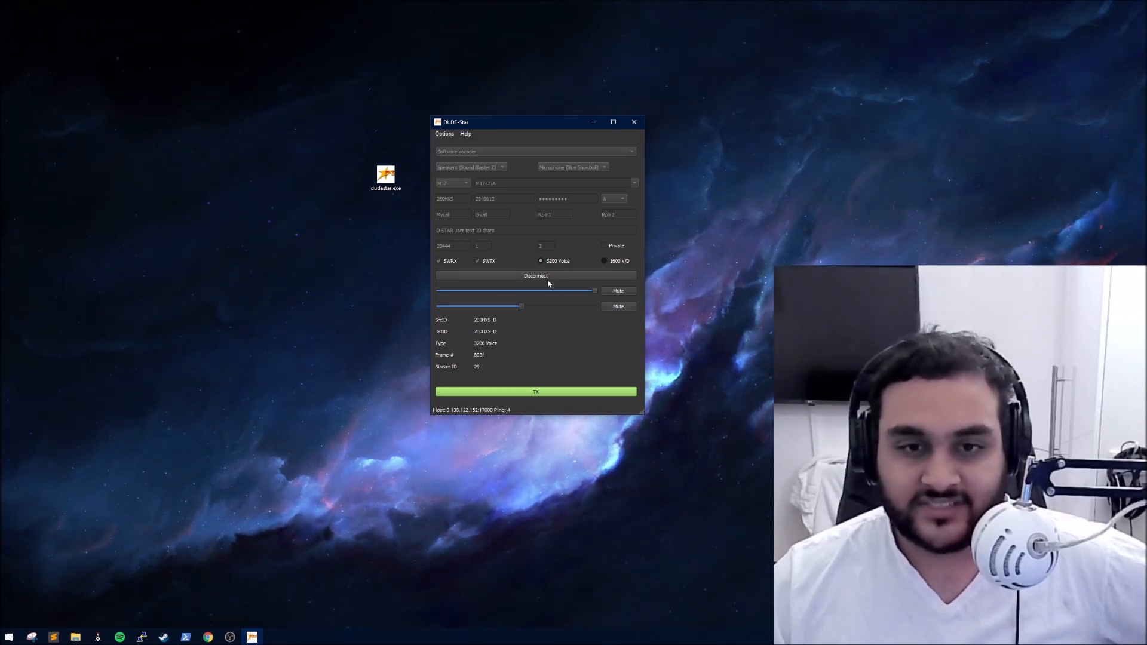
mouse_move(536, 276)
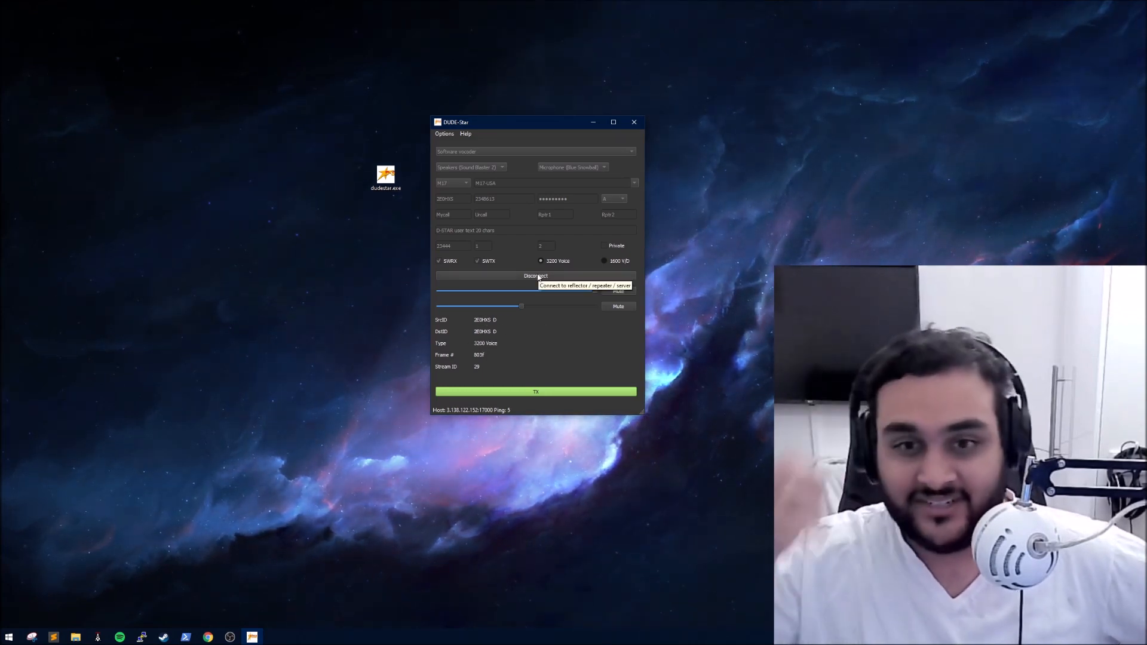
left_click(536, 276)
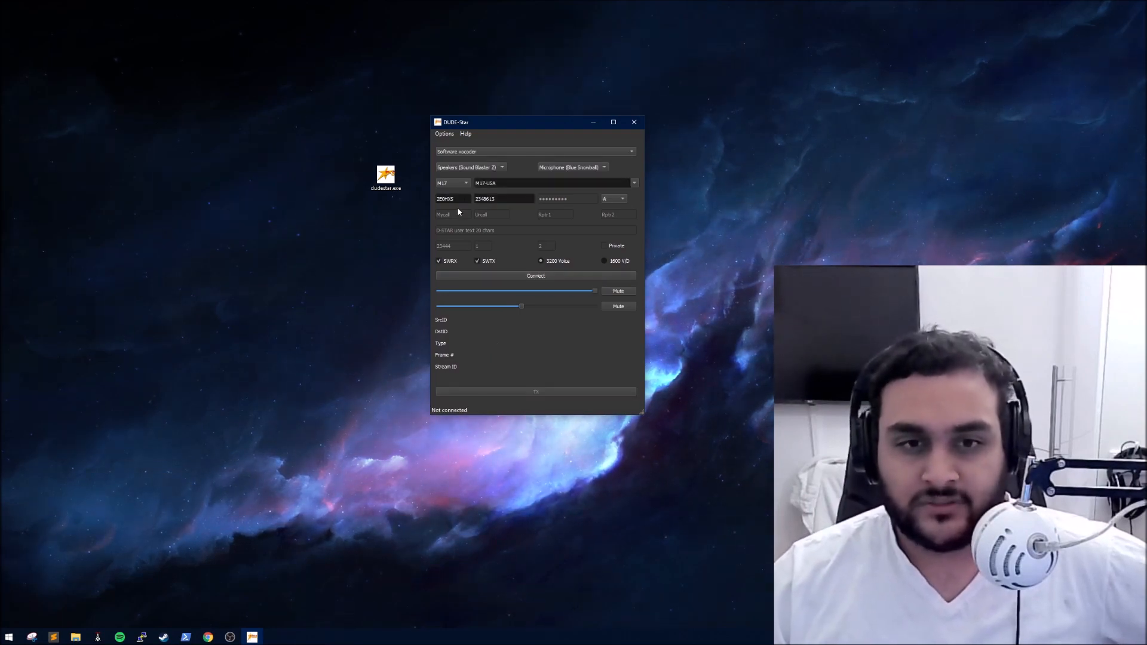